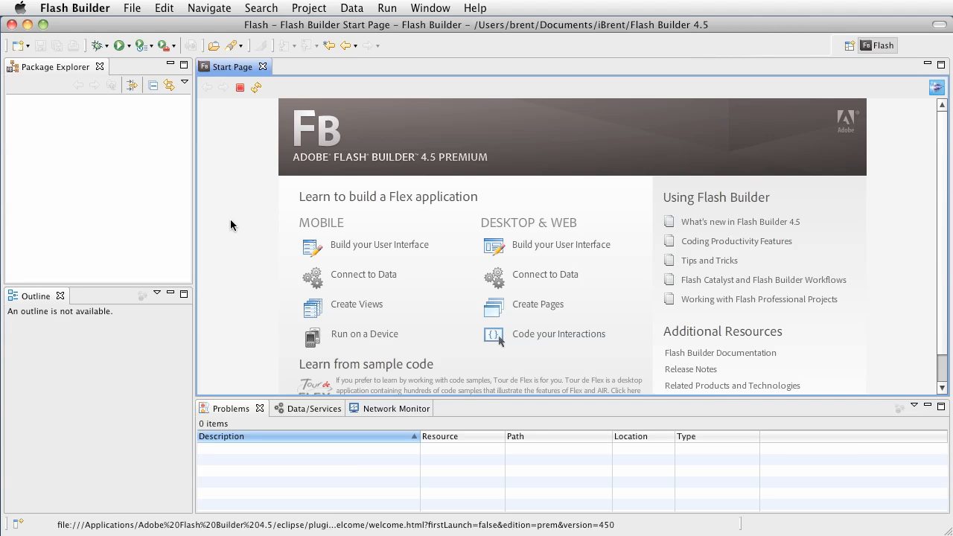
mouse_move(220, 217)
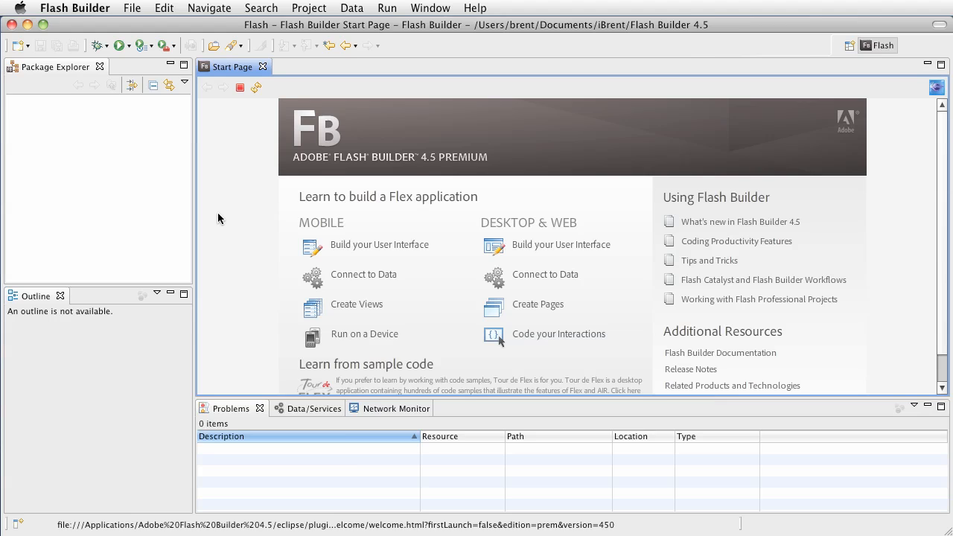
Open the File menu to reach the New project and file choices
click(131, 9)
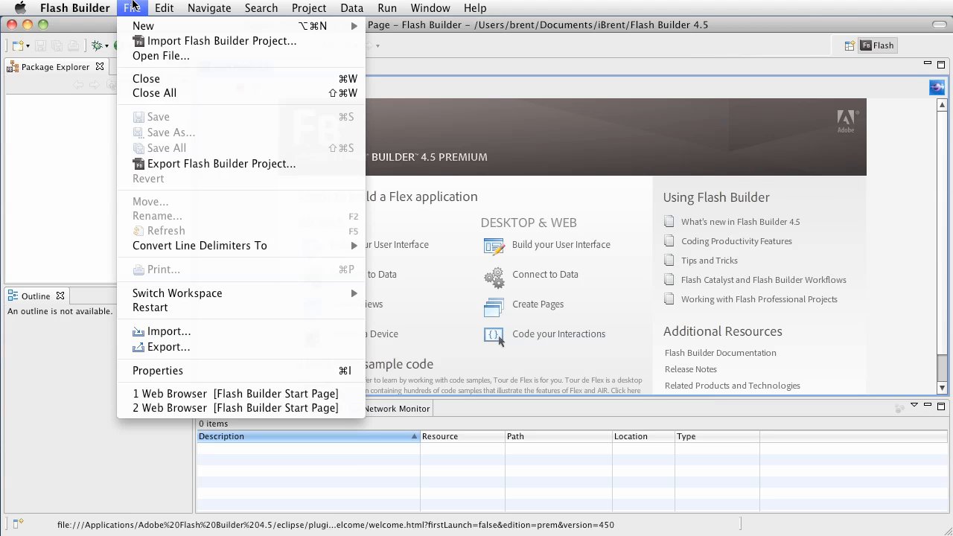
mouse_move(143, 26)
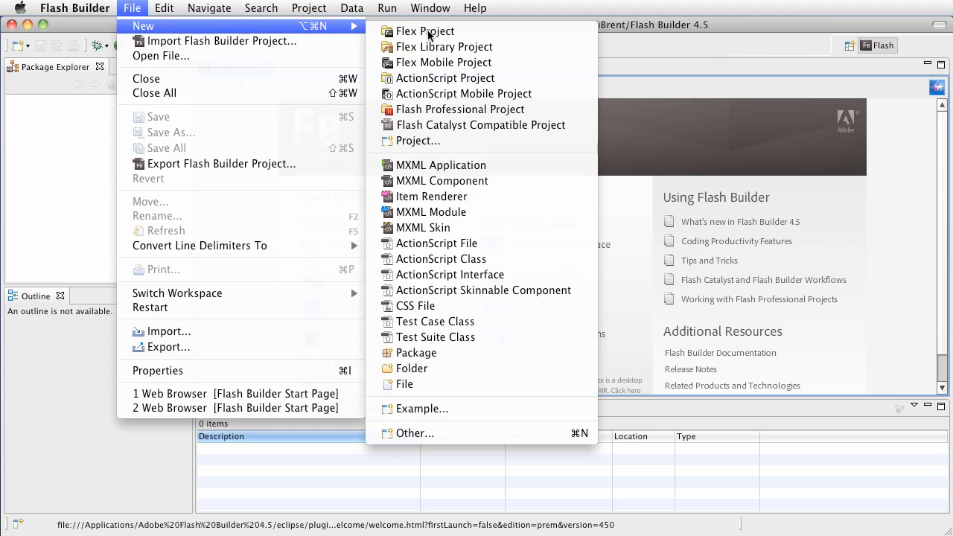
mouse_move(444, 63)
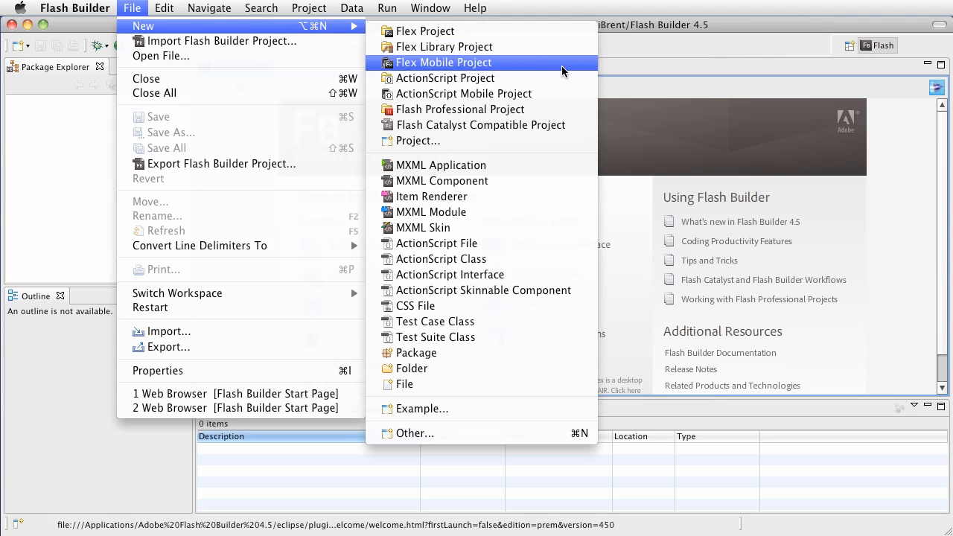
mouse_move(506, 61)
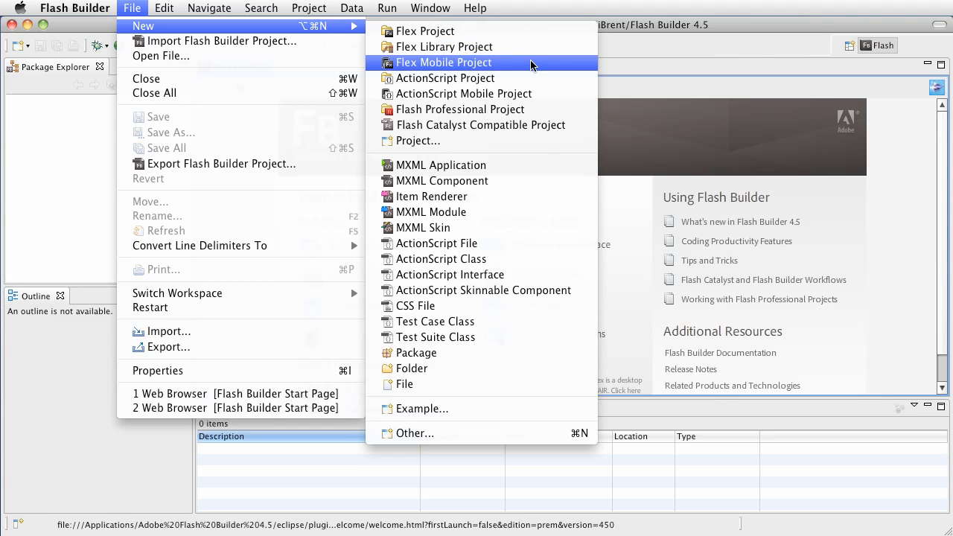
mouse_move(512, 69)
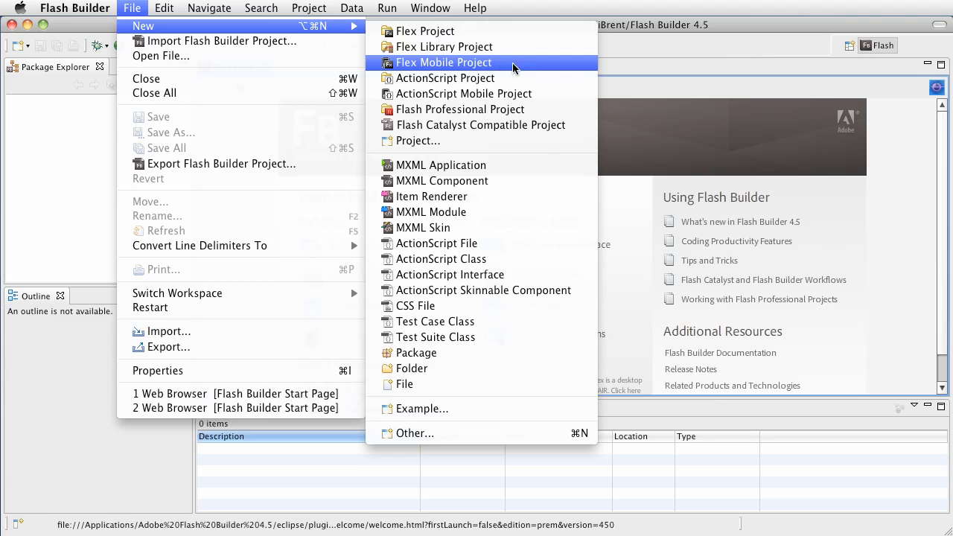
mouse_move(488, 31)
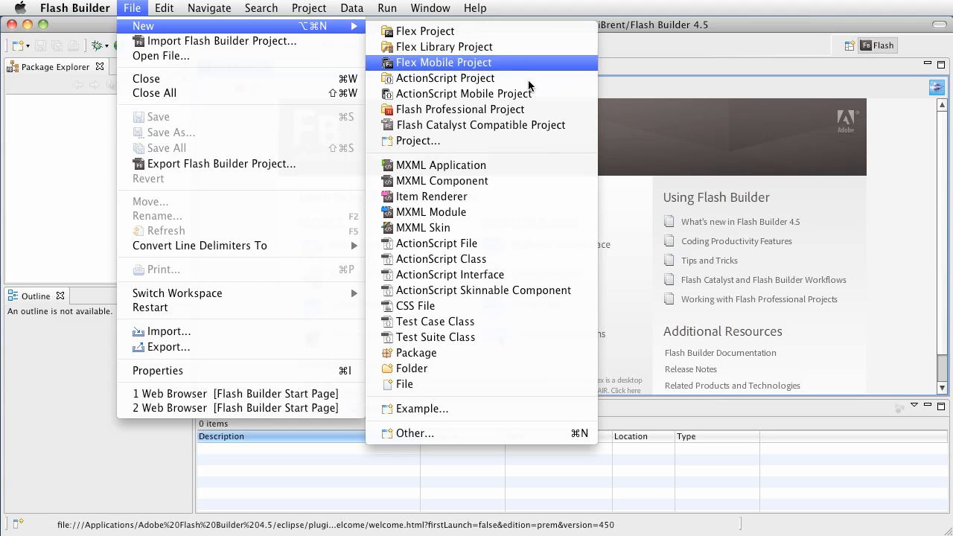
mouse_move(509, 71)
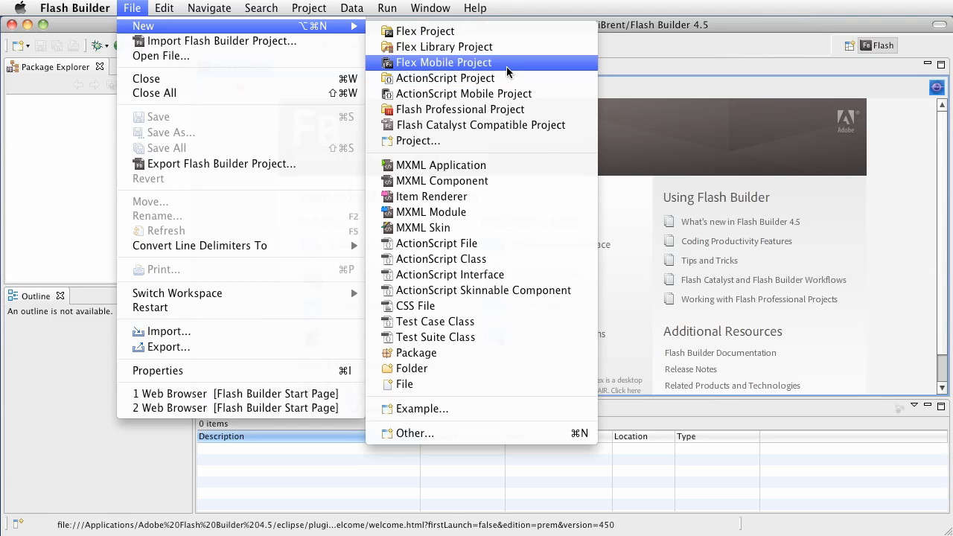
mouse_move(426, 67)
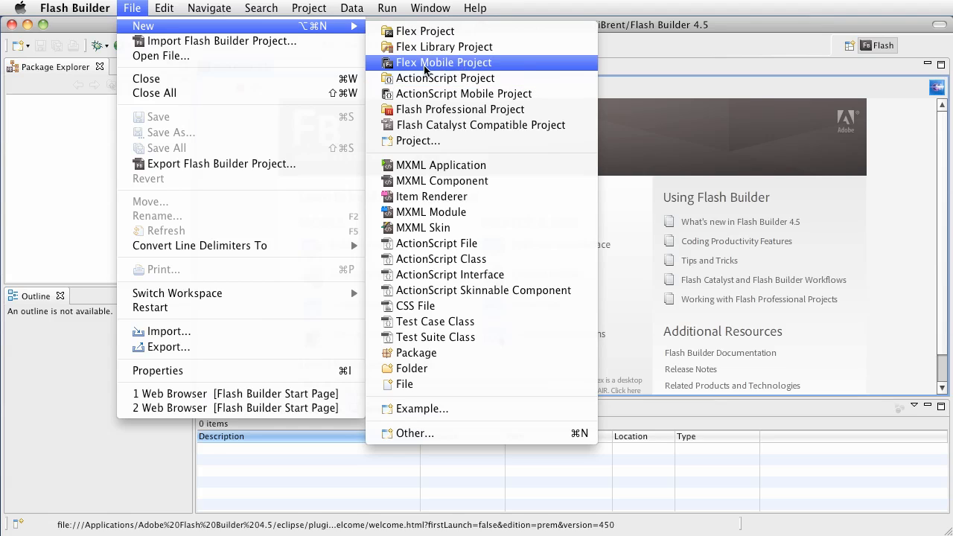
mouse_move(444, 78)
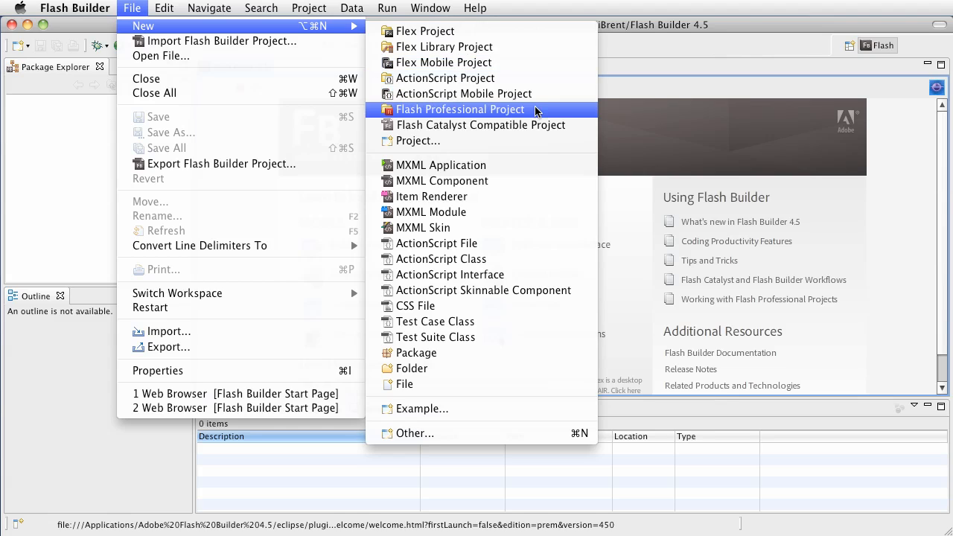
mouse_move(473, 63)
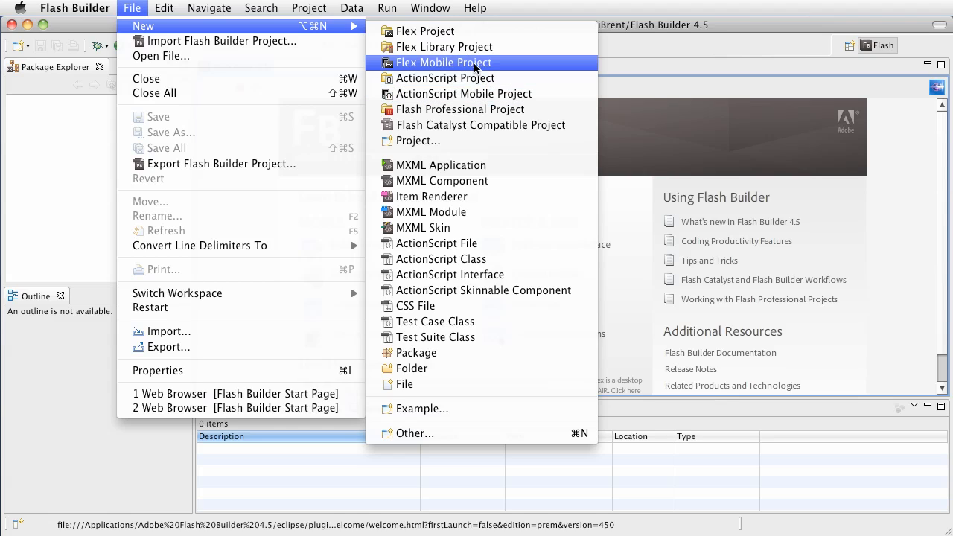
Start a new Flex Mobile Project and name it SimpleApplication
click(443, 63)
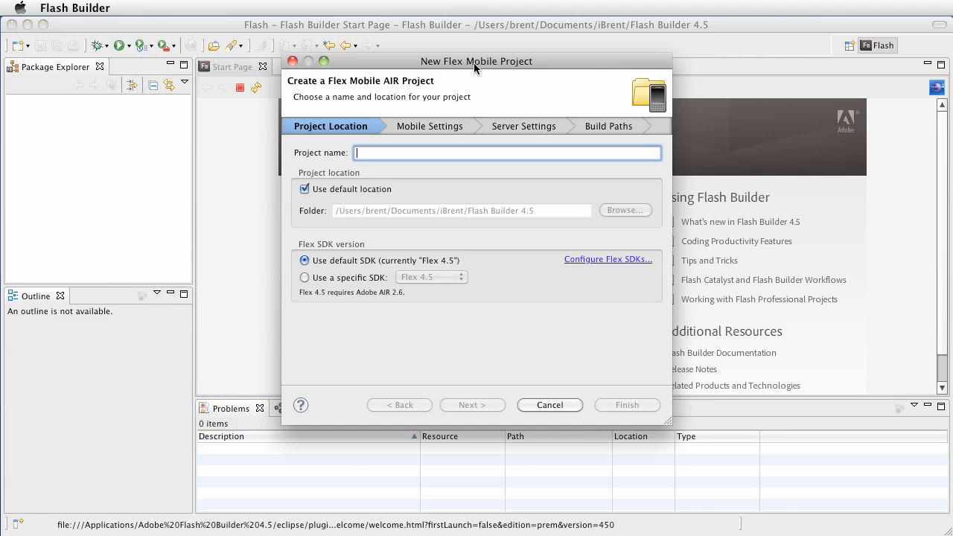
drag(477, 61, 445, 24)
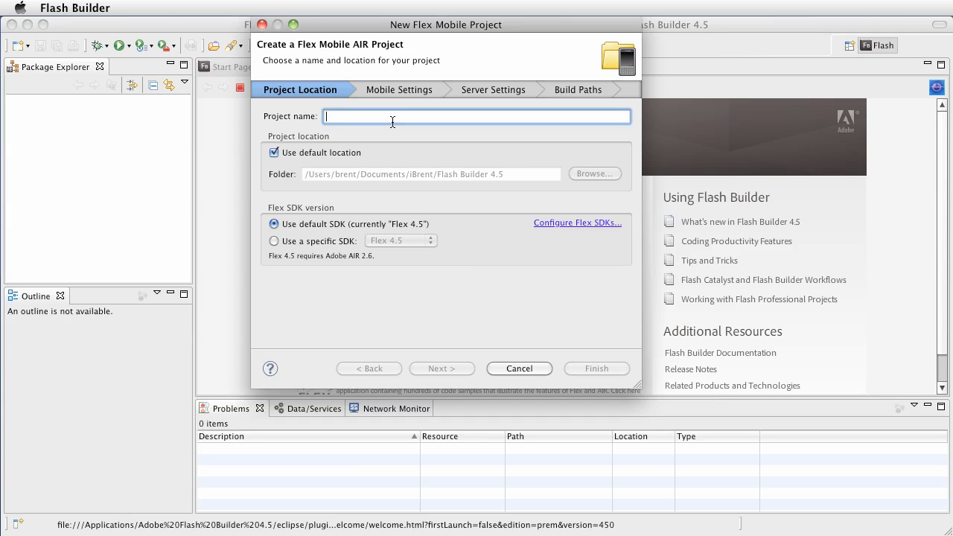
text(Simple)
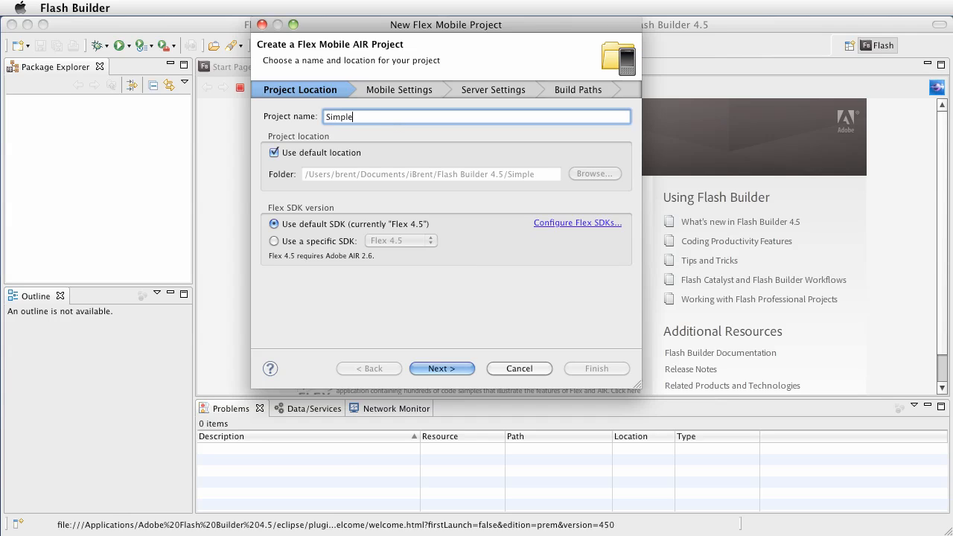
text(Application)
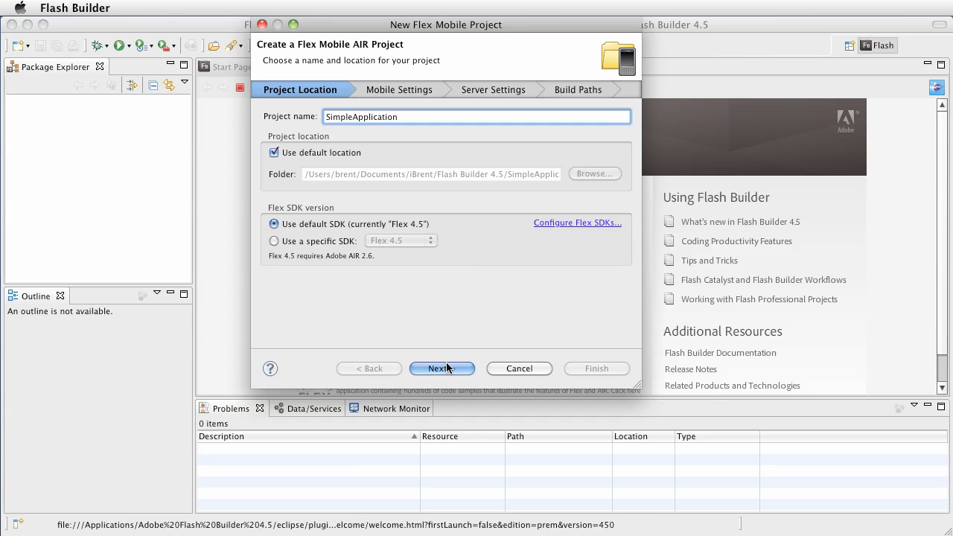
Advance the wizard to the Mobile Settings page
click(441, 370)
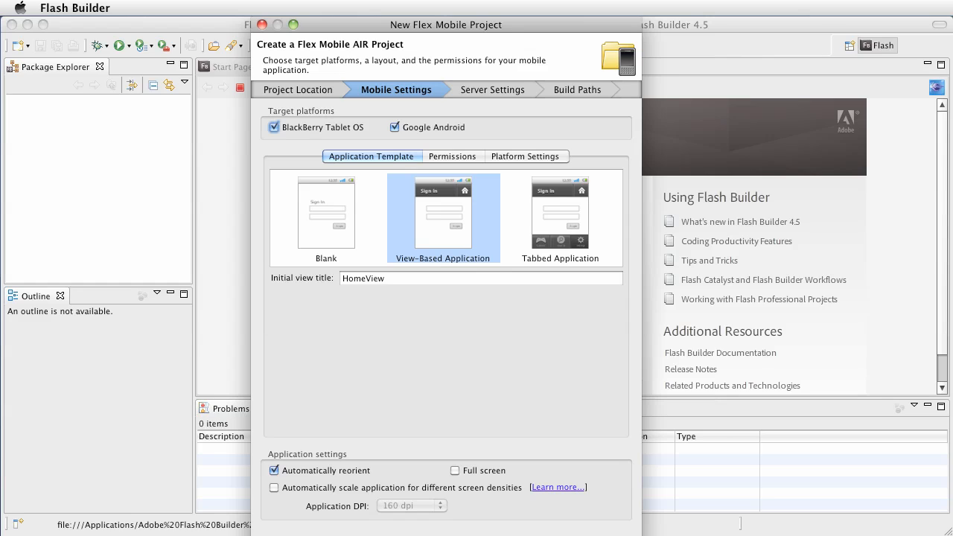
mouse_move(519, 388)
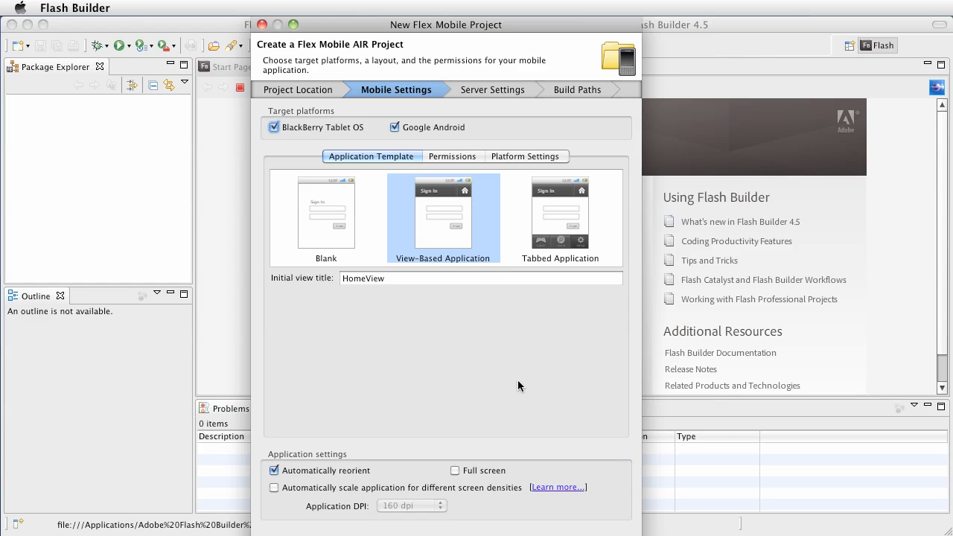
mouse_move(405, 367)
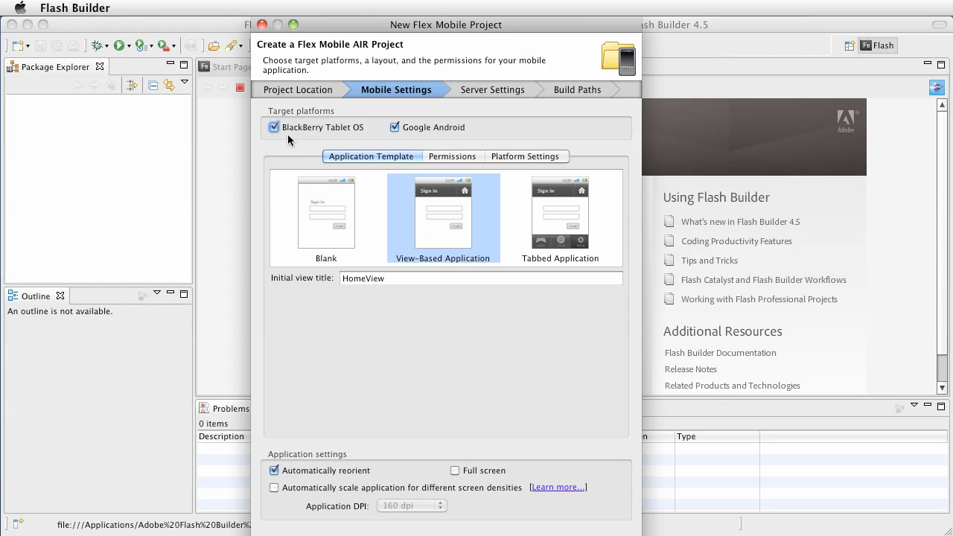
mouse_move(408, 141)
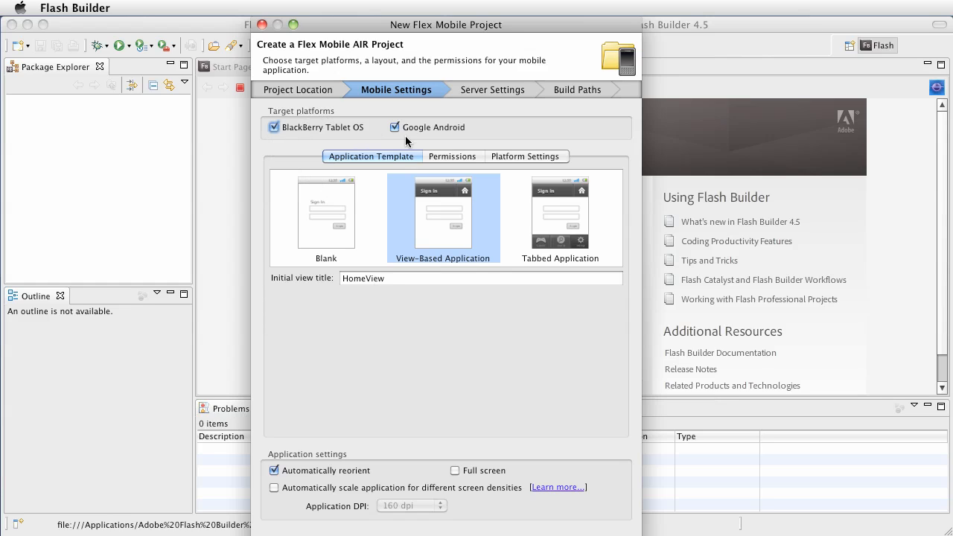
mouse_move(570, 128)
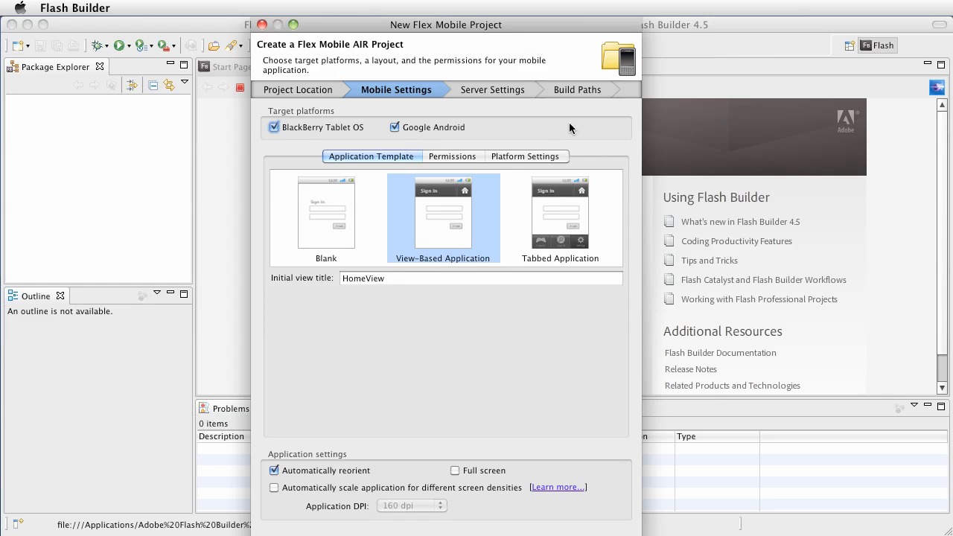
mouse_move(518, 140)
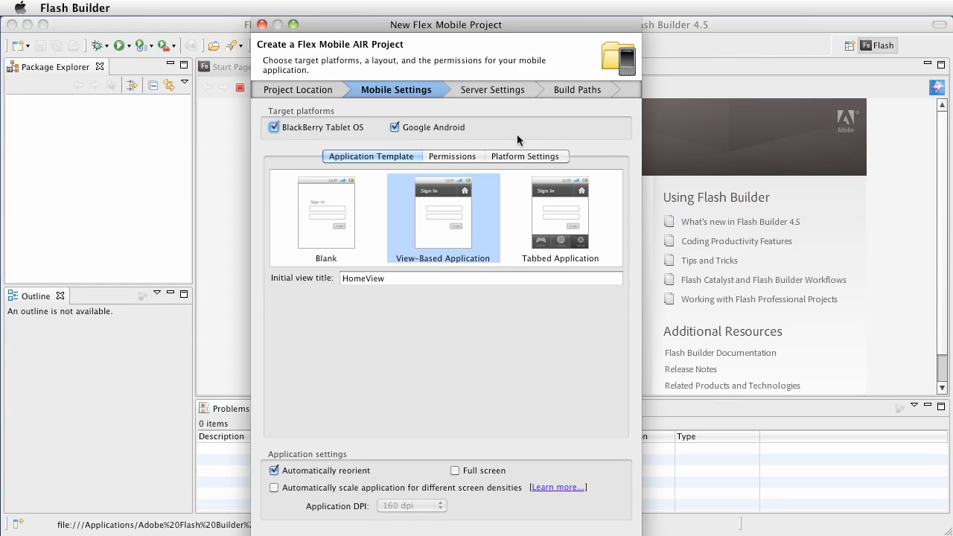
mouse_move(530, 140)
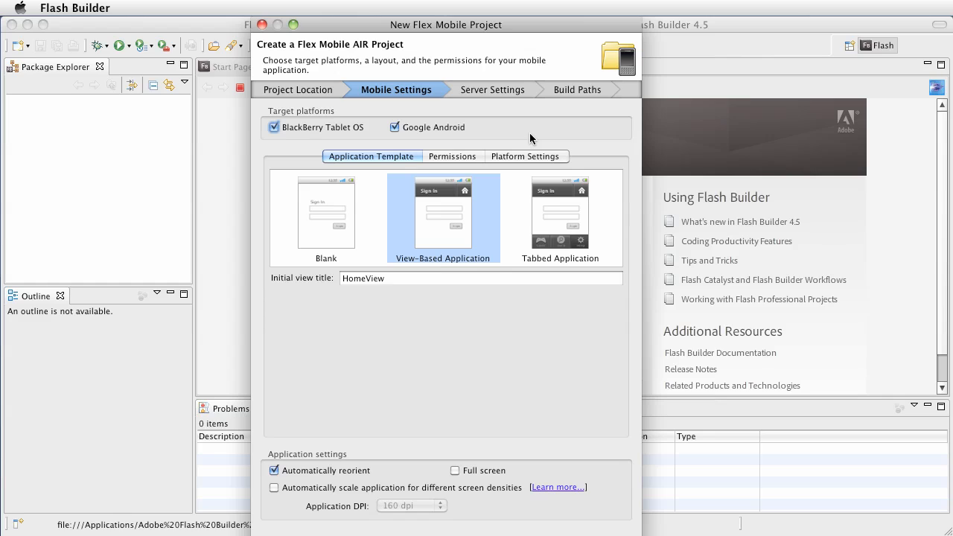
mouse_move(497, 140)
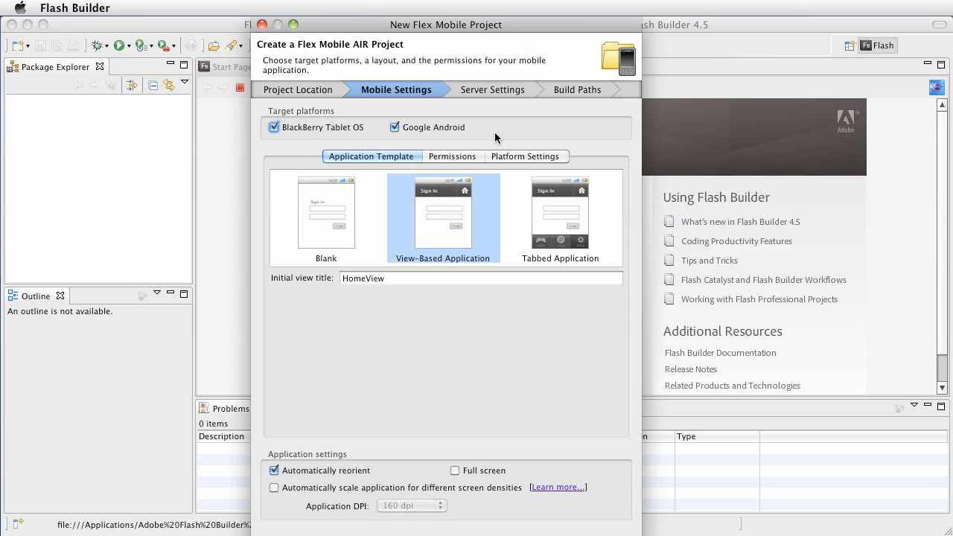
mouse_move(505, 137)
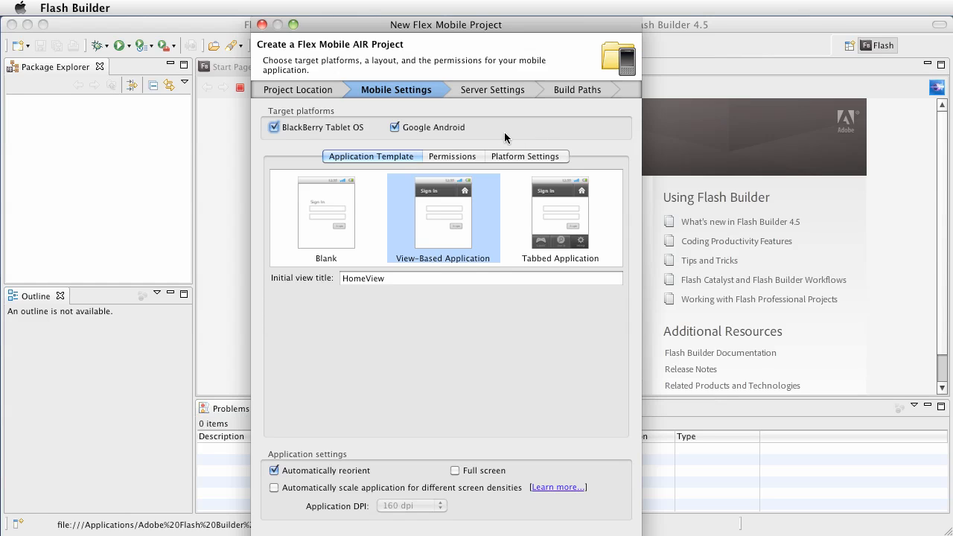
mouse_move(574, 135)
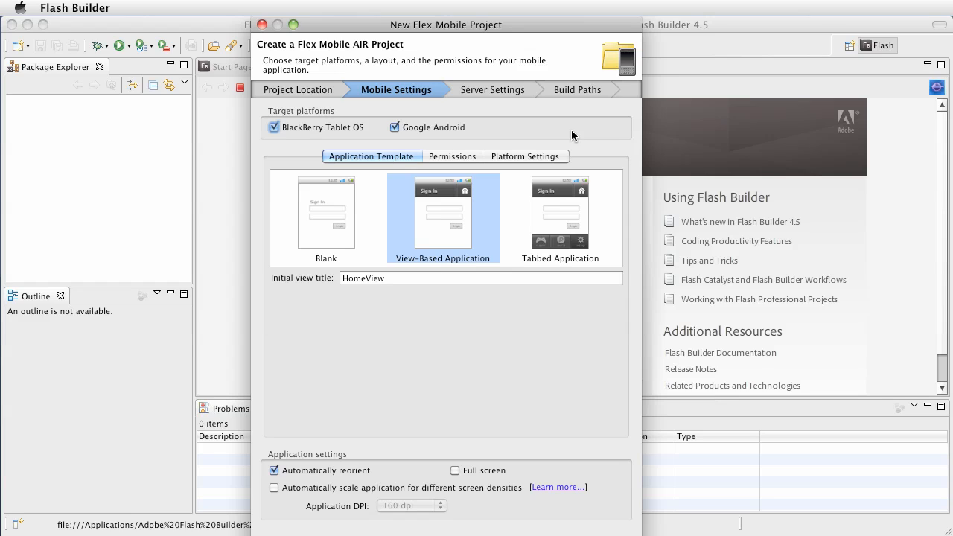
mouse_move(346, 145)
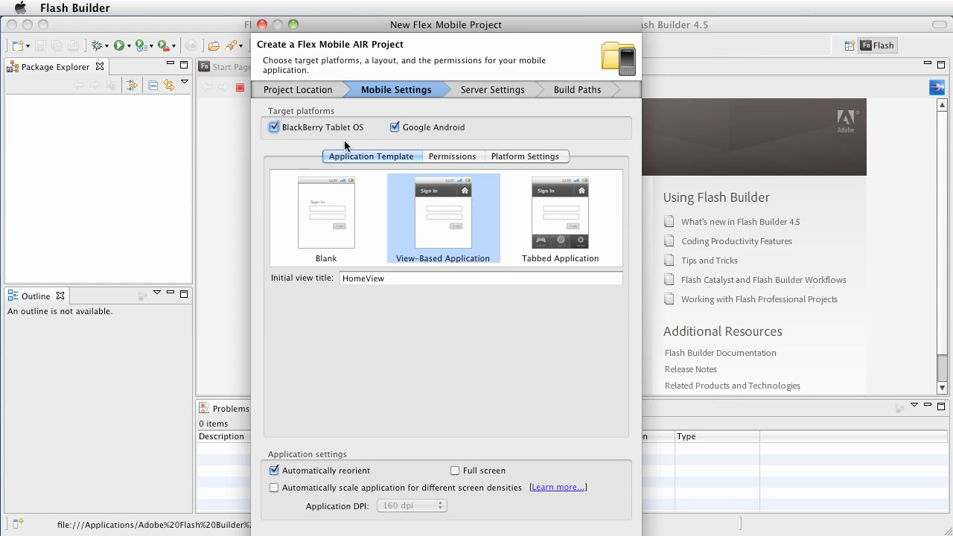
click(274, 127)
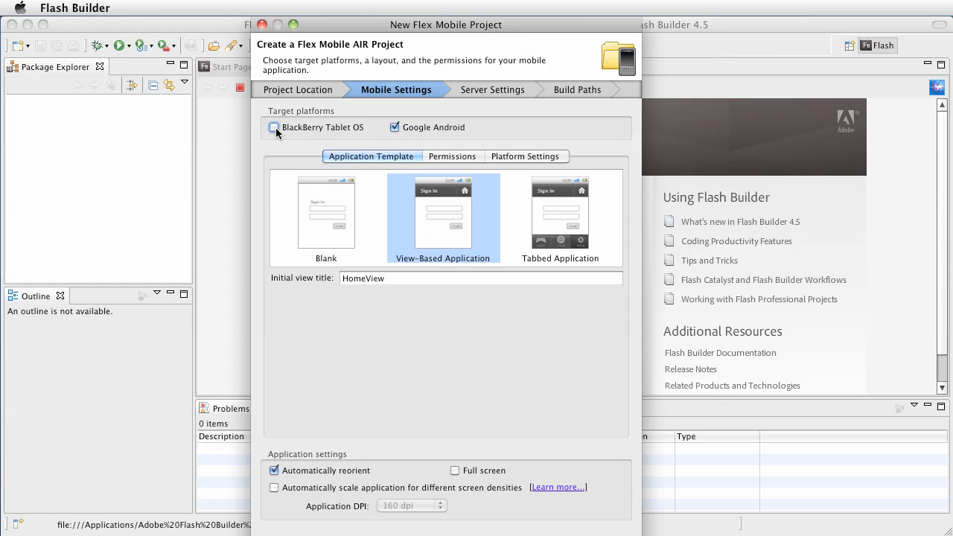
click(274, 128)
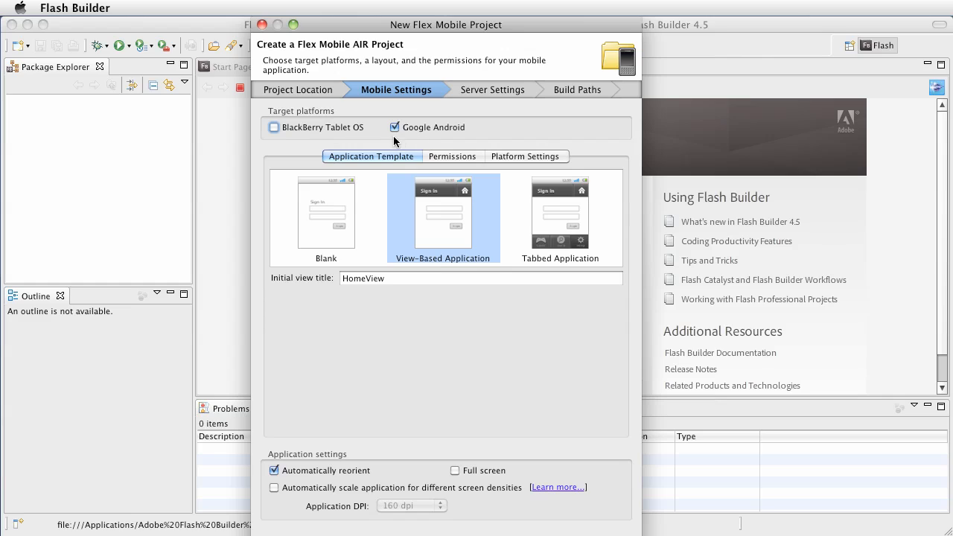
mouse_move(343, 176)
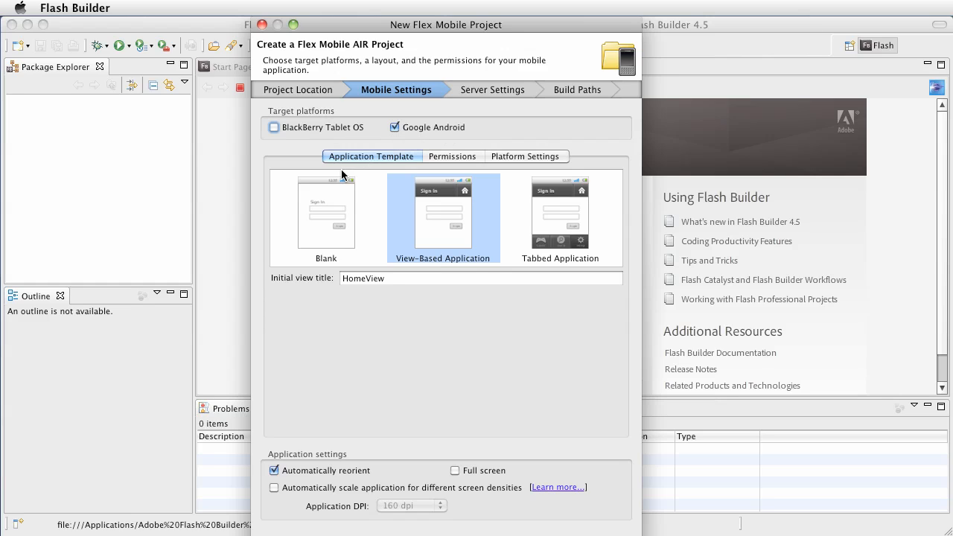
click(324, 216)
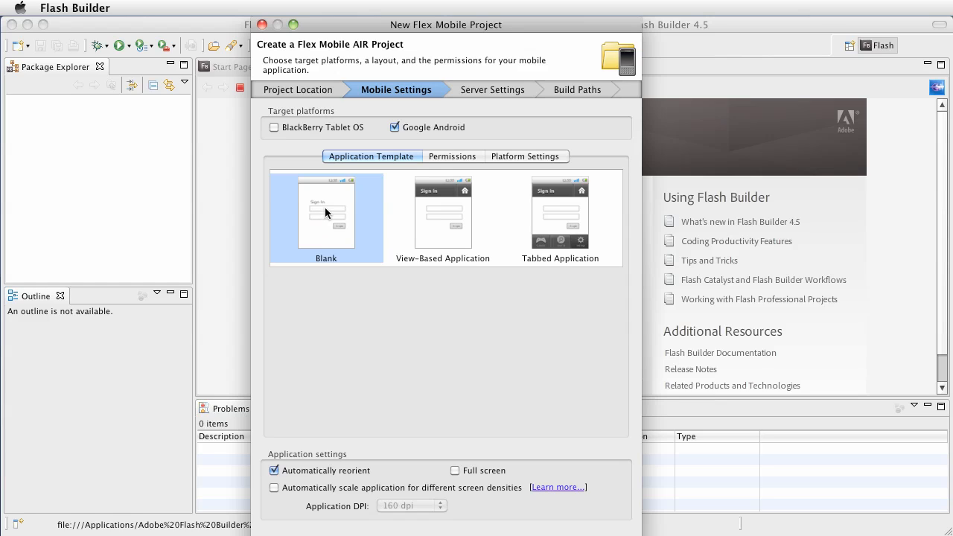
mouse_move(426, 205)
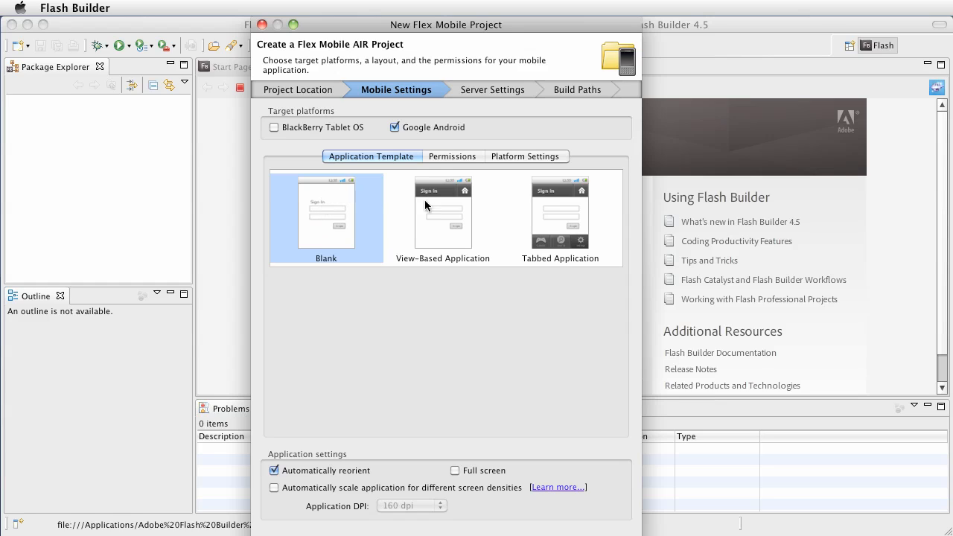
mouse_move(444, 224)
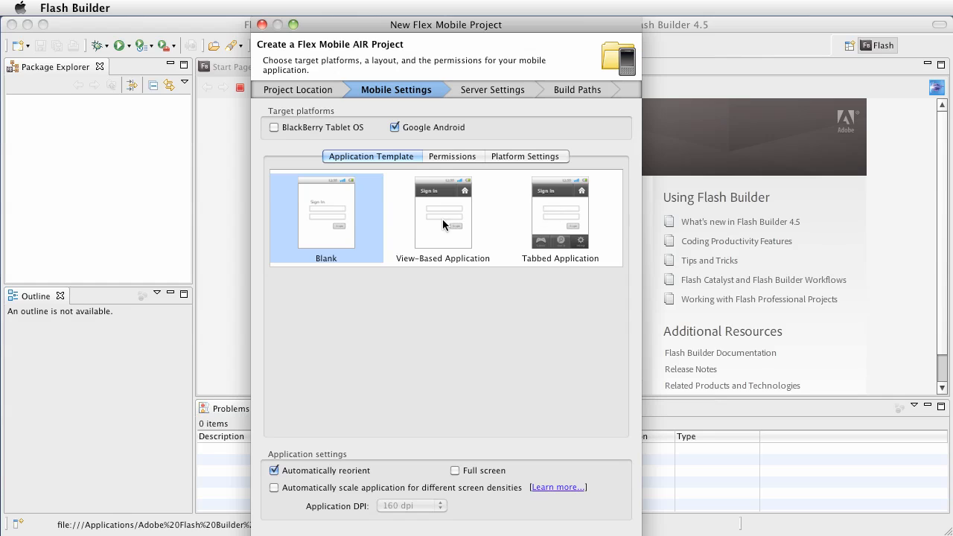
mouse_move(342, 208)
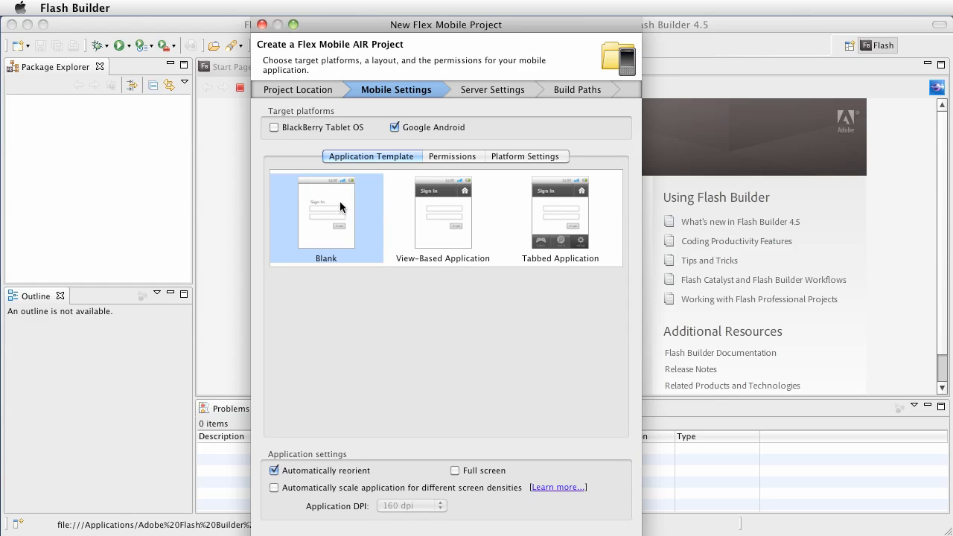
mouse_move(322, 204)
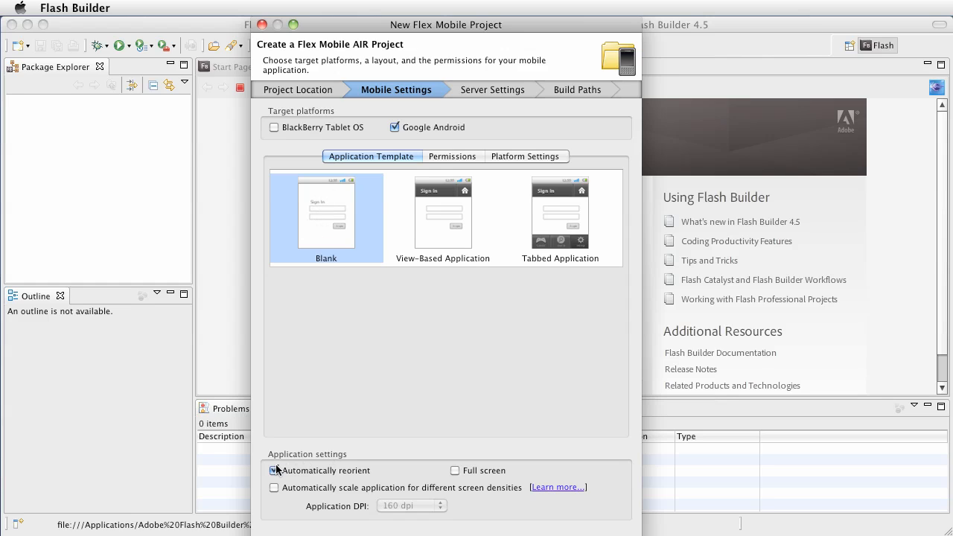
Enable Full screen and automatic density scaling with Application DPI set to 160 dpi
click(274, 470)
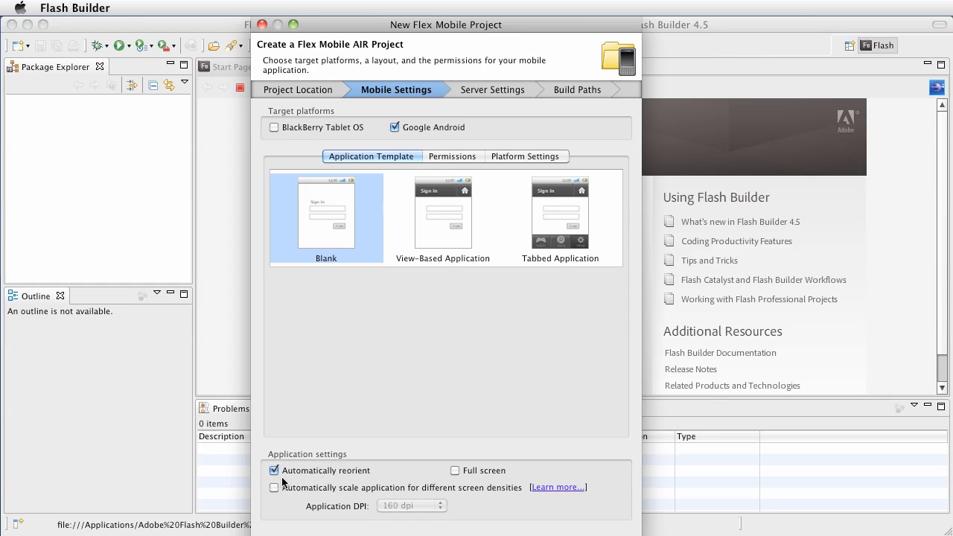
mouse_move(384, 478)
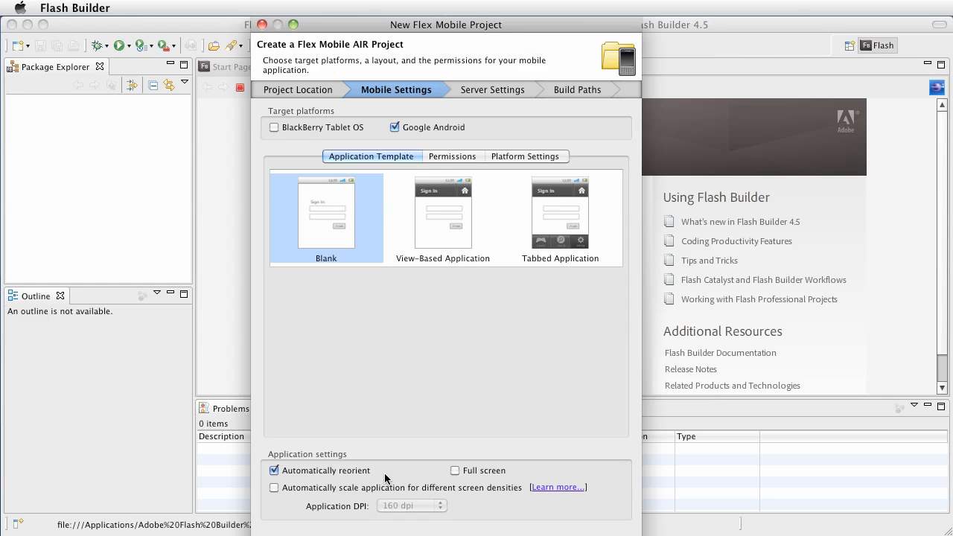
mouse_move(381, 464)
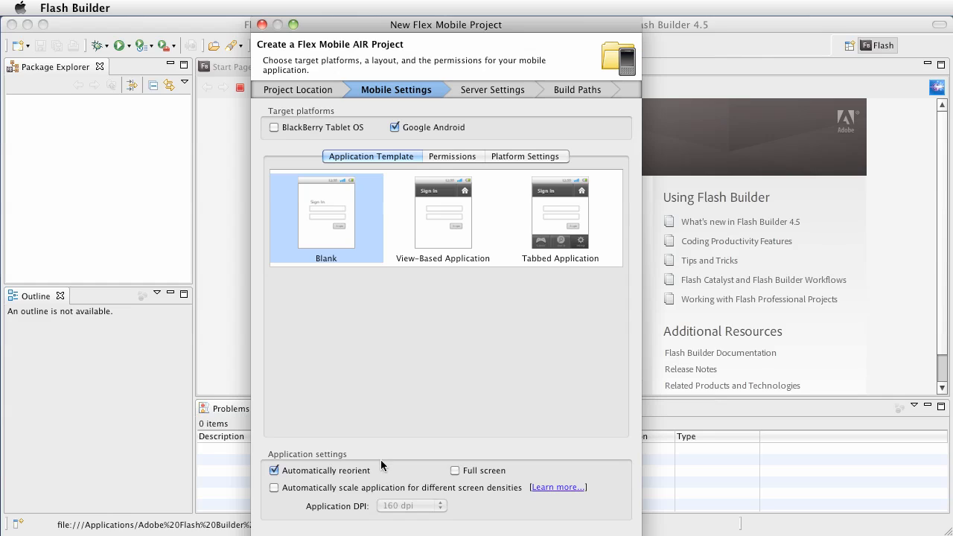
mouse_move(310, 478)
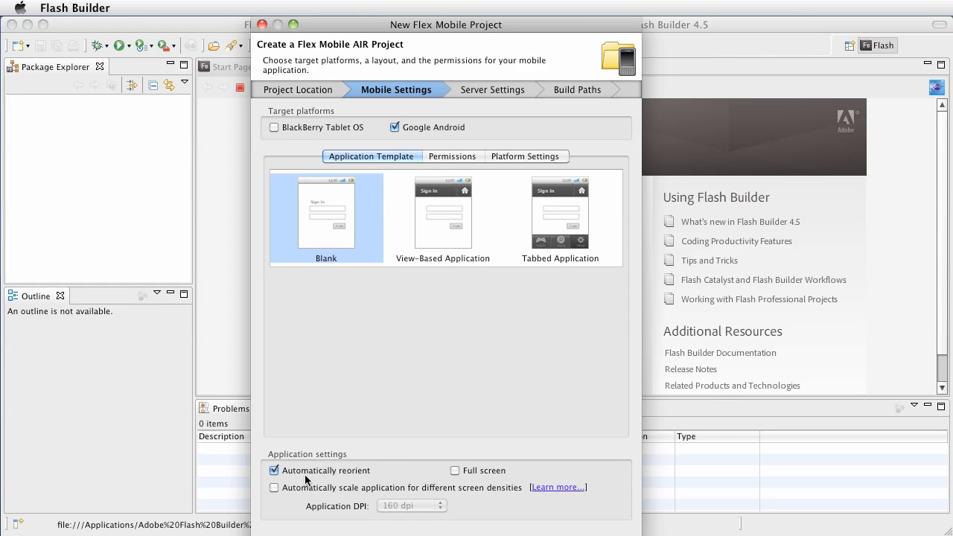
mouse_move(354, 483)
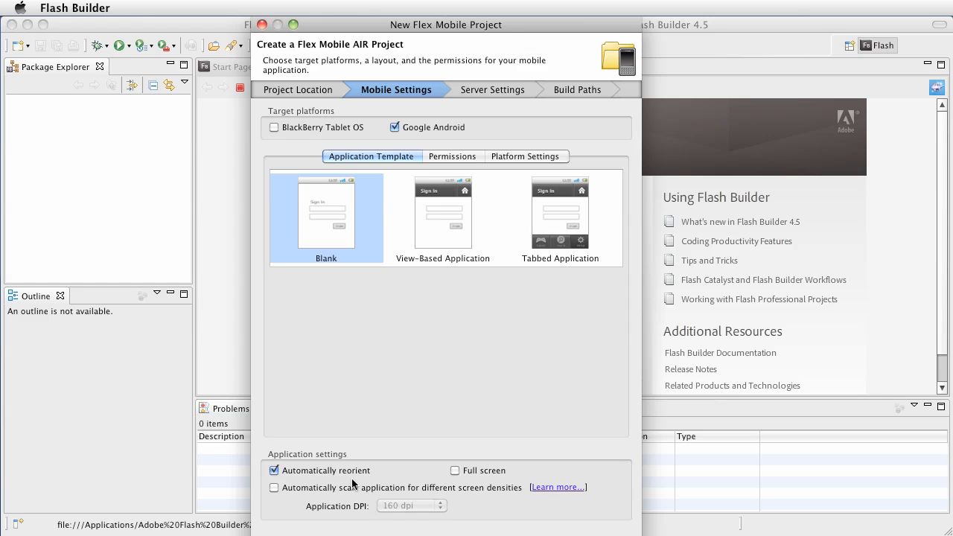
mouse_move(459, 483)
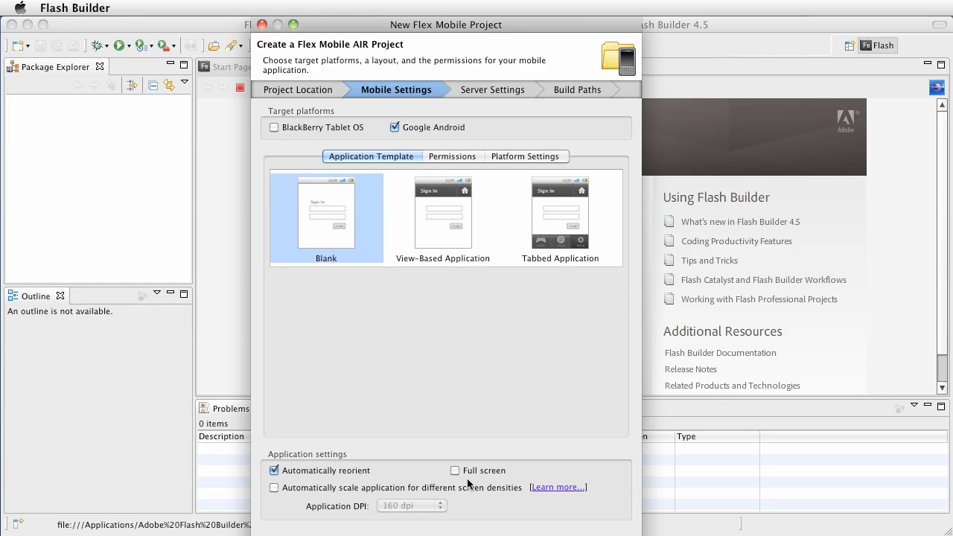
mouse_move(503, 479)
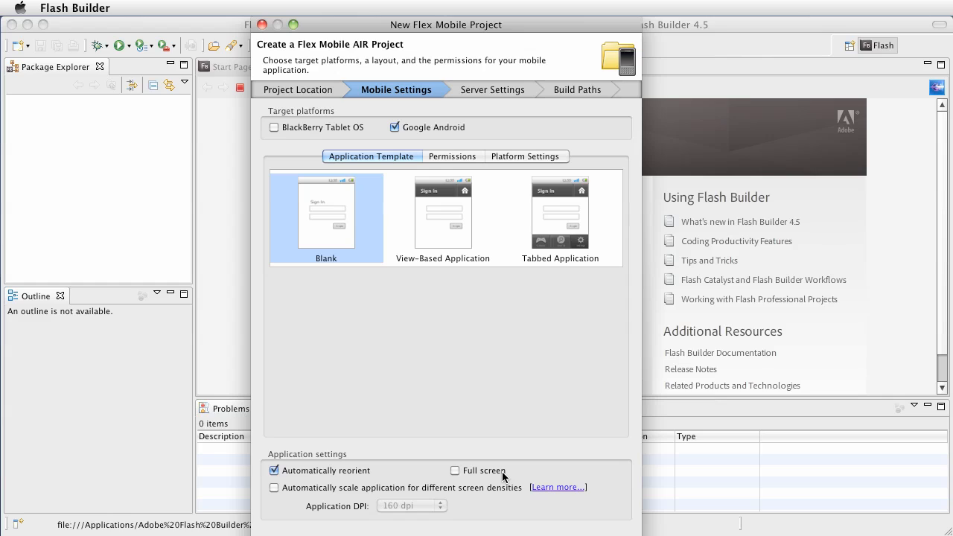
click(456, 470)
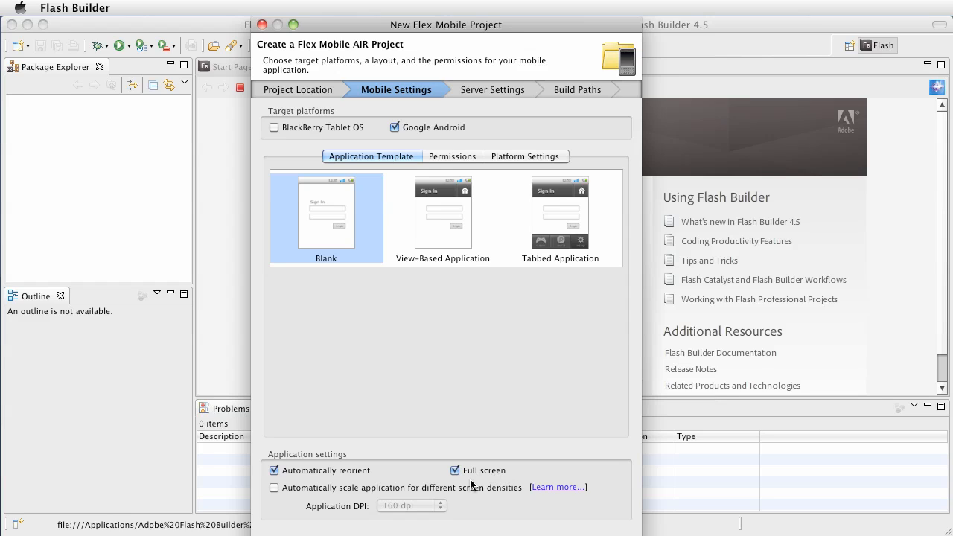
mouse_move(395, 485)
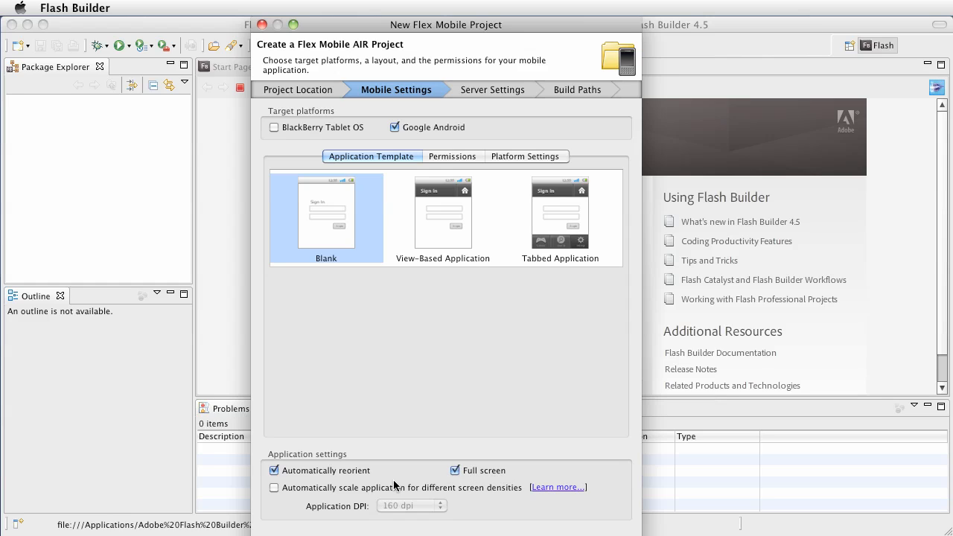
mouse_move(295, 507)
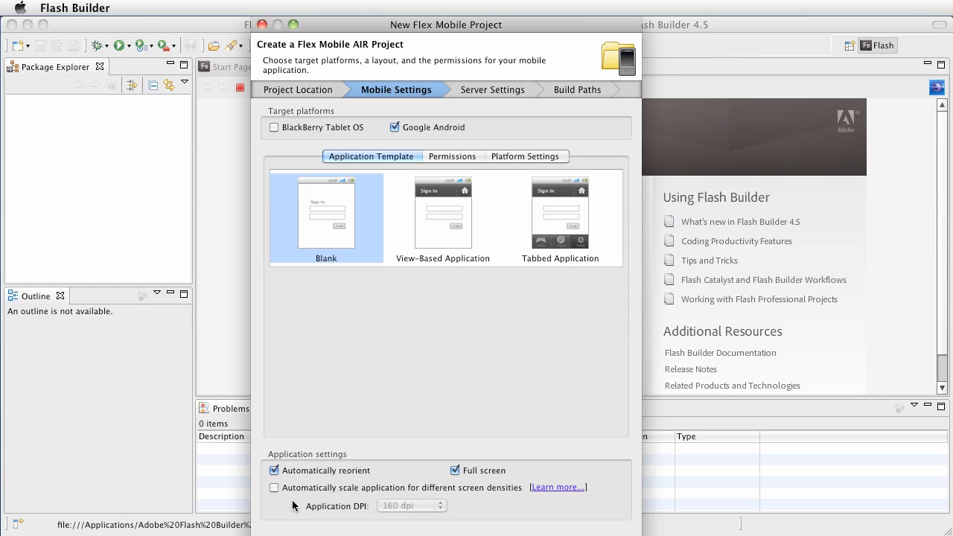
mouse_move(346, 494)
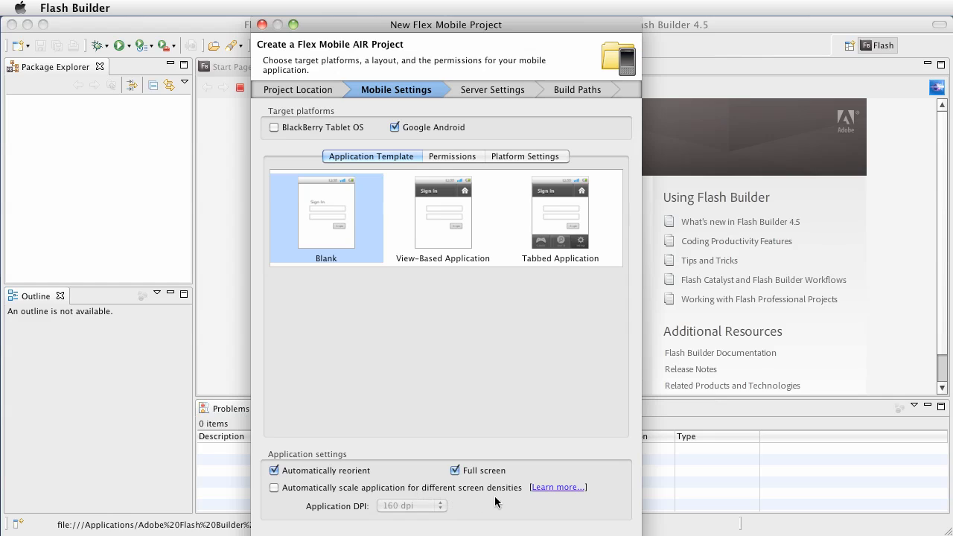
mouse_move(512, 505)
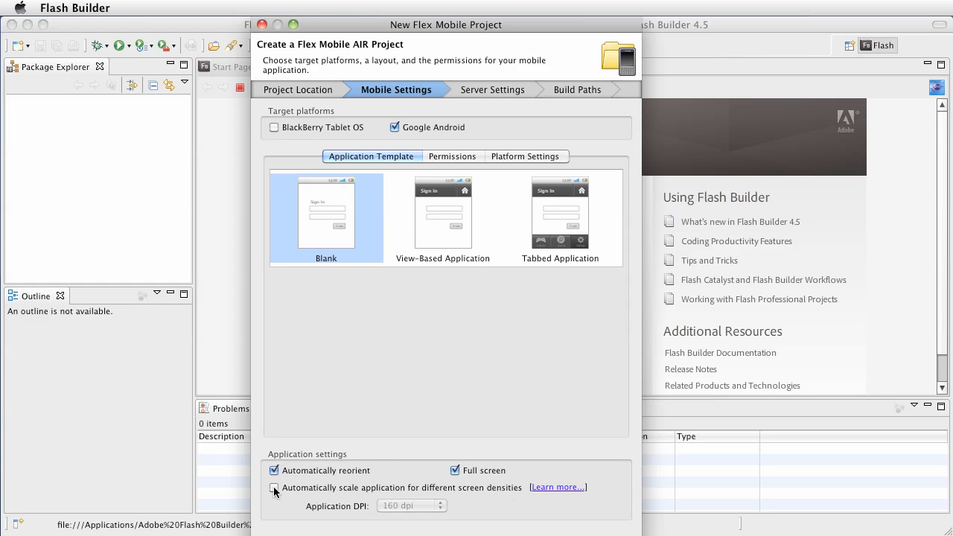
click(275, 487)
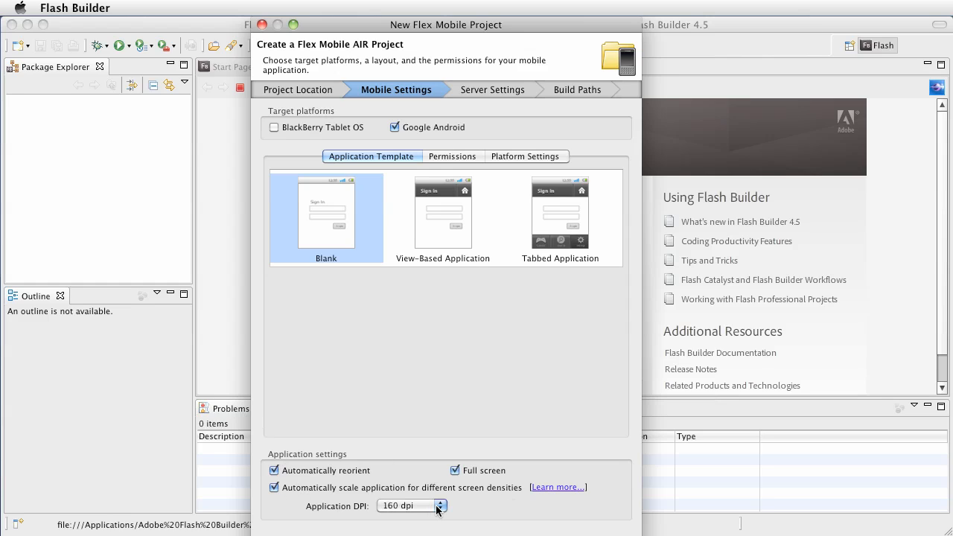
mouse_move(426, 512)
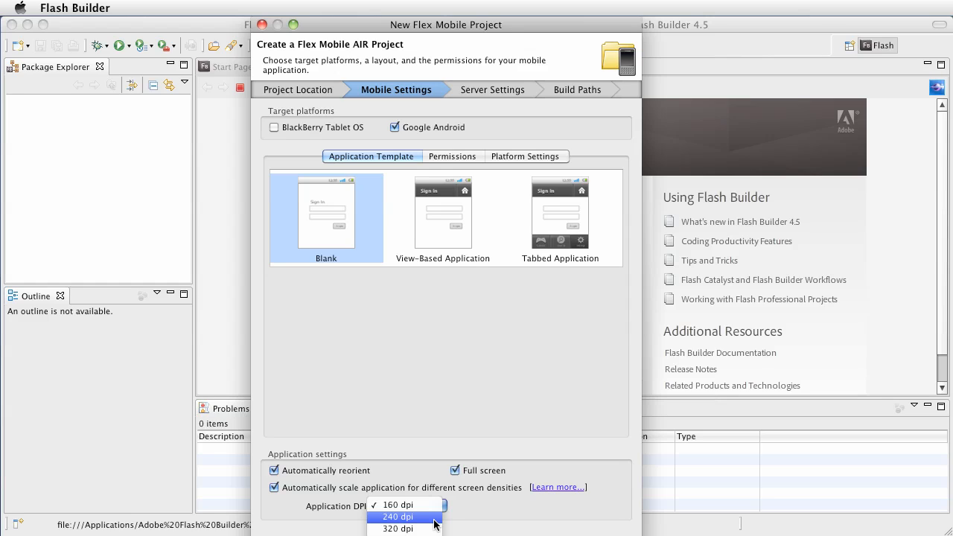
mouse_move(430, 526)
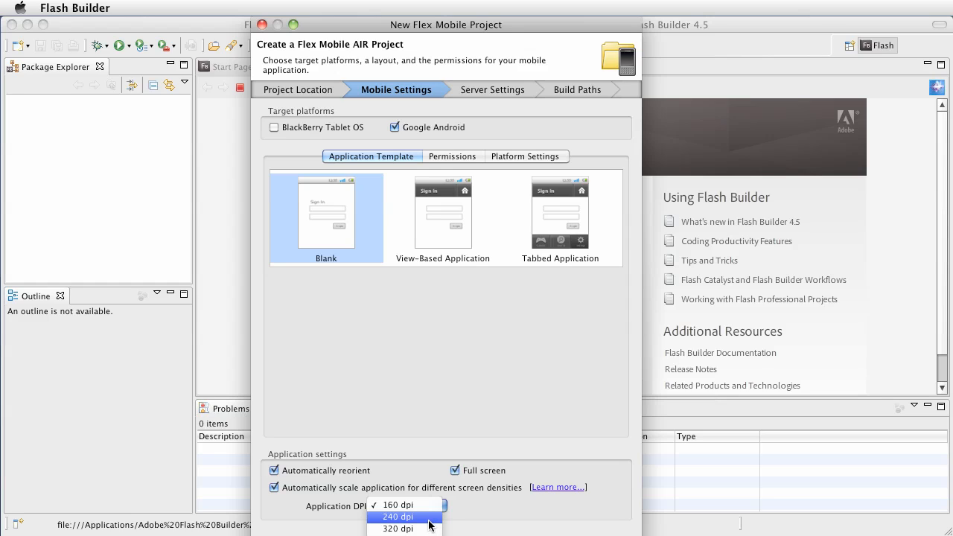
mouse_move(399, 529)
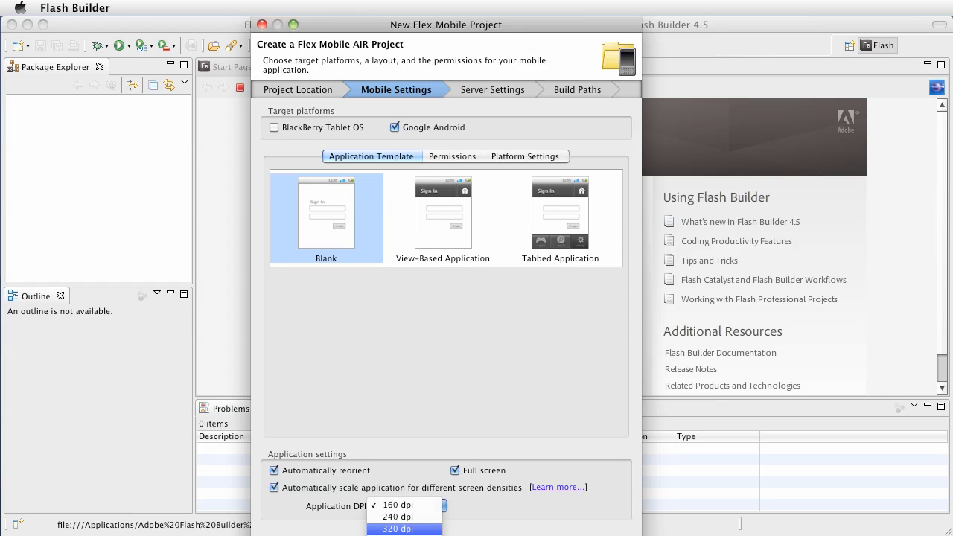
mouse_move(426, 505)
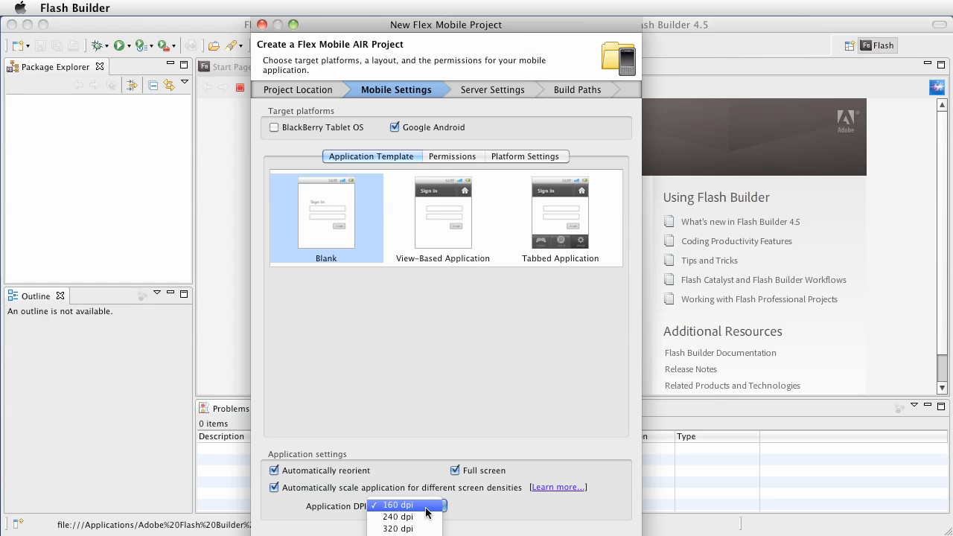
mouse_move(390, 505)
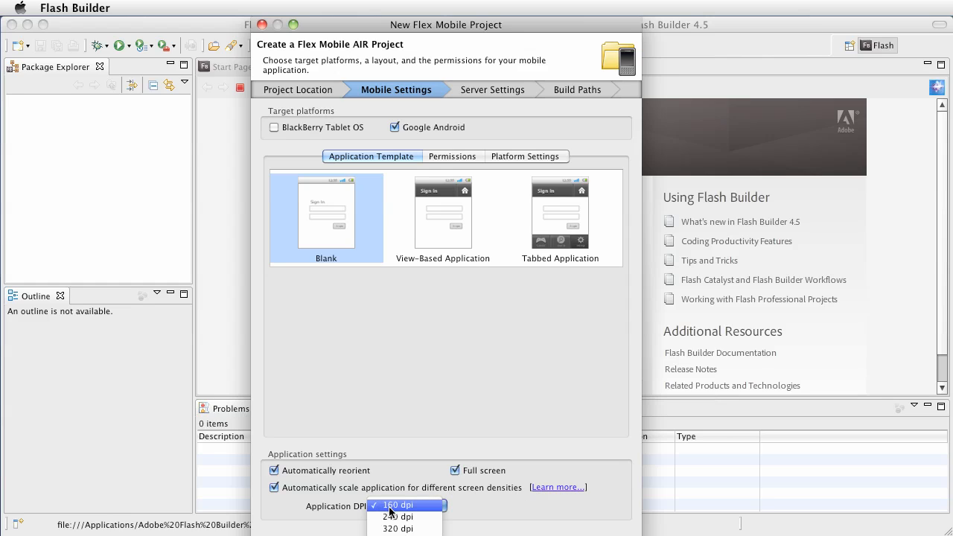
click(396, 506)
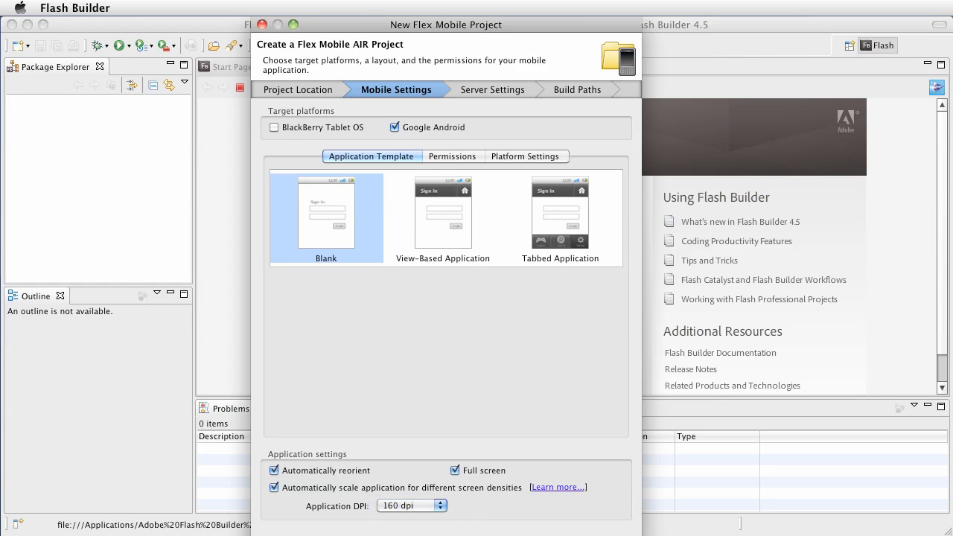
mouse_move(498, 521)
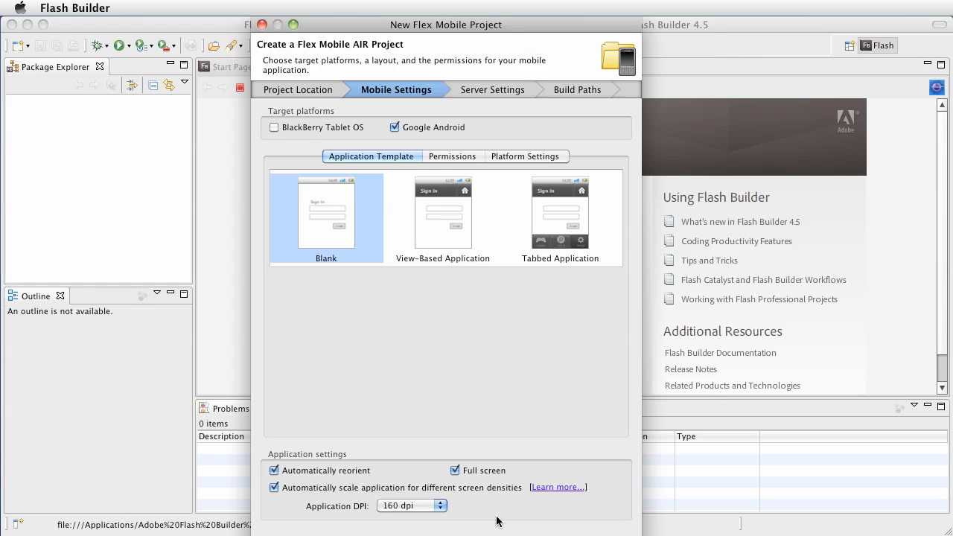
mouse_move(388, 197)
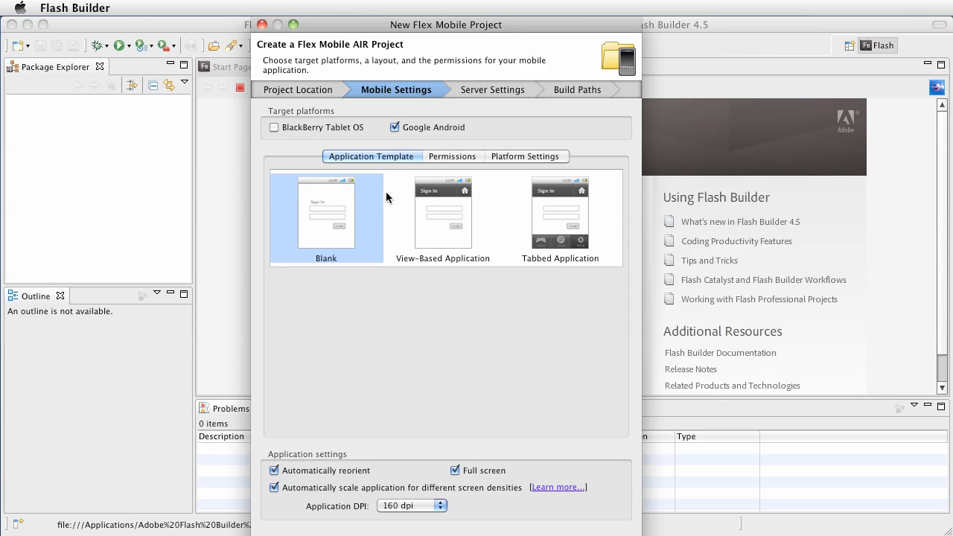
mouse_move(459, 162)
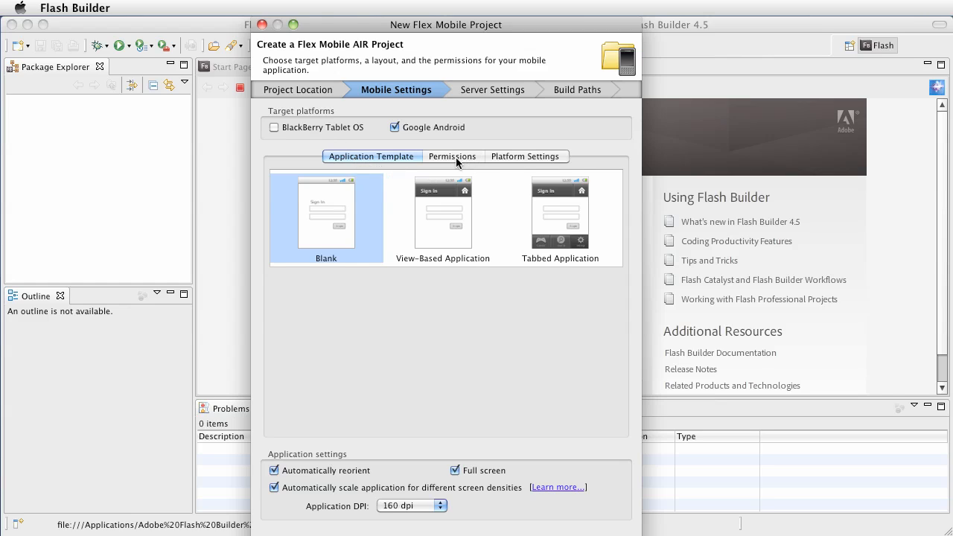
click(453, 157)
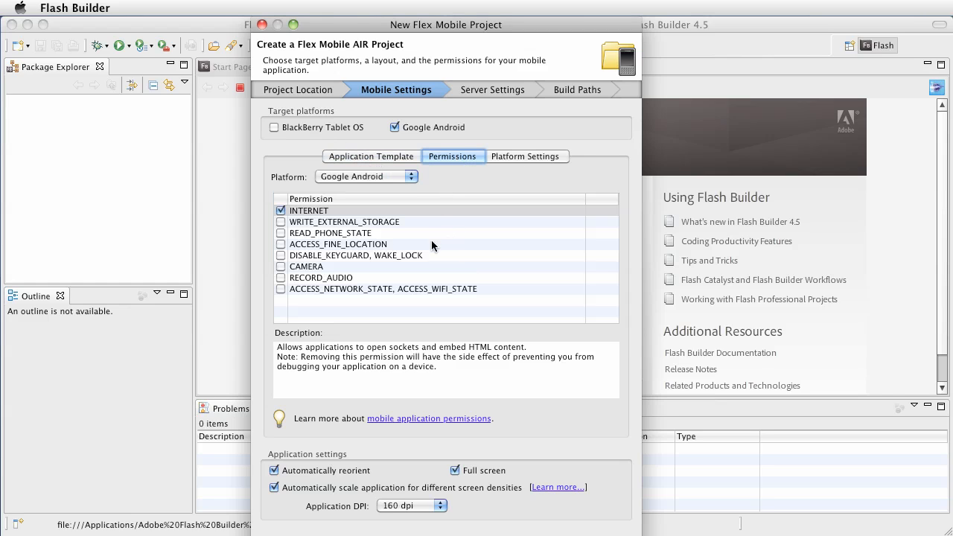
mouse_move(397, 192)
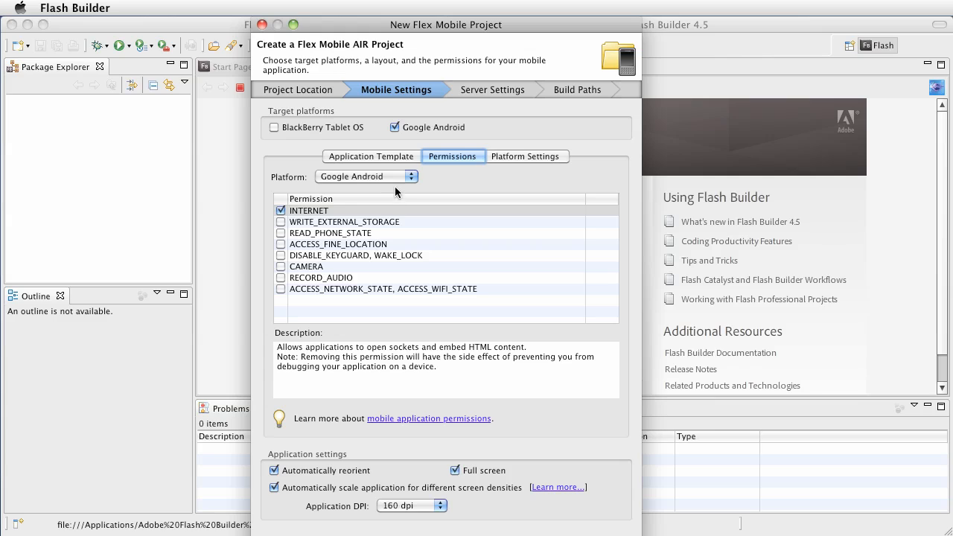
mouse_move(490, 236)
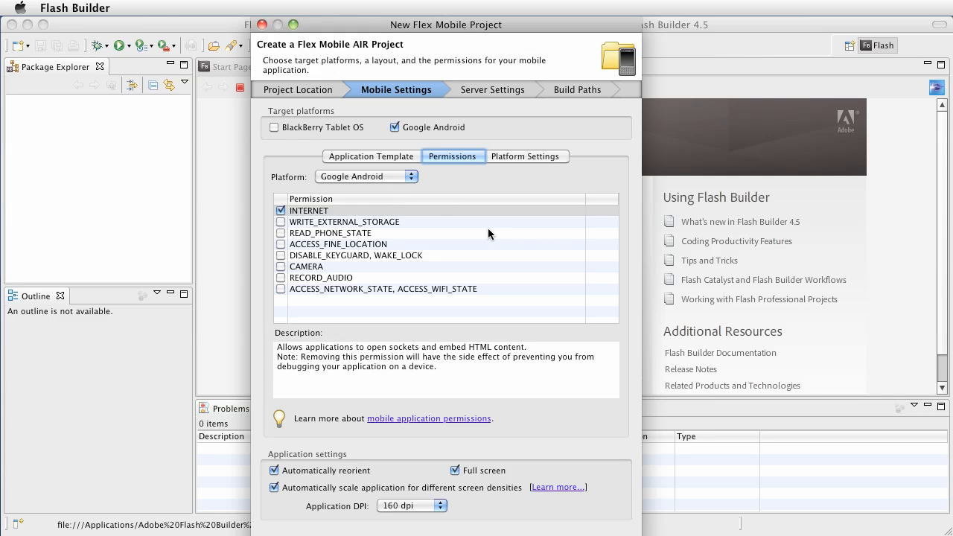
mouse_move(461, 244)
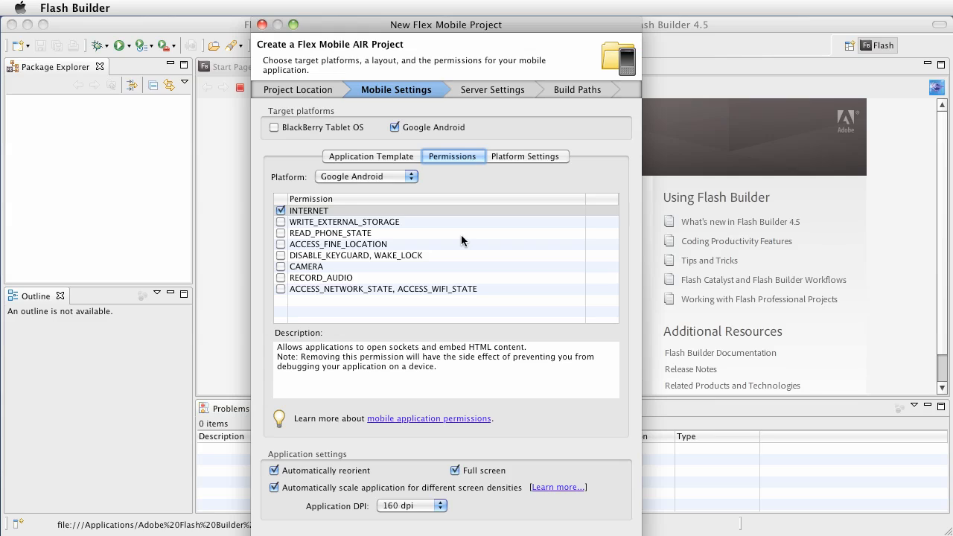
mouse_move(375, 237)
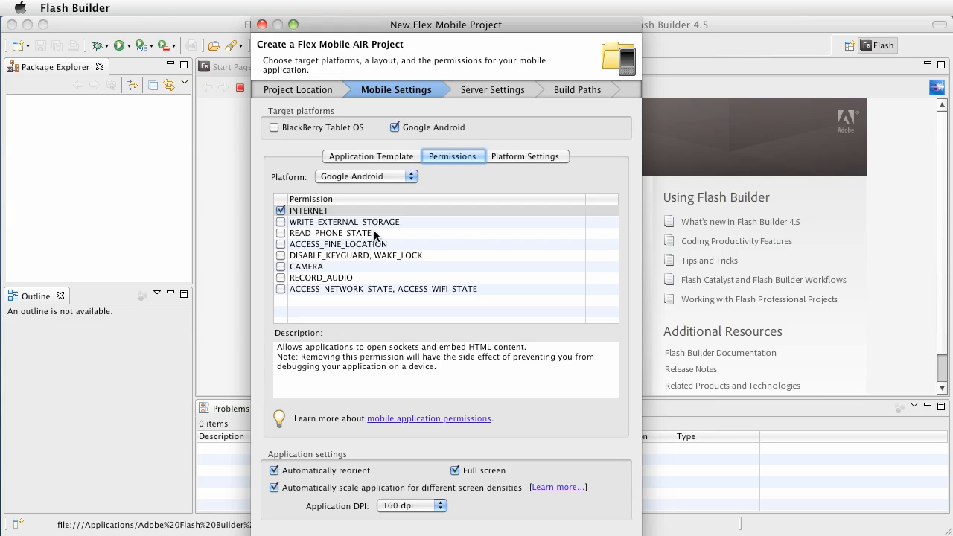
mouse_move(387, 238)
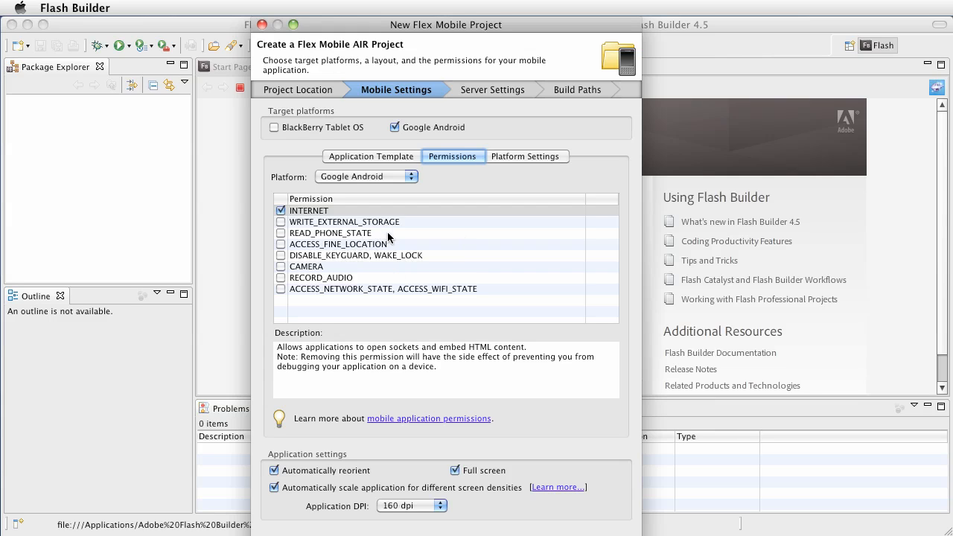
mouse_move(399, 250)
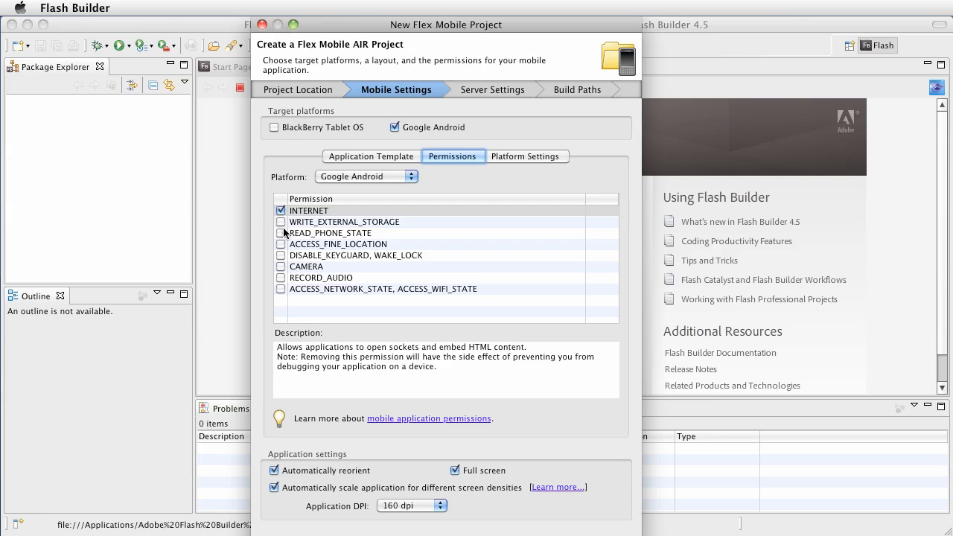
mouse_move(375, 291)
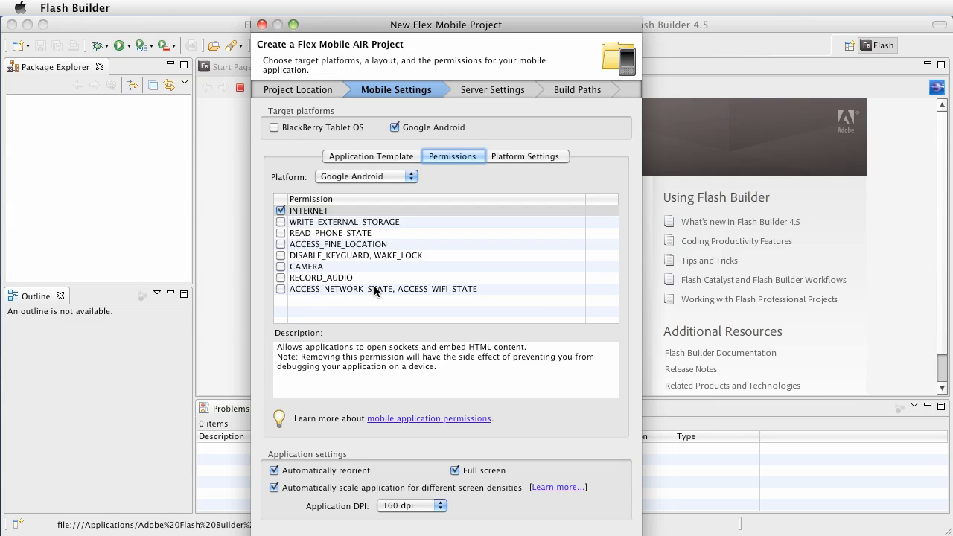
mouse_move(325, 216)
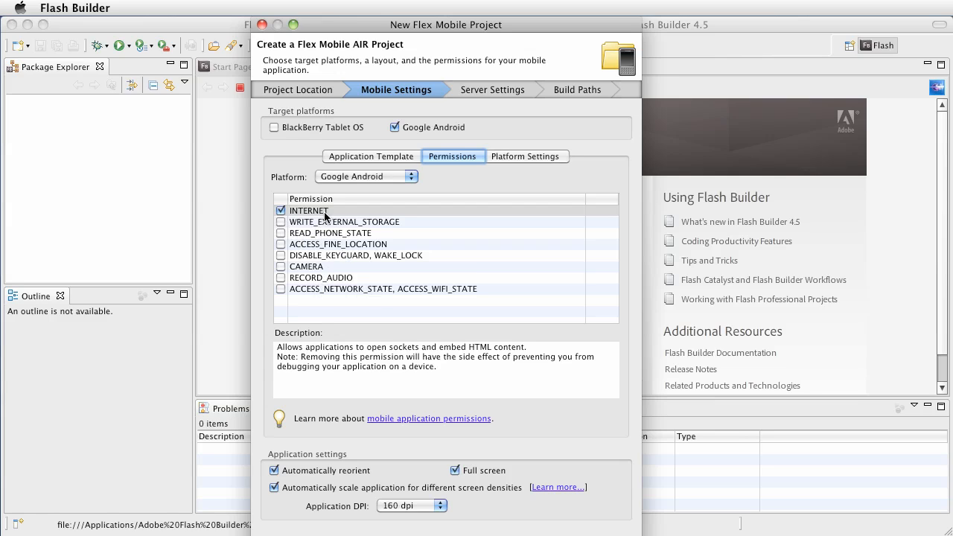
mouse_move(319, 290)
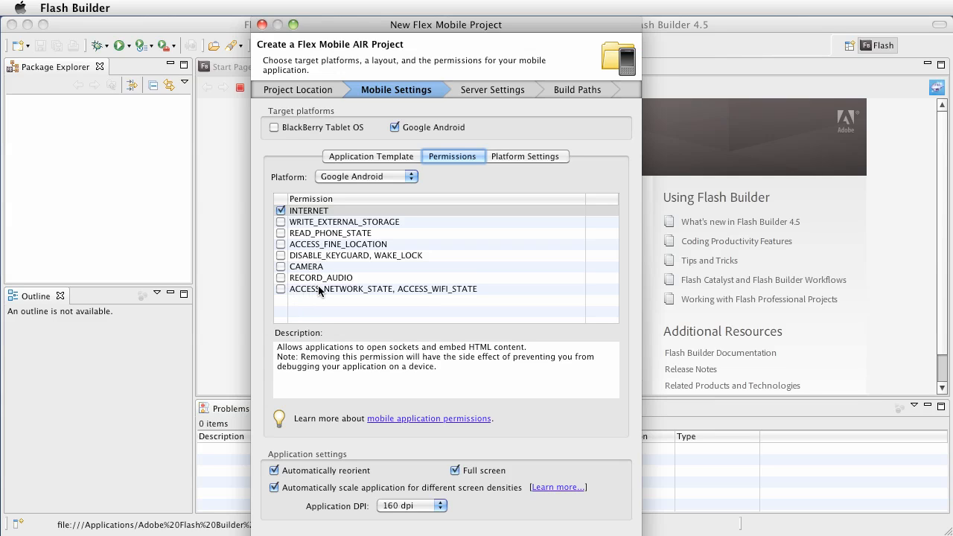
mouse_move(345, 289)
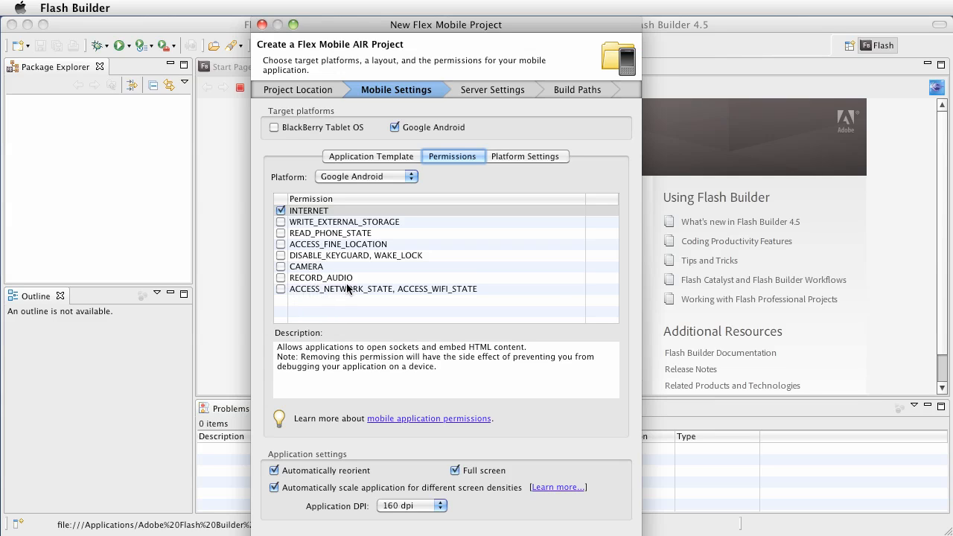
mouse_move(324, 256)
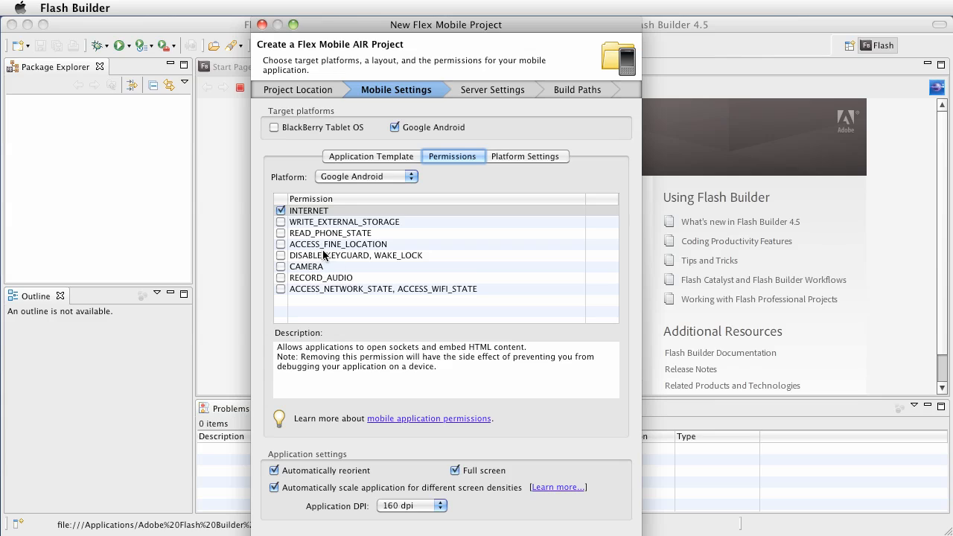
mouse_move(508, 168)
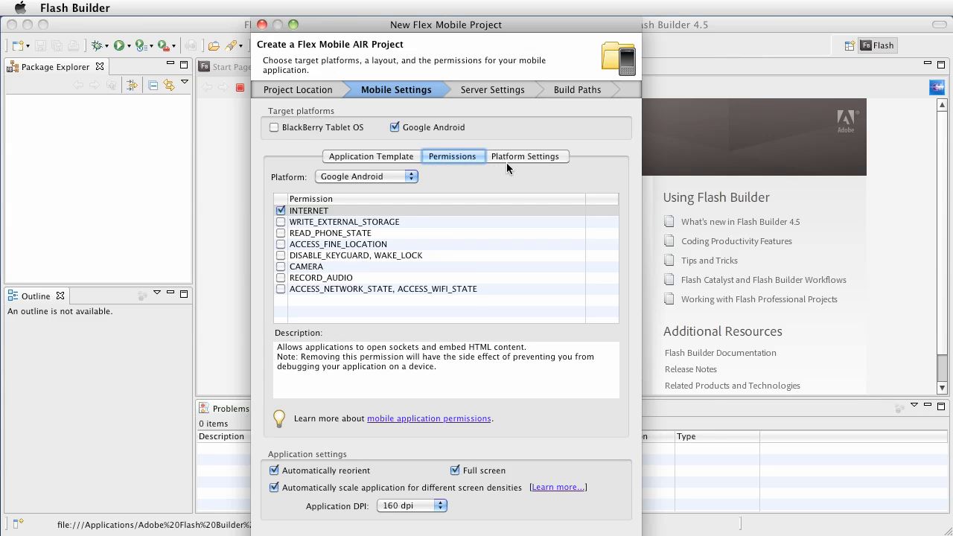
mouse_move(530, 162)
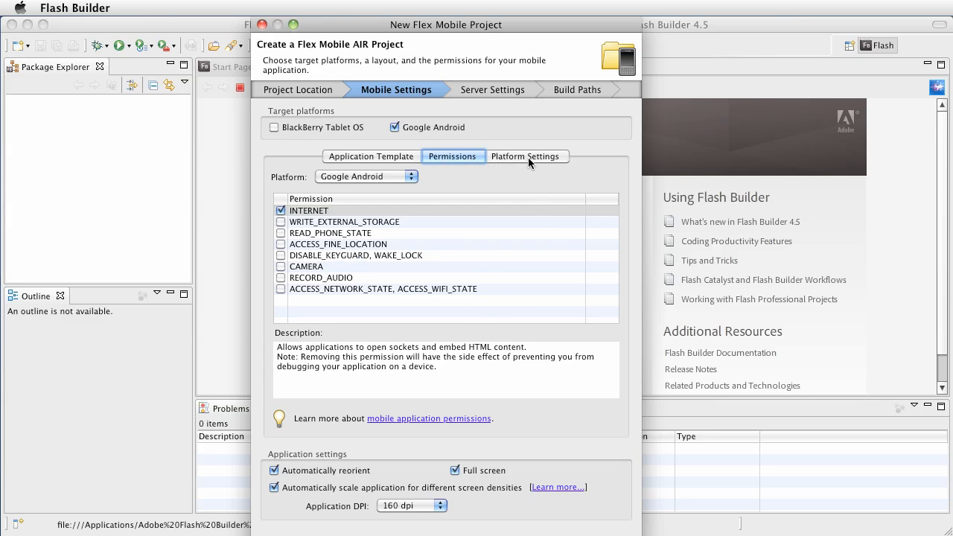
Review the Platform Settings and finish creating the SimpleApplication project
click(526, 157)
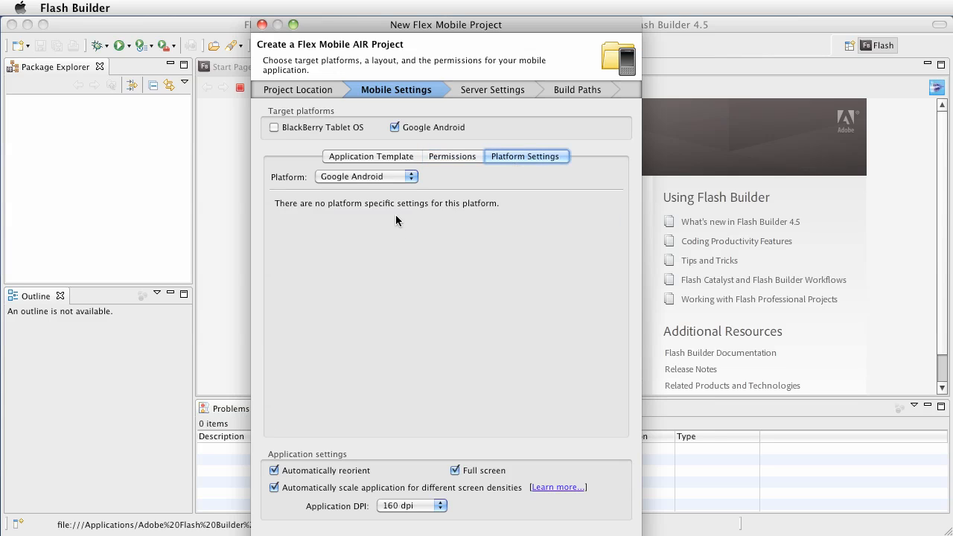
mouse_move(387, 234)
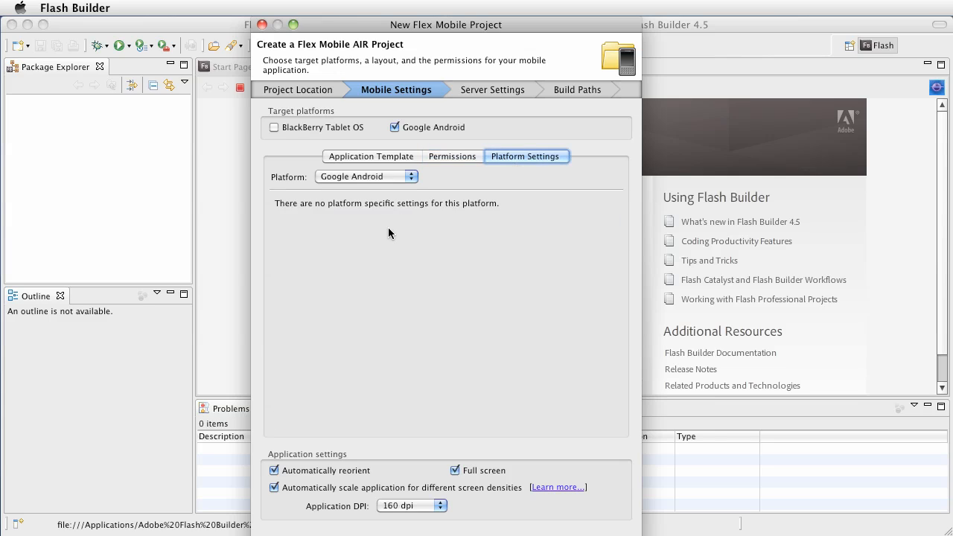
mouse_move(459, 180)
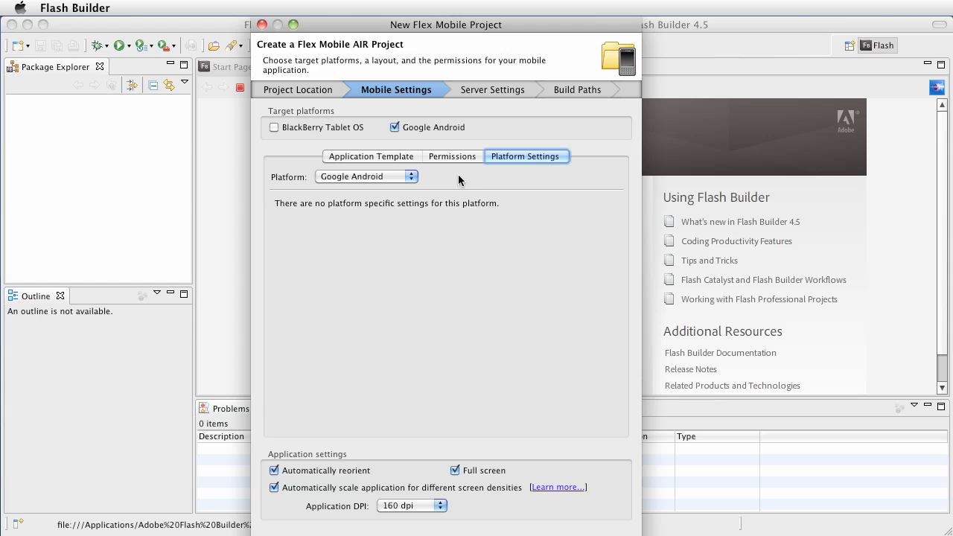
mouse_move(420, 201)
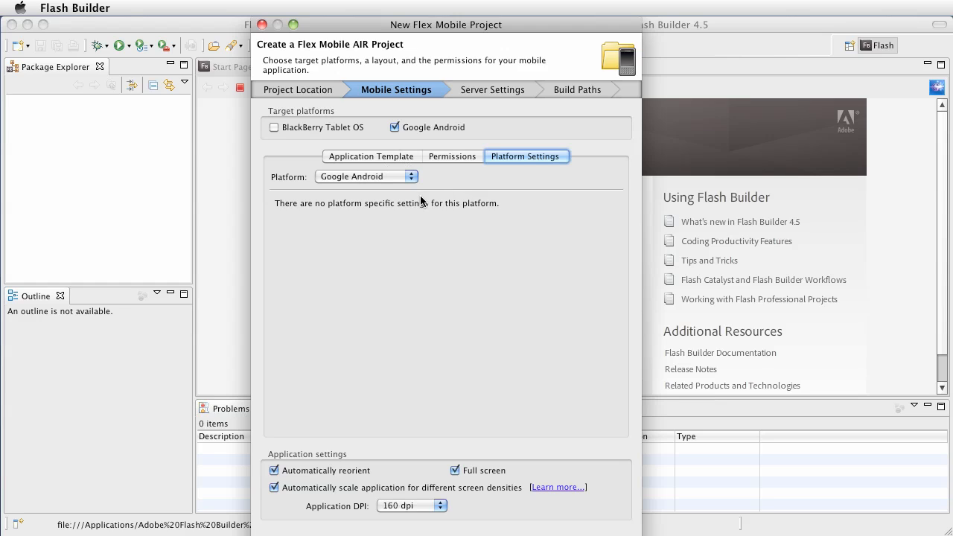
click(371, 156)
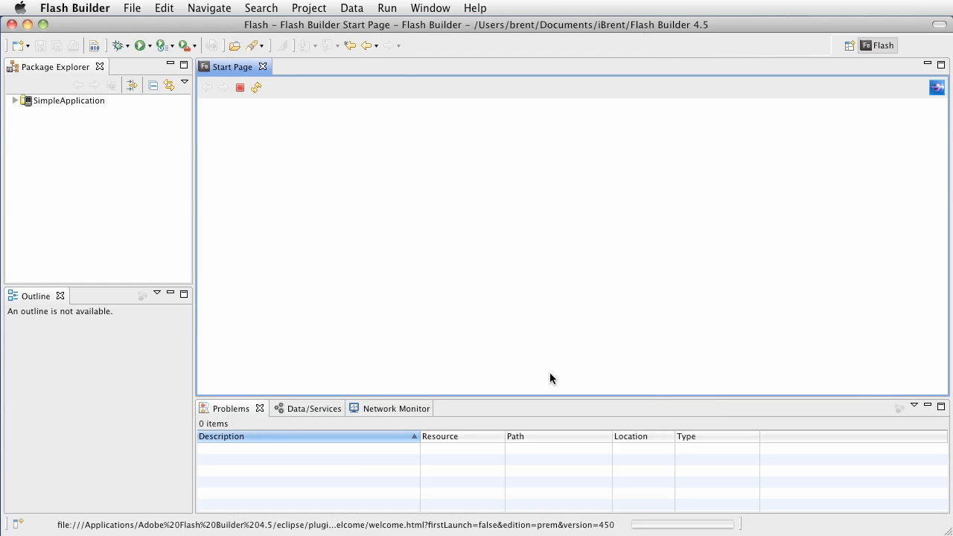
Expand the project and open src/SimpleApplication.mxml in Source view
double_click(116, 137)
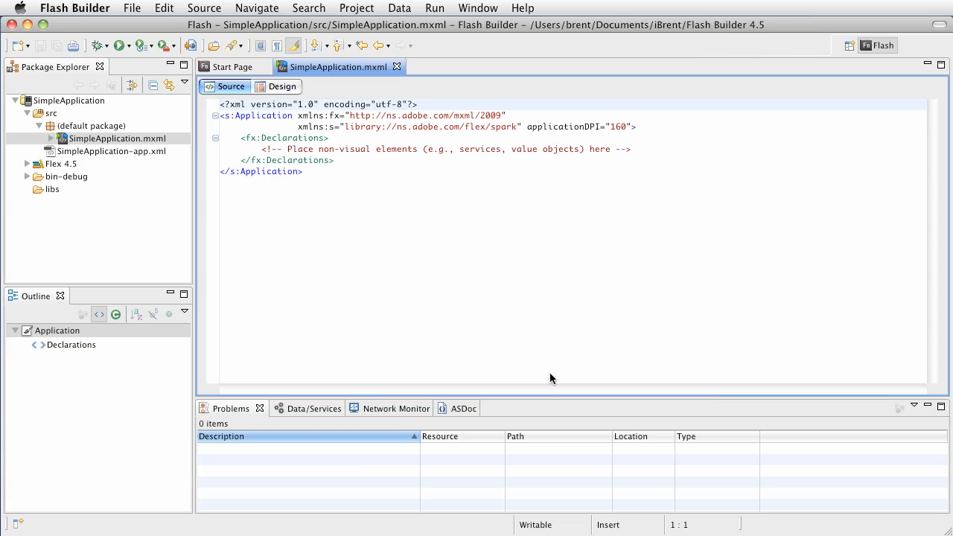
click(221, 104)
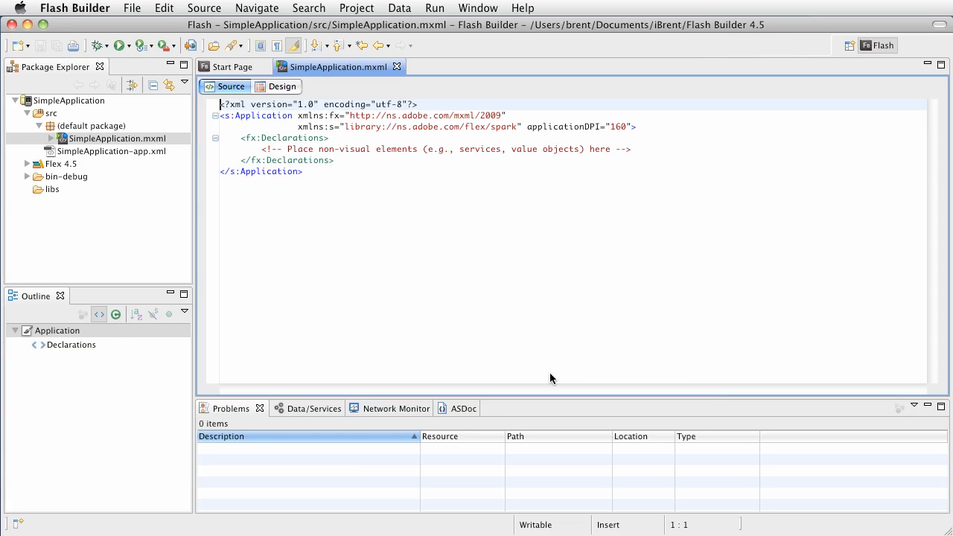
mouse_move(289, 325)
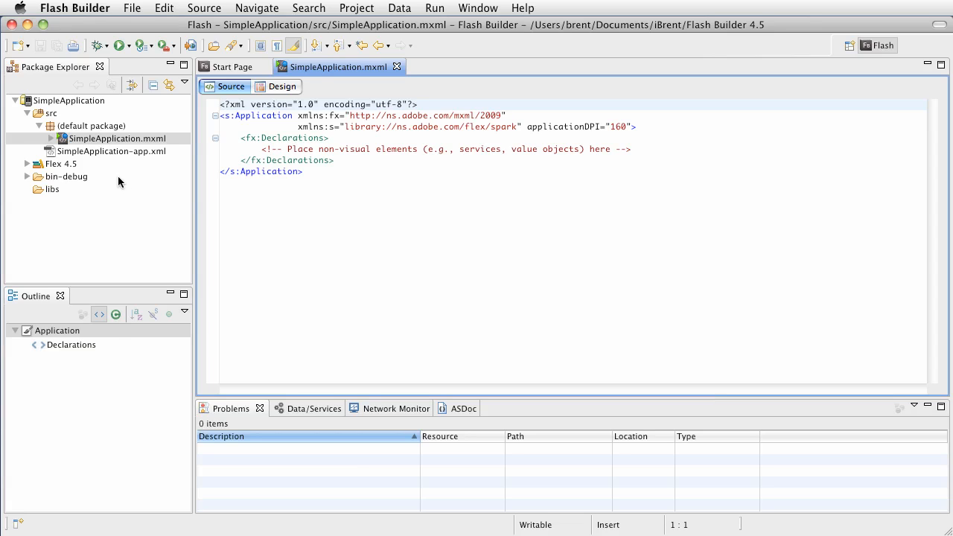
mouse_move(75, 128)
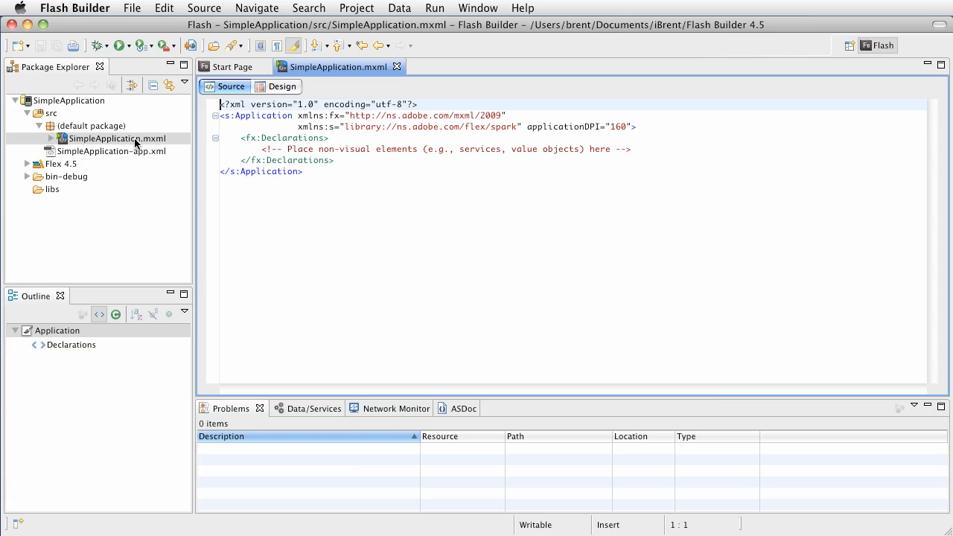
mouse_move(48, 182)
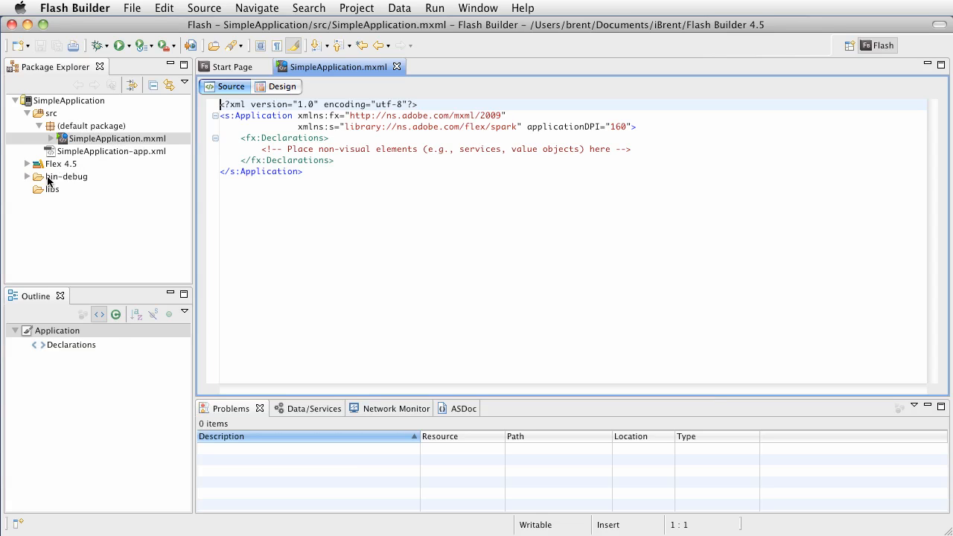
mouse_move(91, 194)
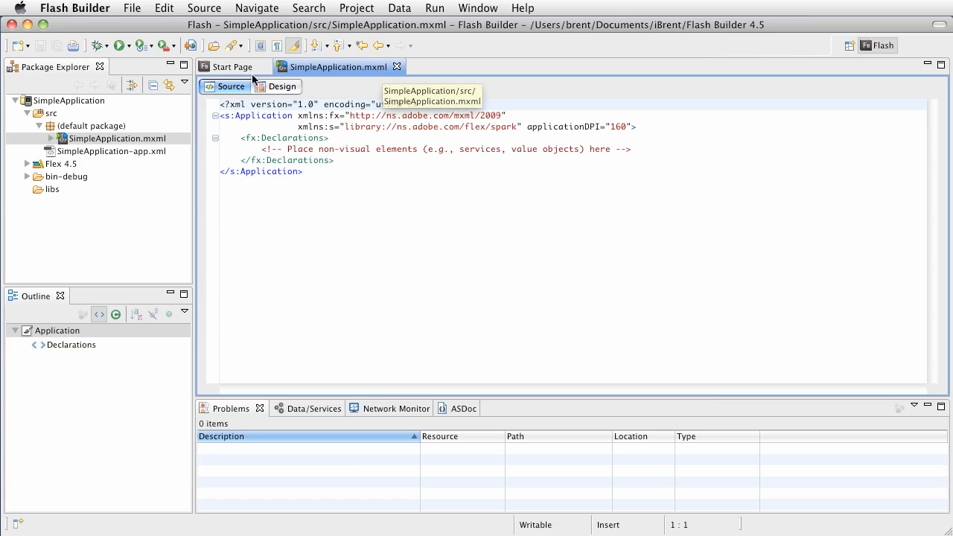
Close the Start Page tab, leaving only SimpleApplication.mxml open
click(259, 65)
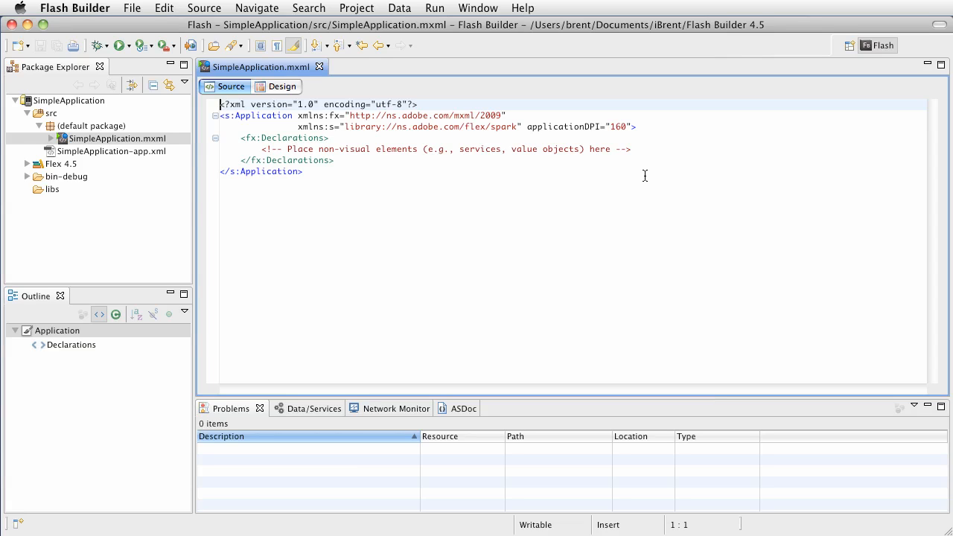
mouse_move(379, 185)
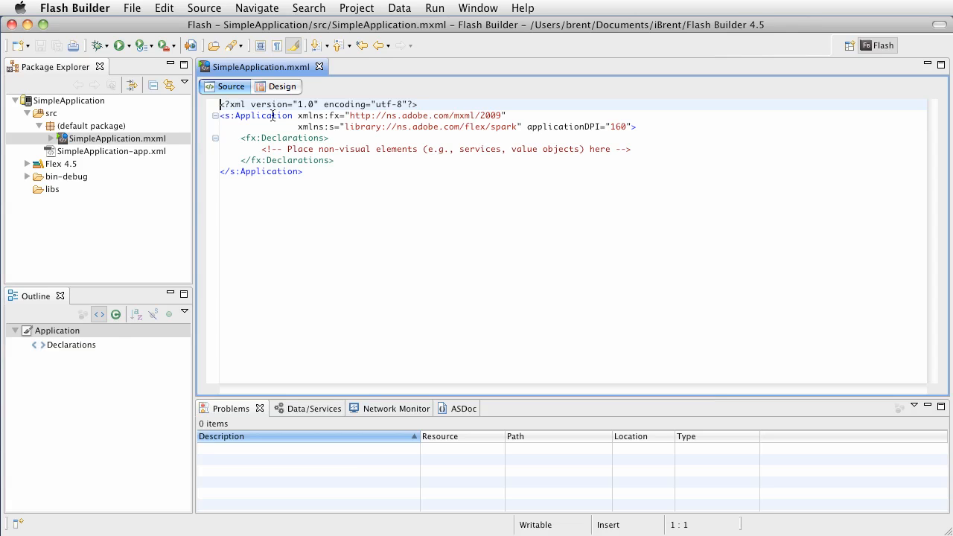
mouse_move(261, 116)
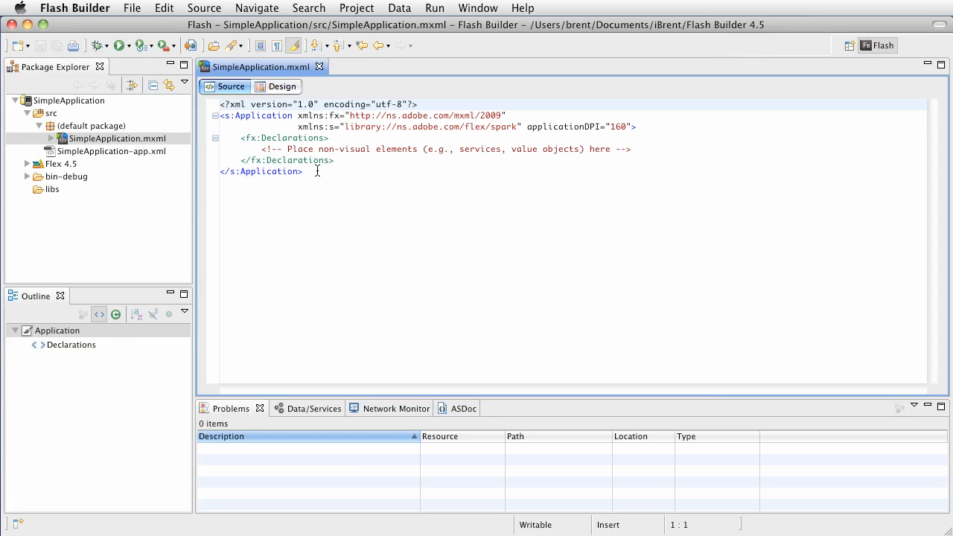
mouse_move(277, 125)
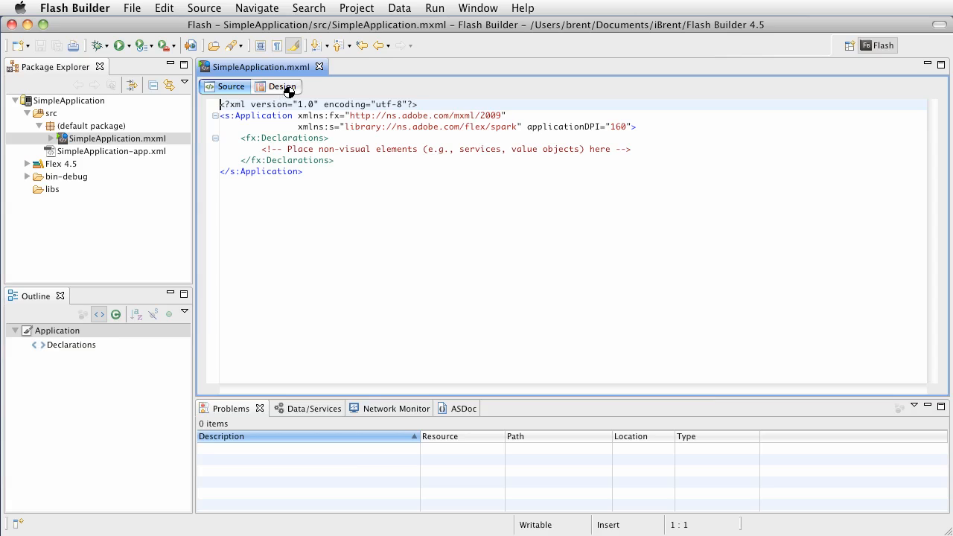
click(282, 87)
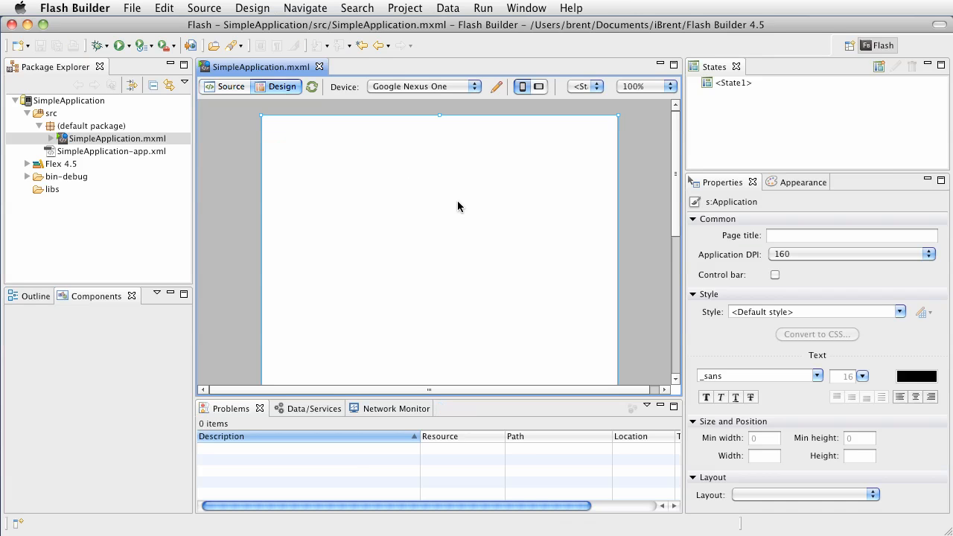
click(95, 295)
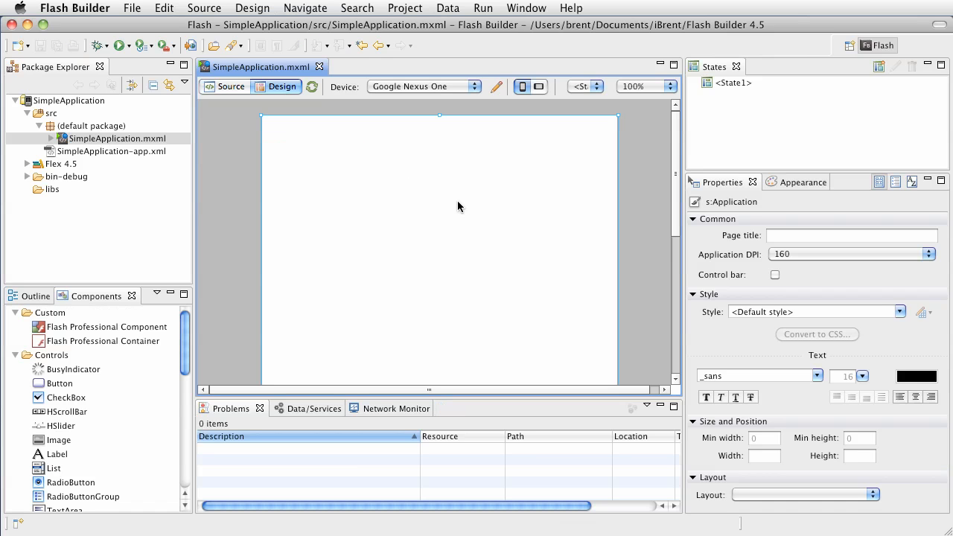
mouse_move(101, 307)
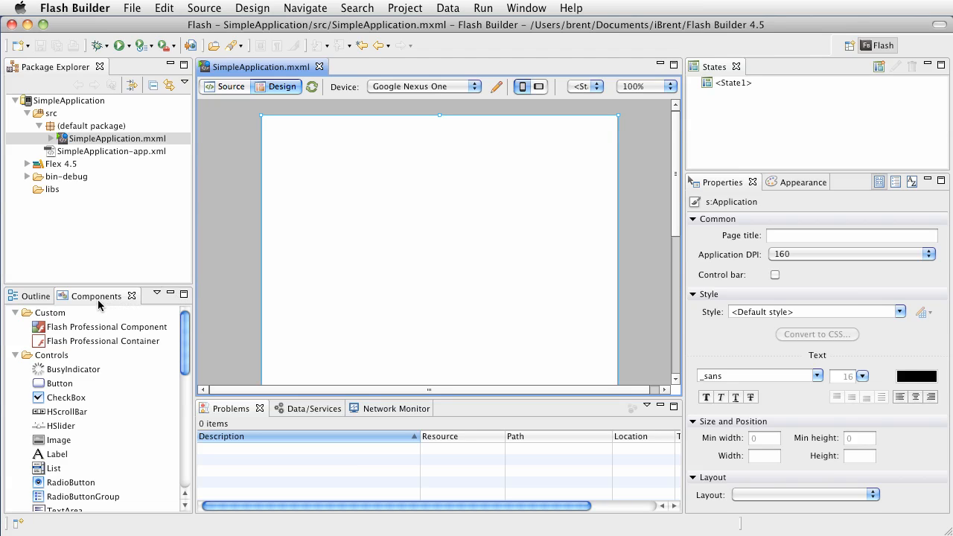
scroll(down, 3)
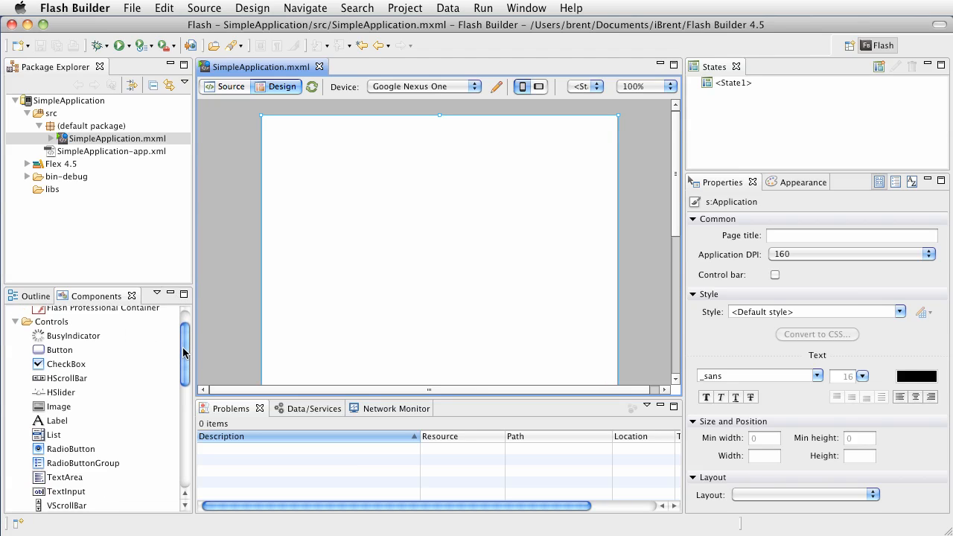
scroll(down, 3)
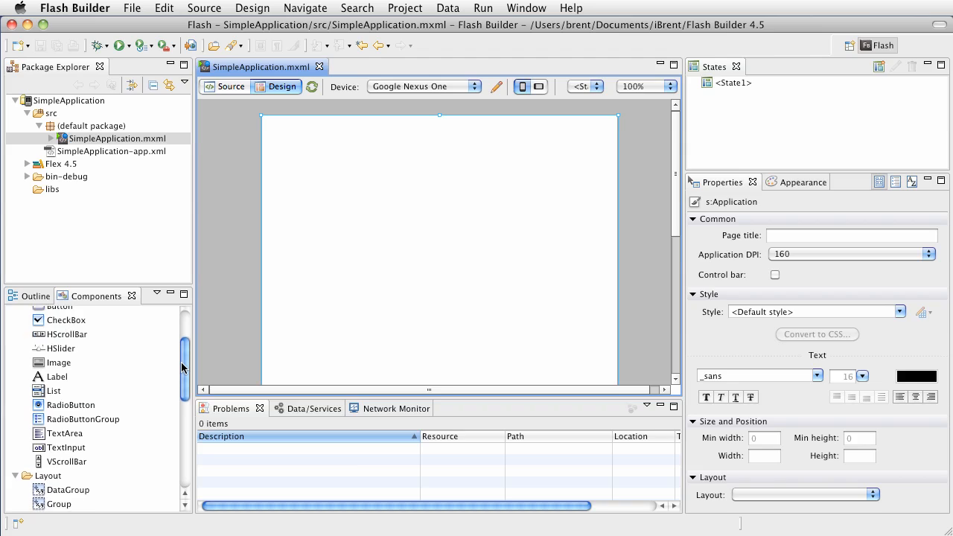
scroll(up, 3)
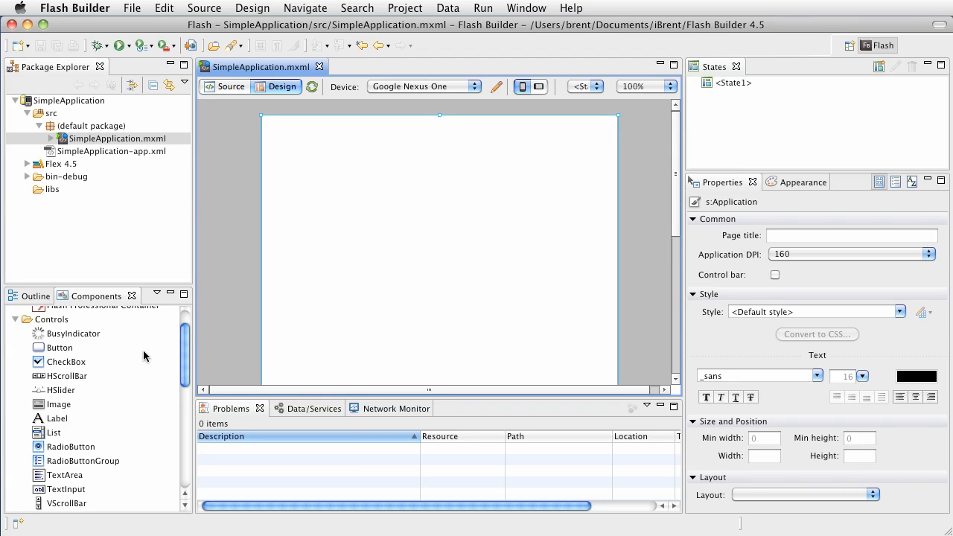
mouse_move(185, 360)
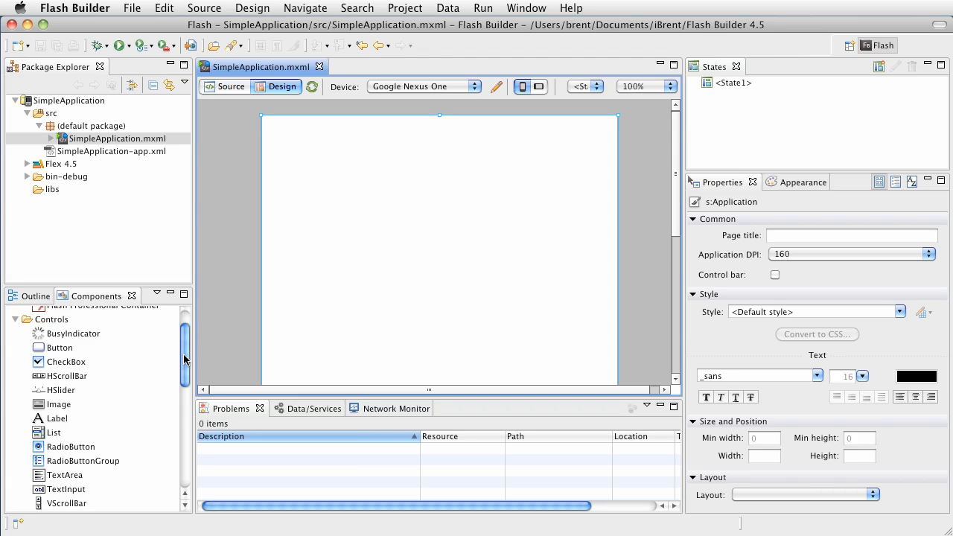
scroll(down, 3)
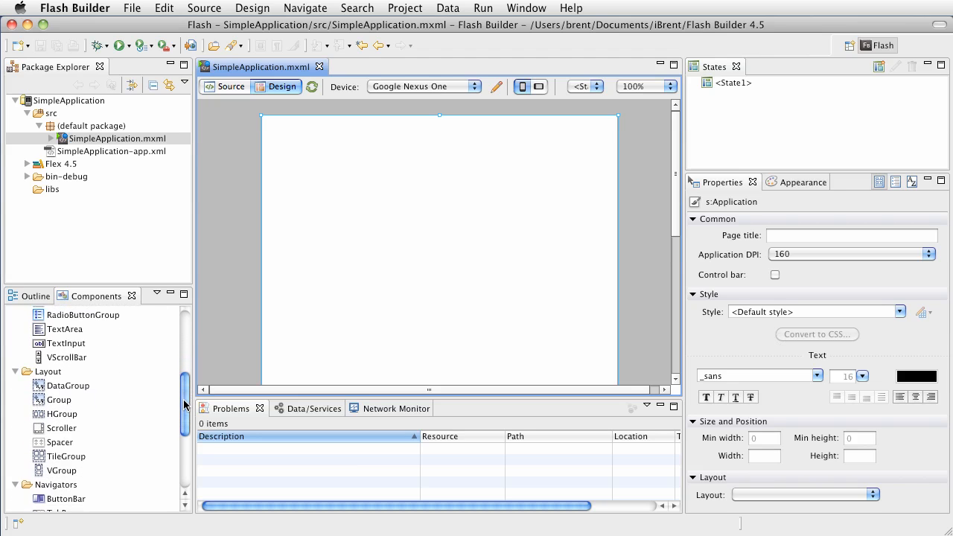
scroll(down, 3)
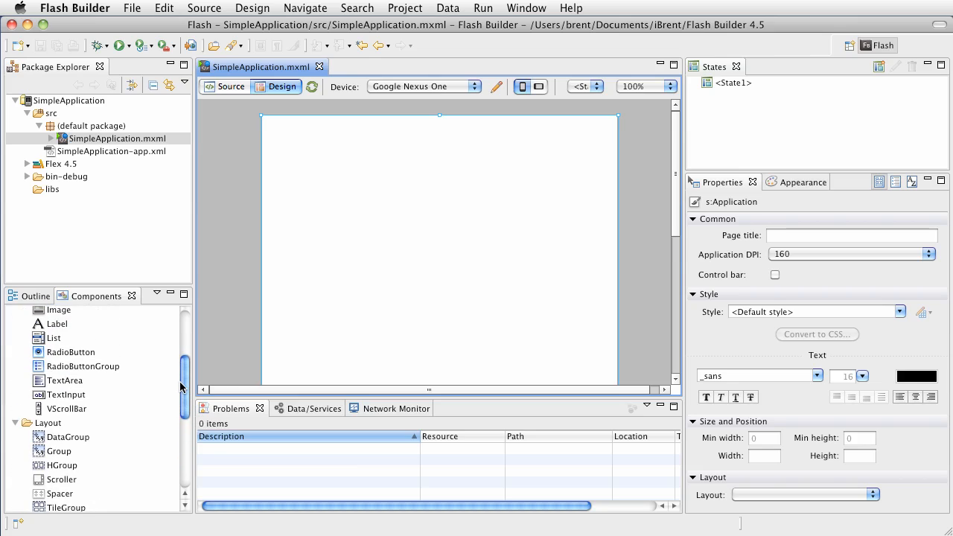
scroll(up, 3)
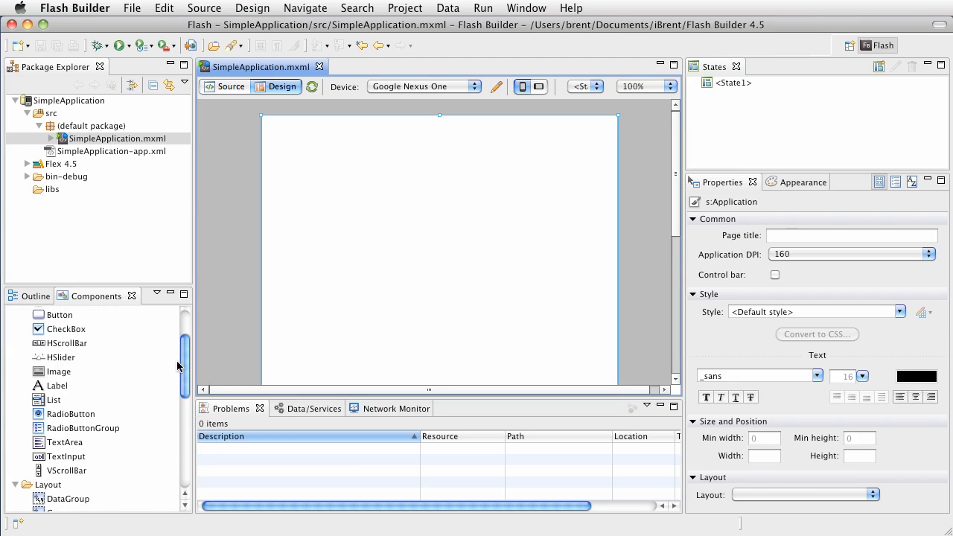
mouse_move(190, 361)
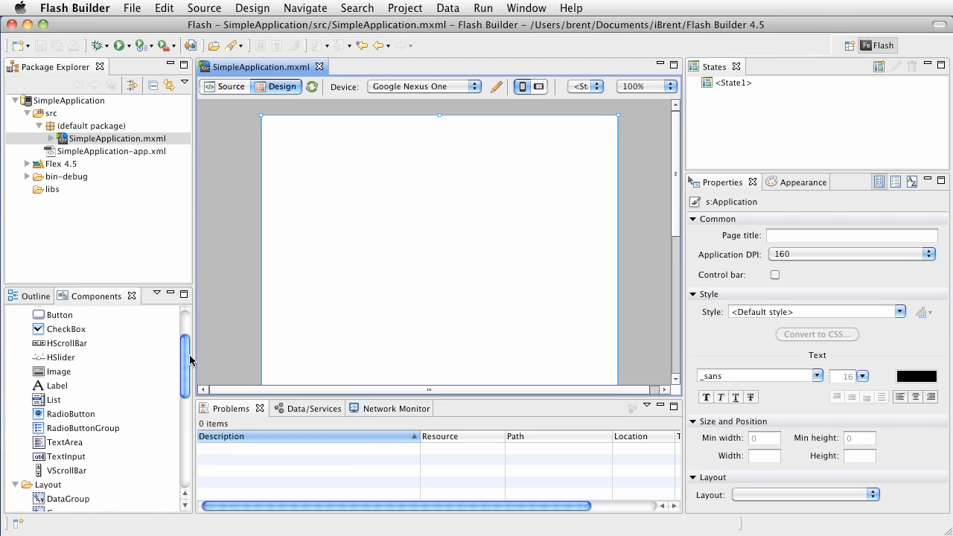
scroll(up, 3)
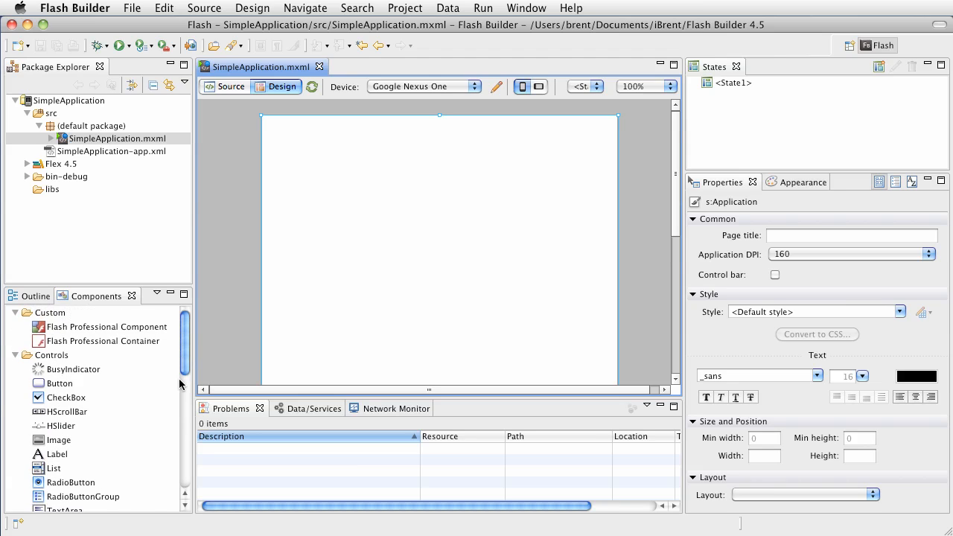
scroll(down, 3)
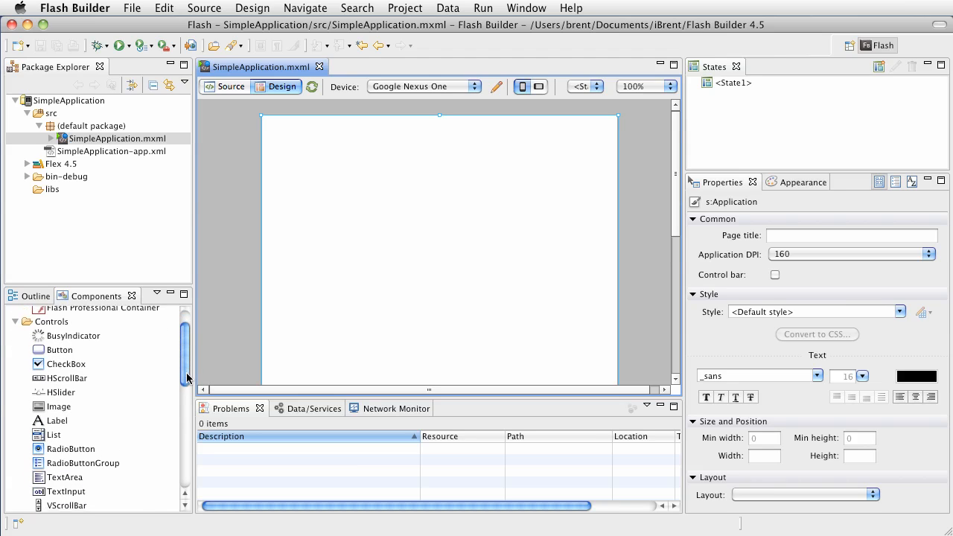
scroll(down, 3)
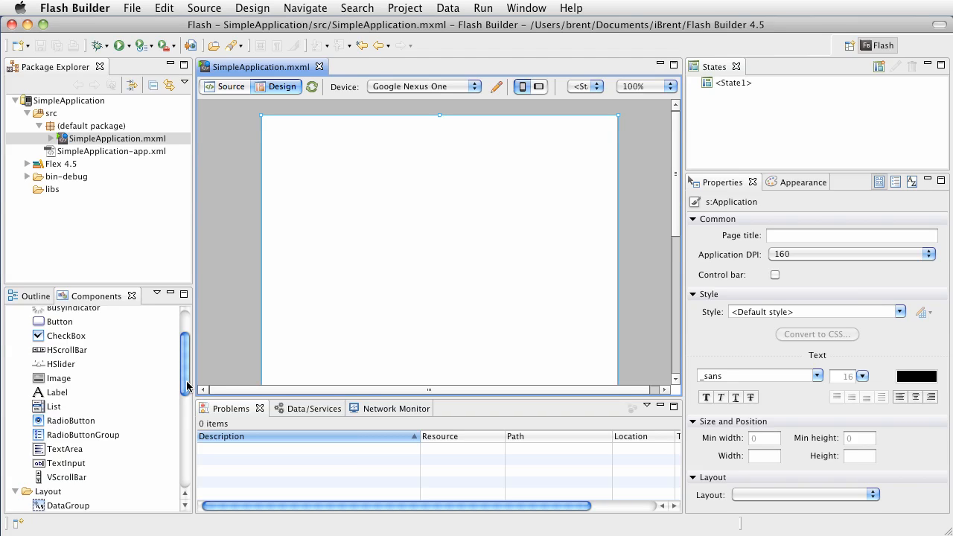
mouse_move(104, 316)
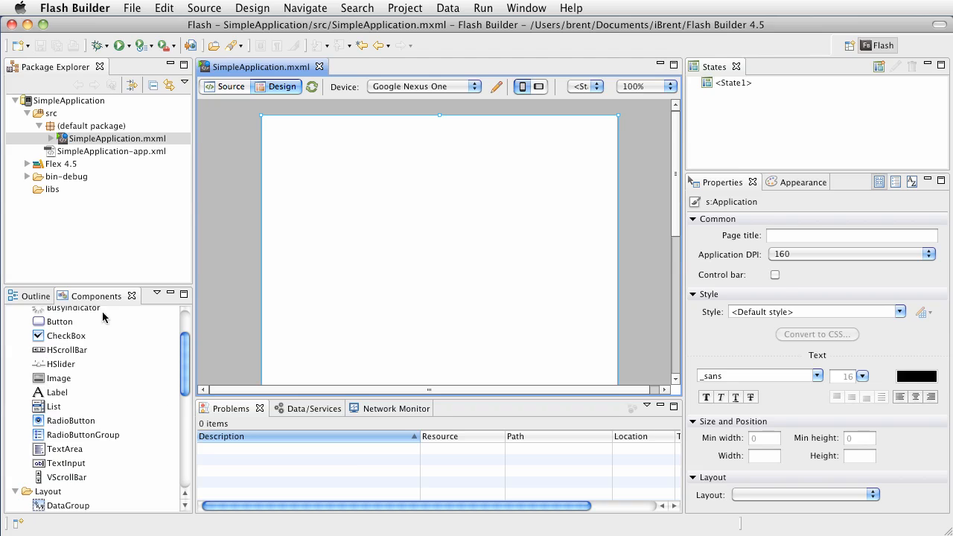
mouse_move(185, 355)
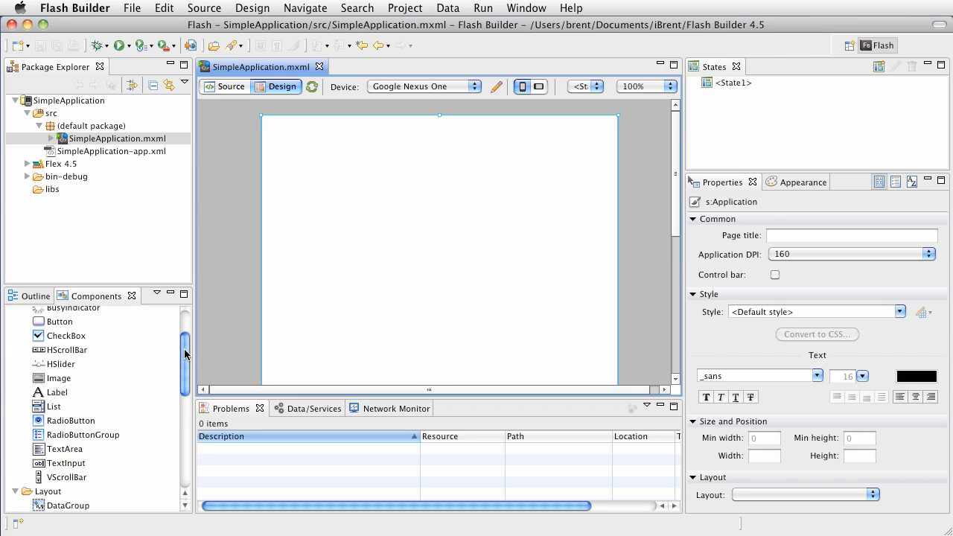
scroll(up, 3)
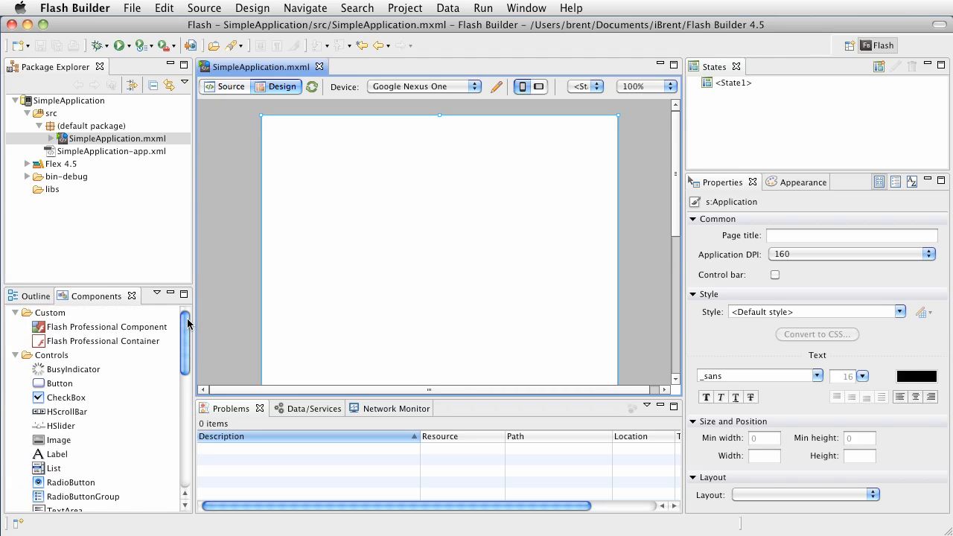
Drag a Button, a CheckBox and a Label from Components onto the canvas, stacked vertically
click(60, 383)
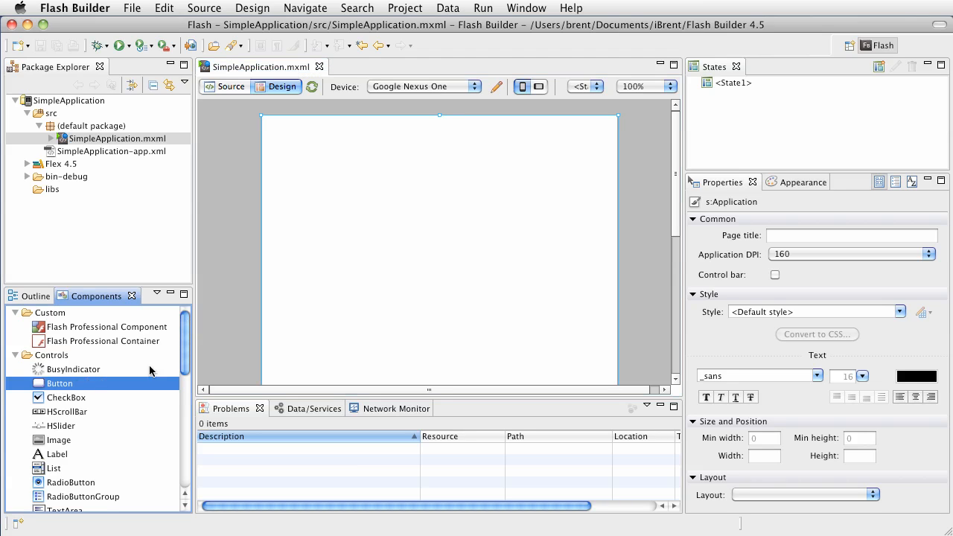
drag(59, 383, 356, 187)
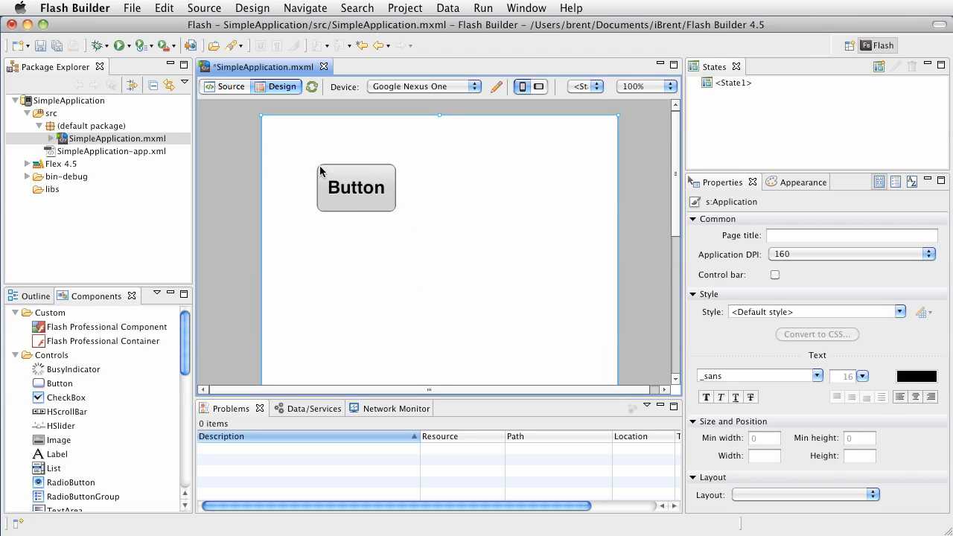
click(356, 188)
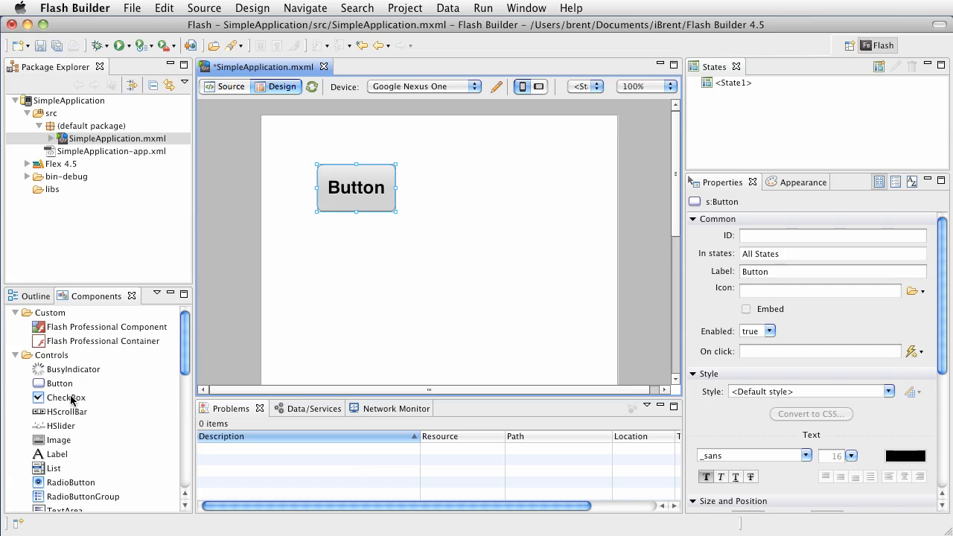
drag(65, 396, 387, 245)
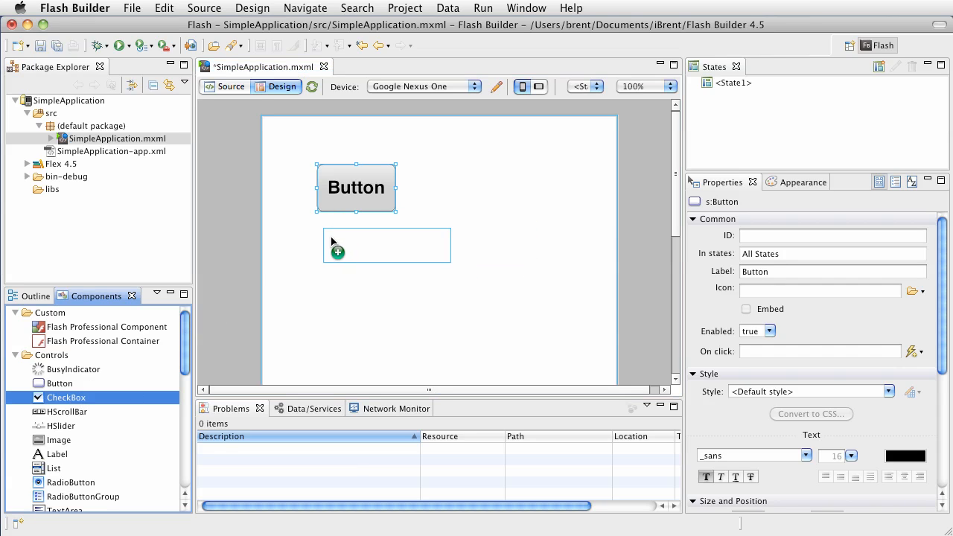
drag(65, 396, 387, 244)
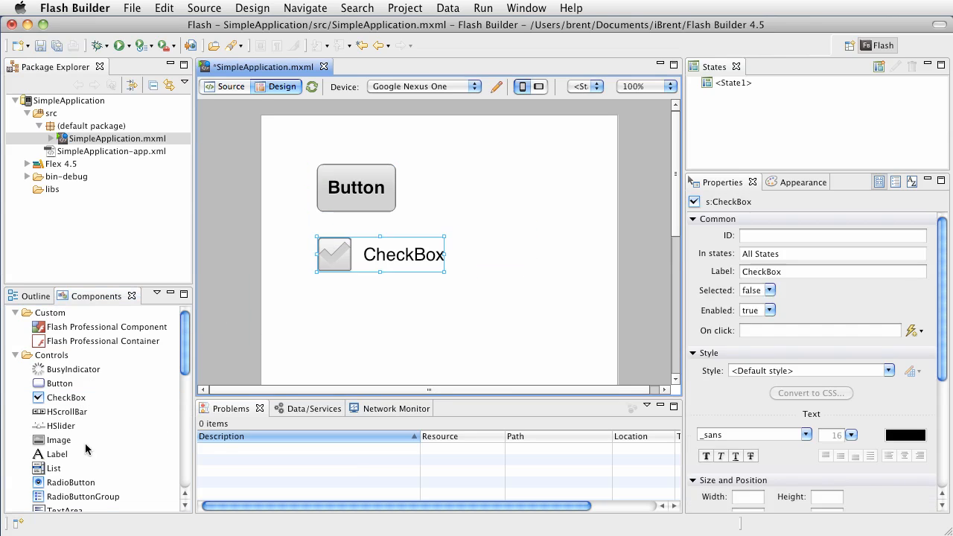
drag(58, 454, 346, 304)
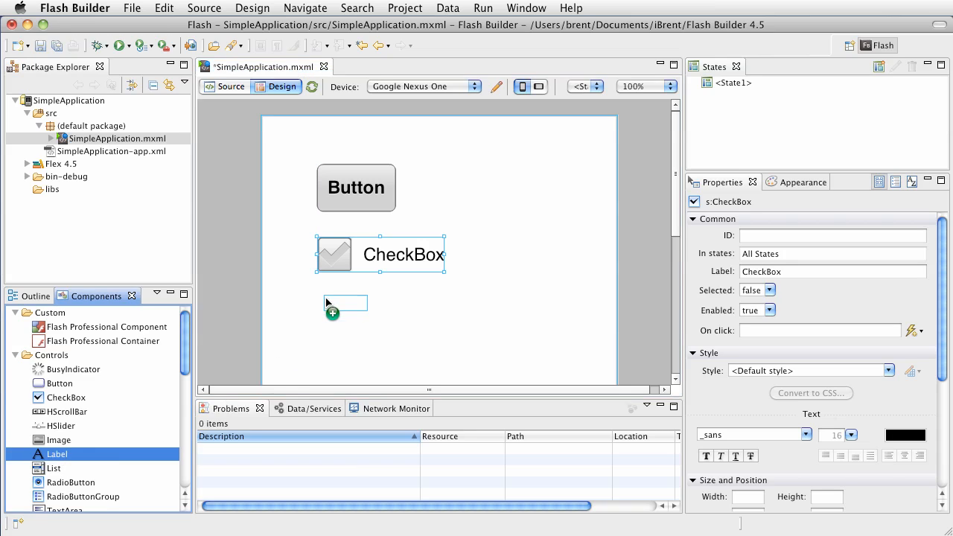
drag(56, 453, 345, 304)
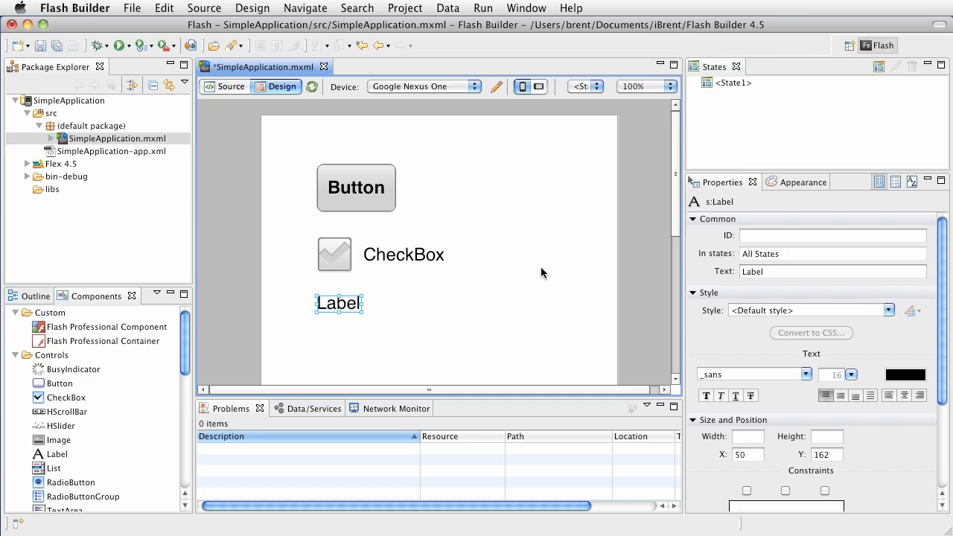
mouse_move(450, 265)
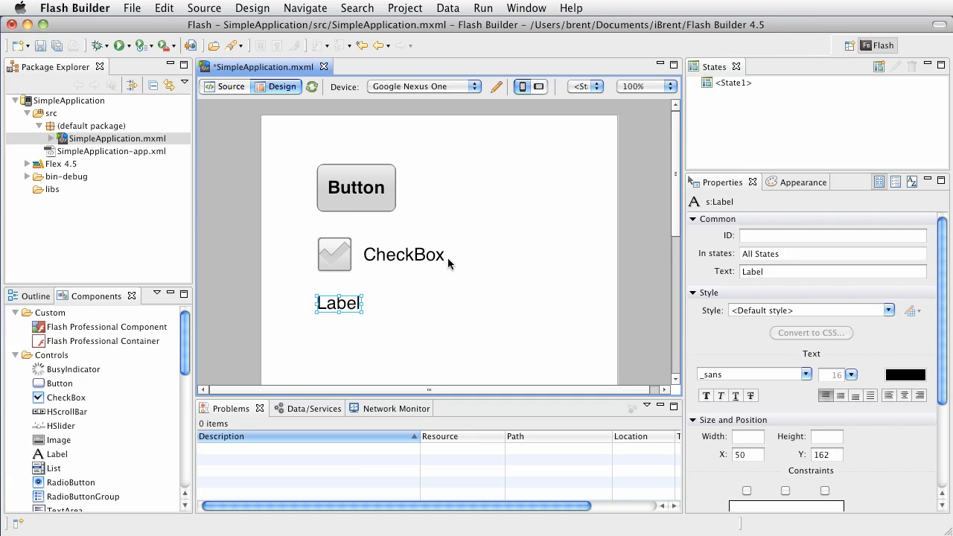
mouse_move(342, 161)
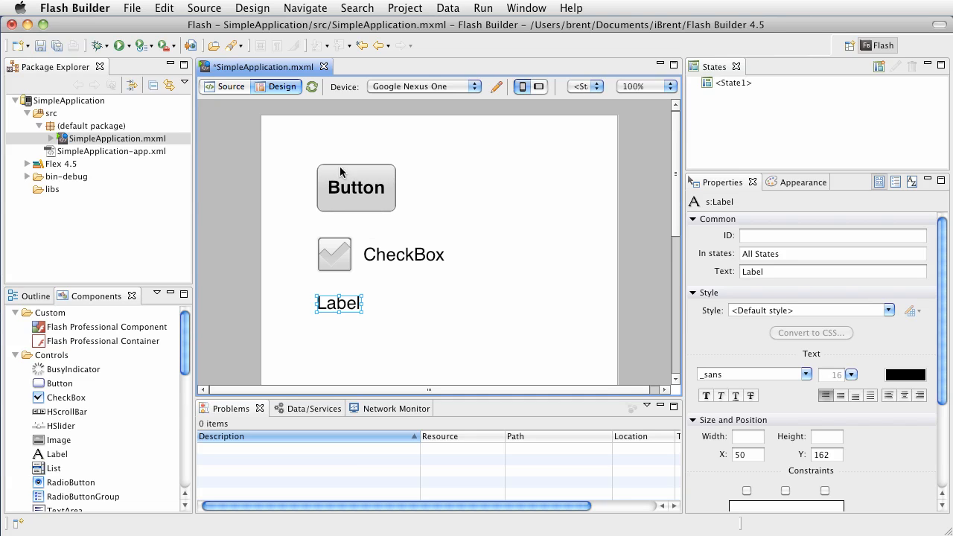
mouse_move(423, 201)
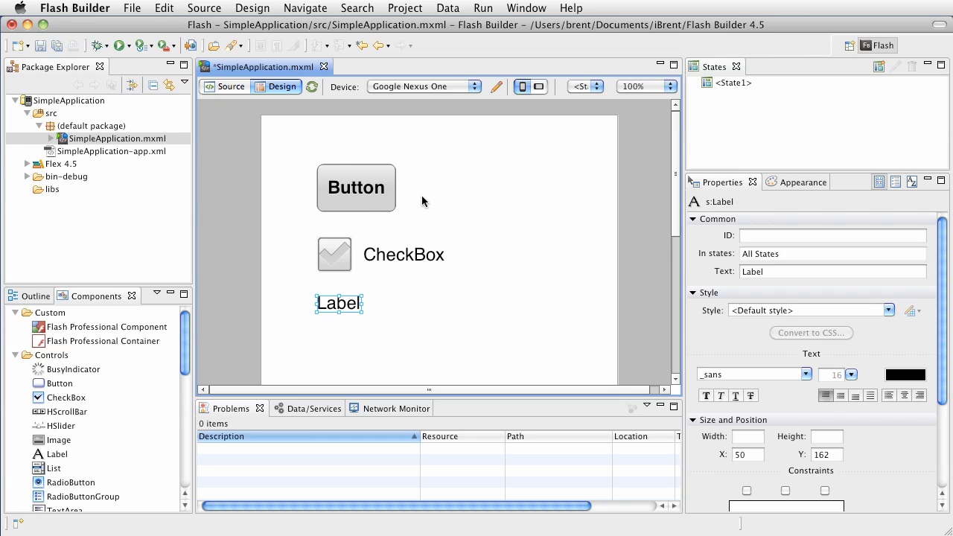
mouse_move(479, 208)
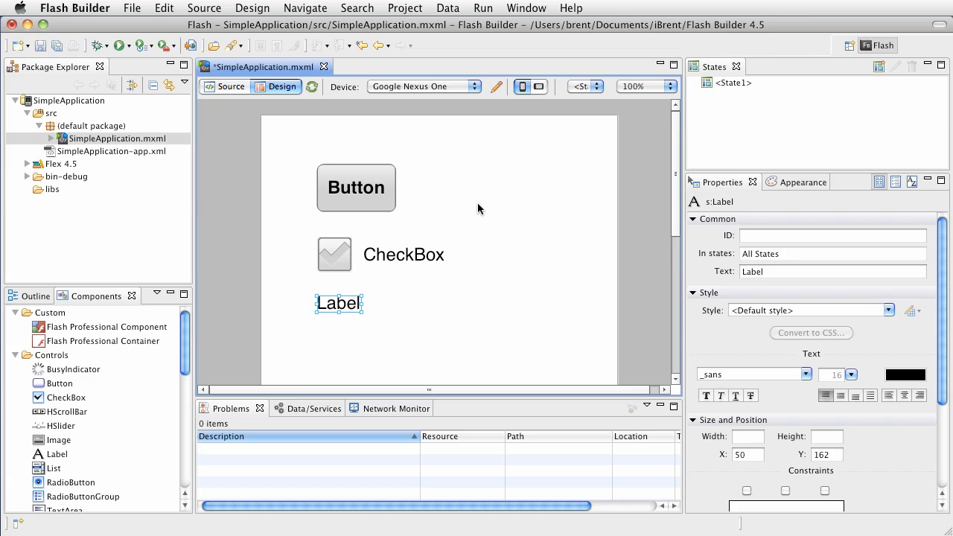
mouse_move(247, 113)
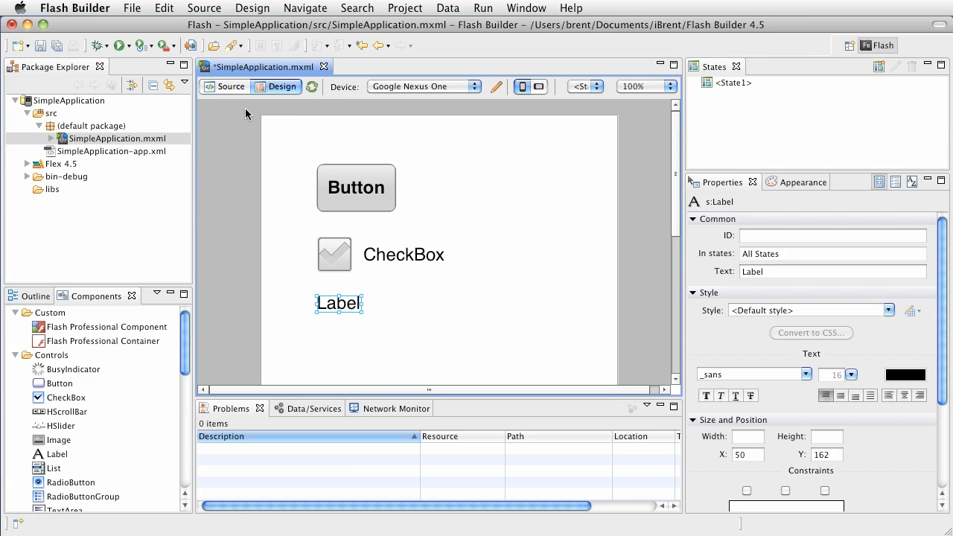
mouse_move(357, 104)
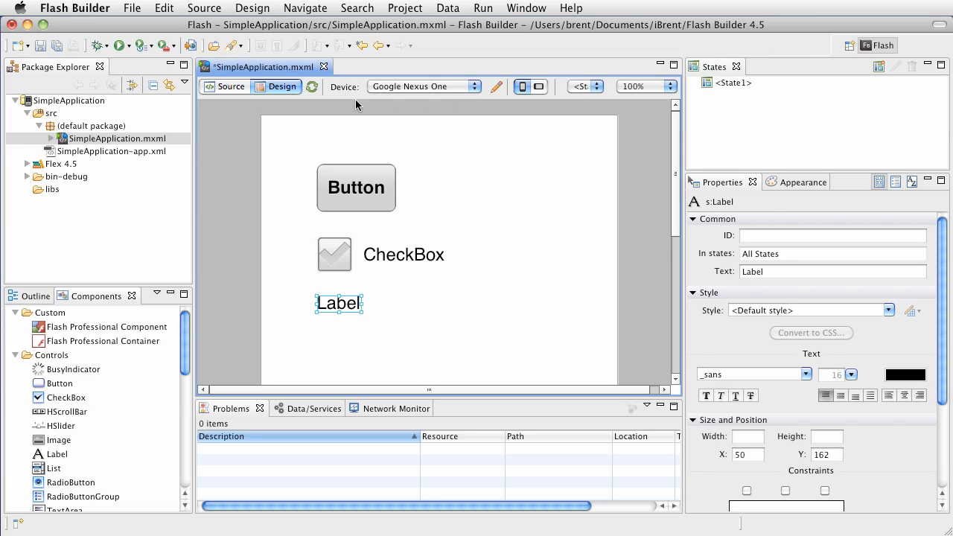
click(475, 85)
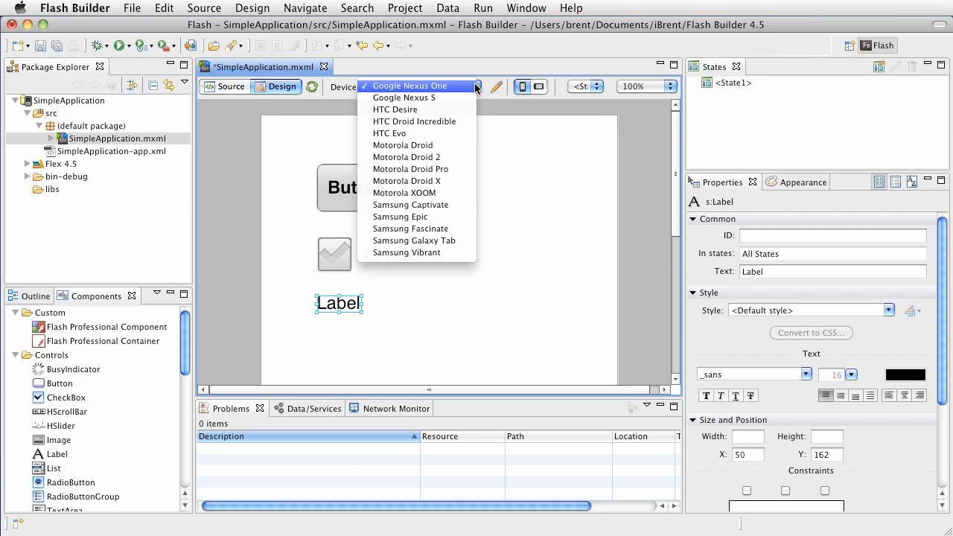
mouse_move(459, 158)
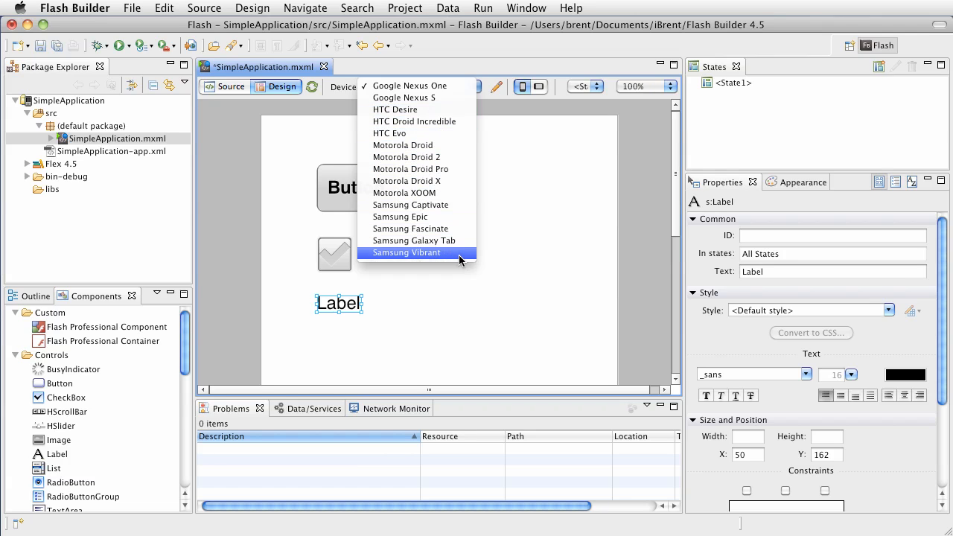
mouse_move(435, 217)
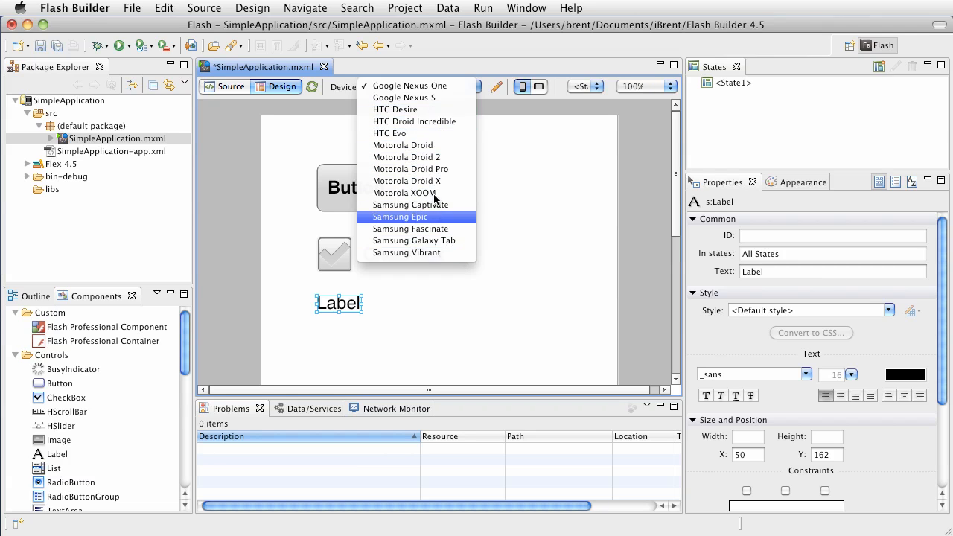
mouse_move(405, 158)
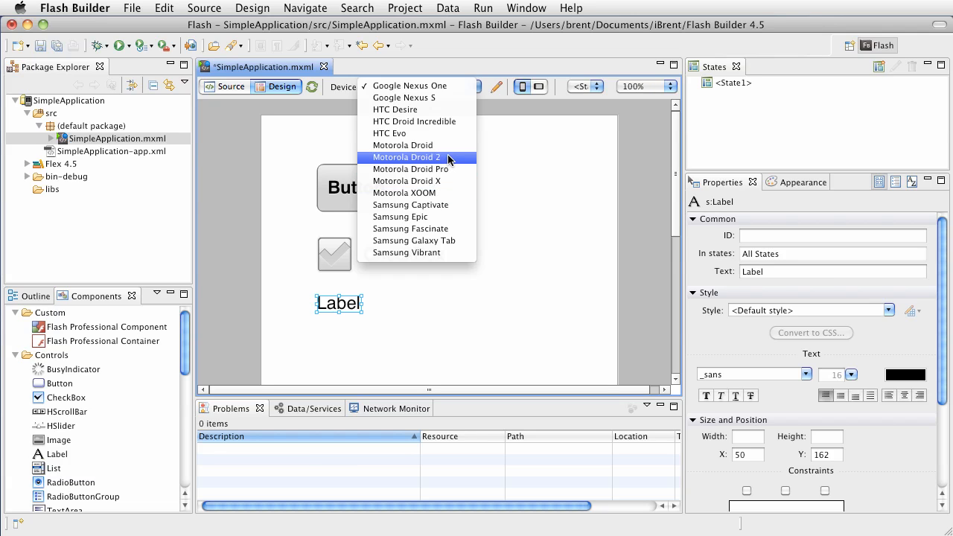
click(405, 158)
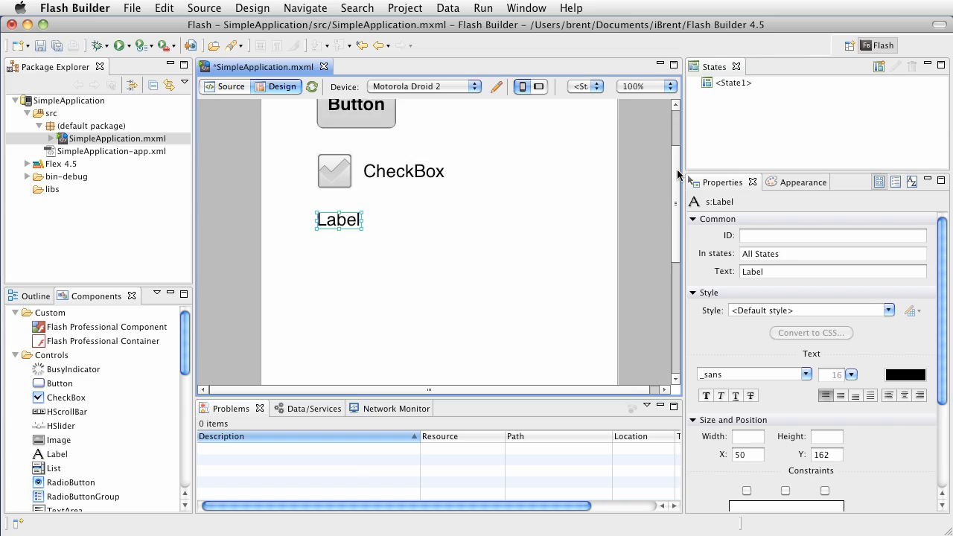
scroll(up, 3)
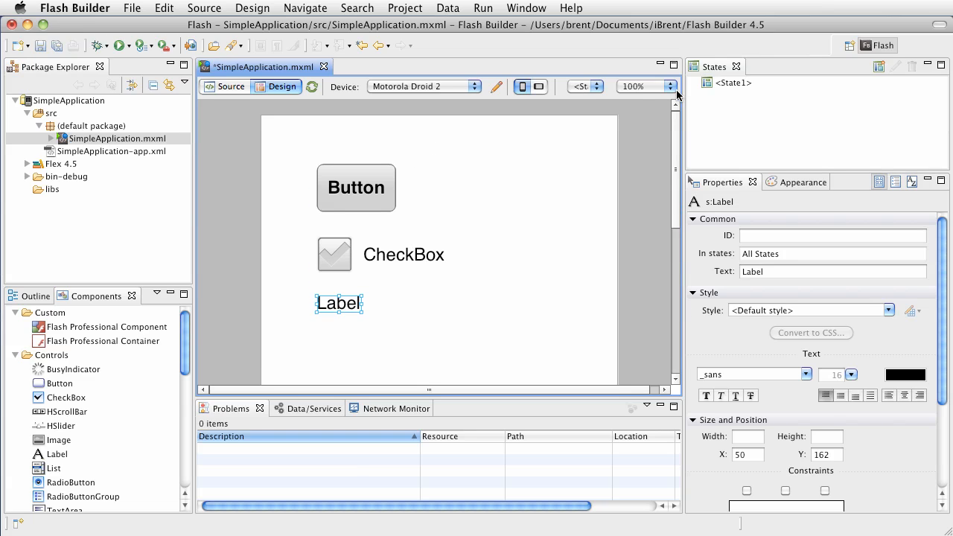
click(667, 85)
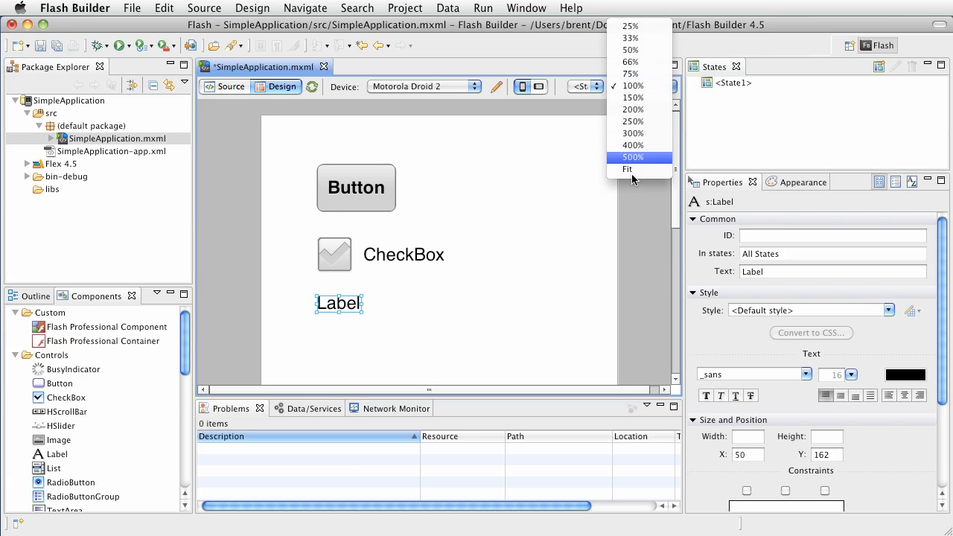
click(628, 170)
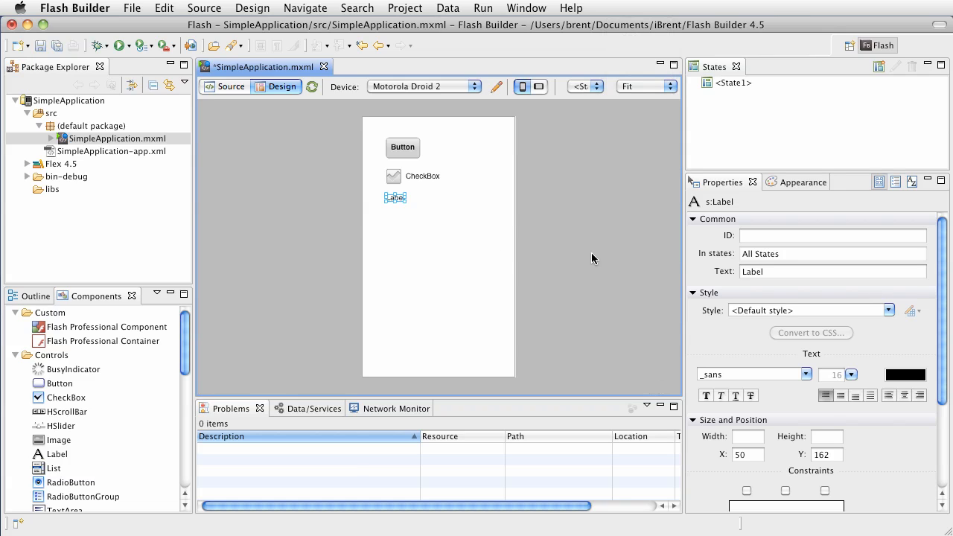
mouse_move(480, 309)
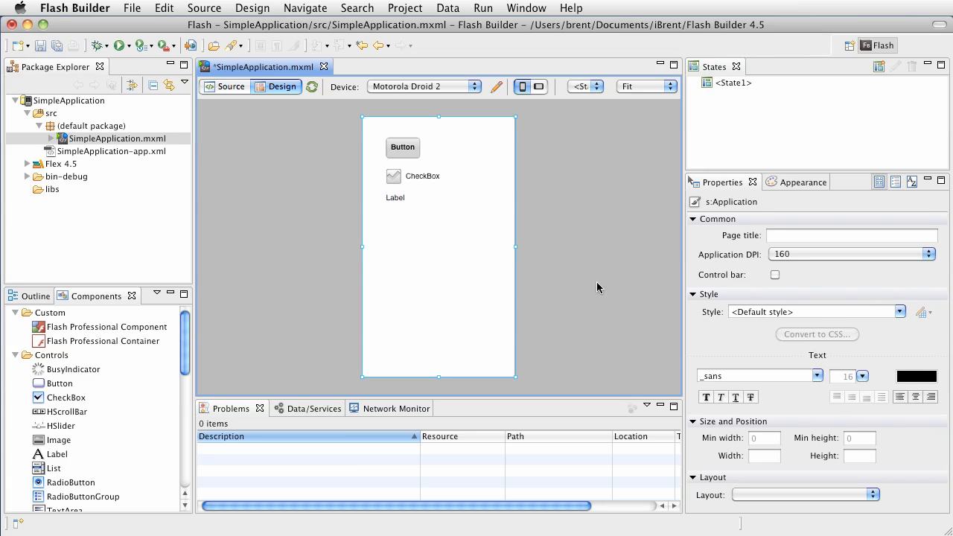
mouse_move(509, 116)
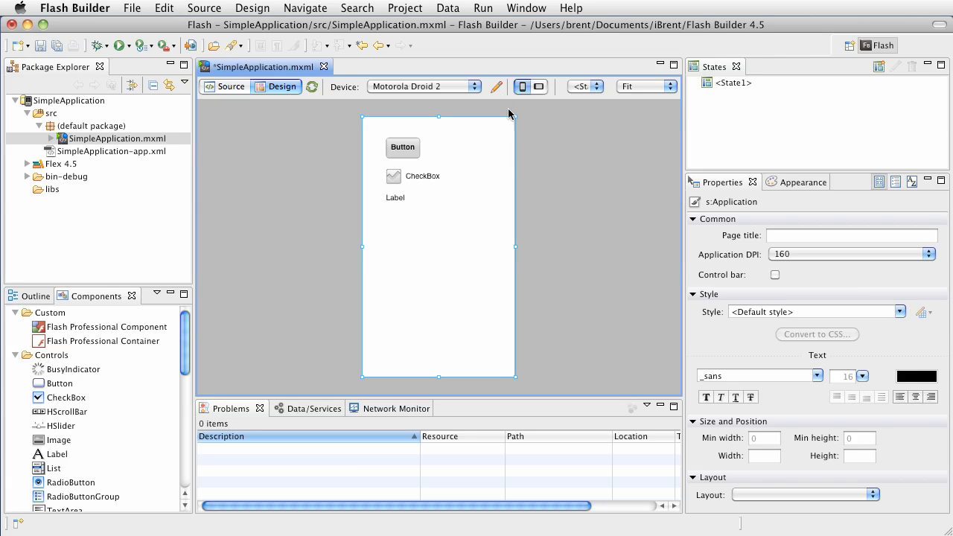
click(423, 85)
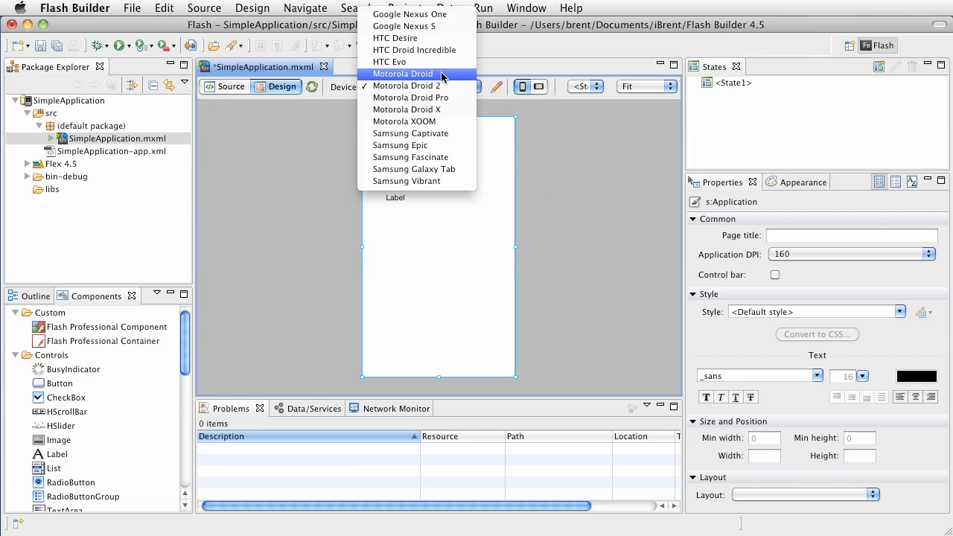
click(407, 85)
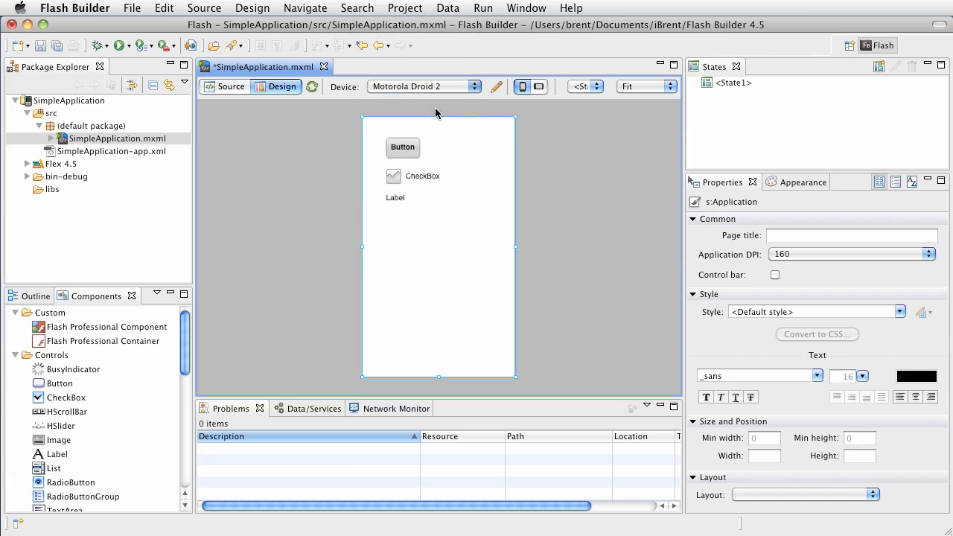
click(424, 85)
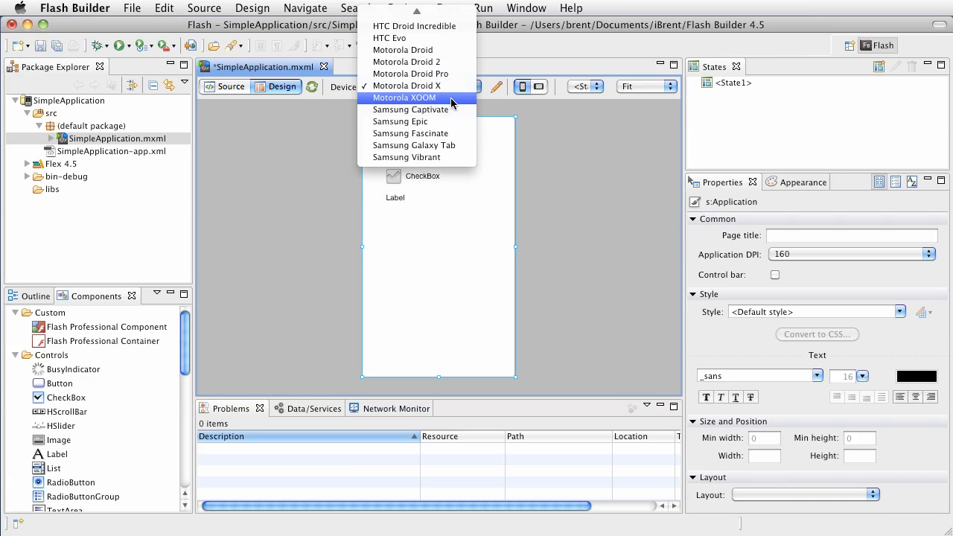
click(404, 98)
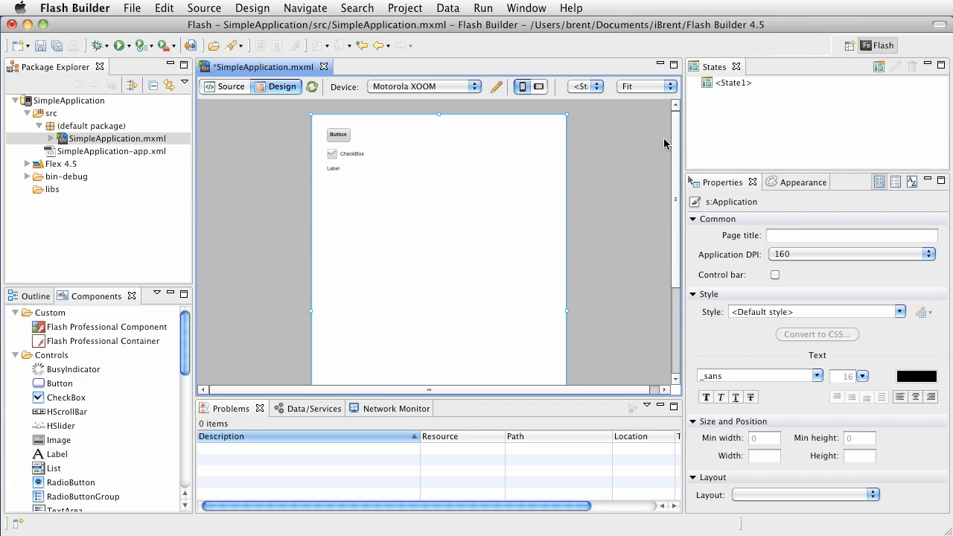
click(475, 86)
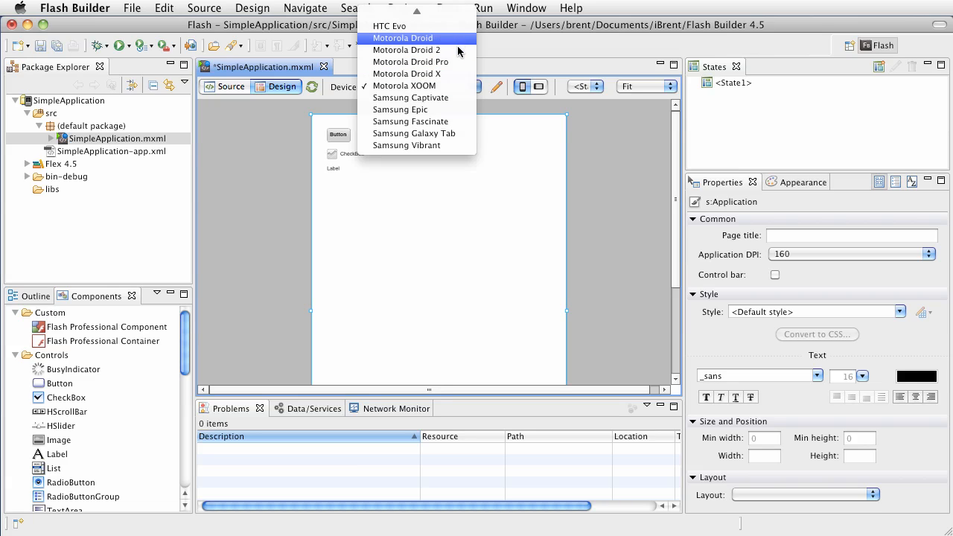
click(408, 51)
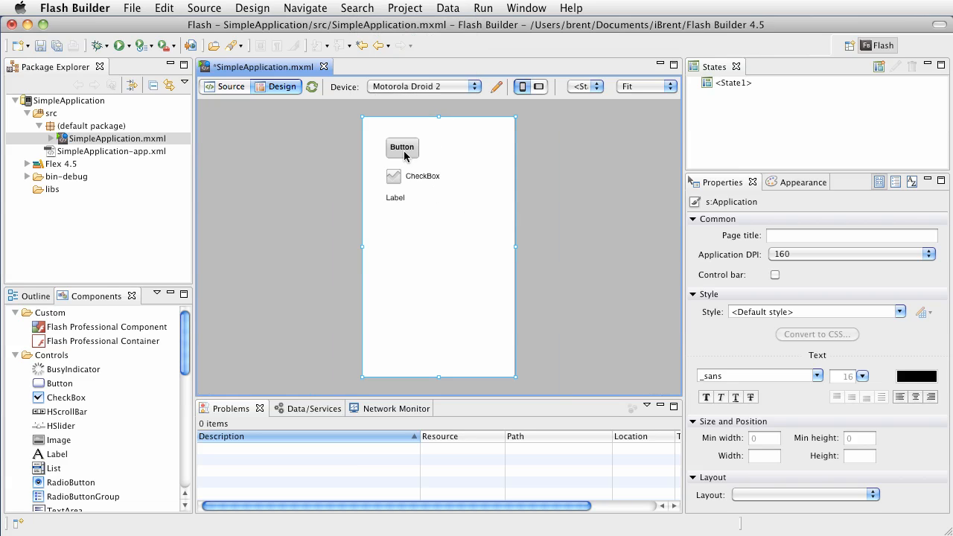
mouse_move(523, 116)
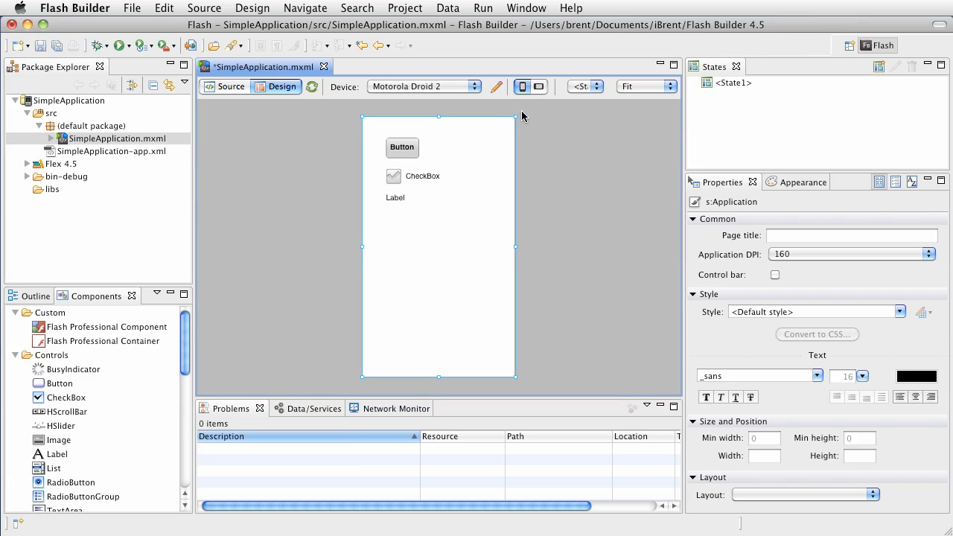
mouse_move(527, 97)
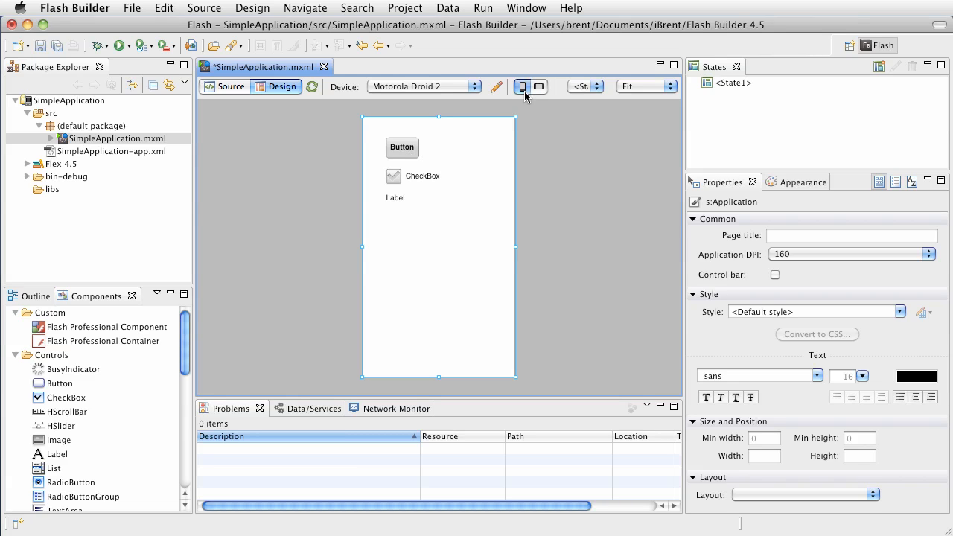
click(539, 86)
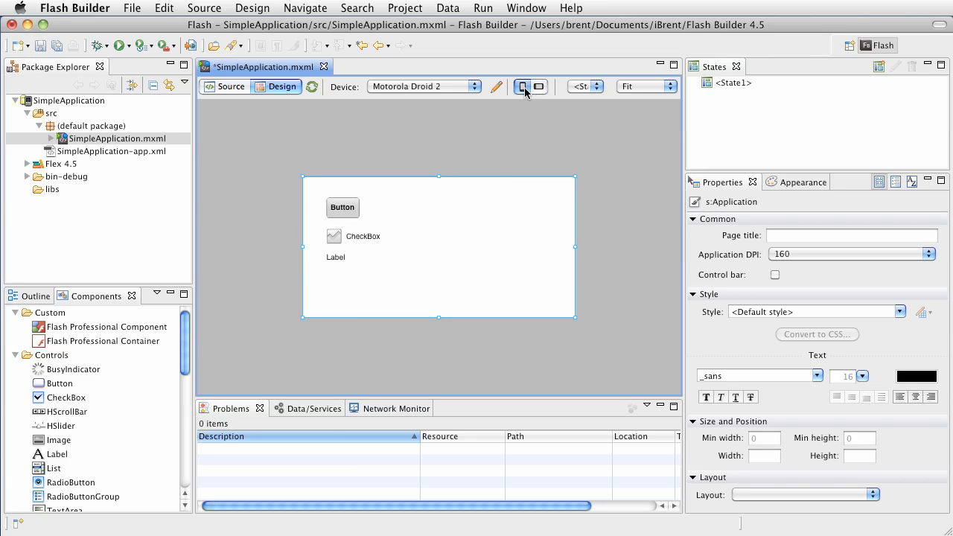
click(539, 86)
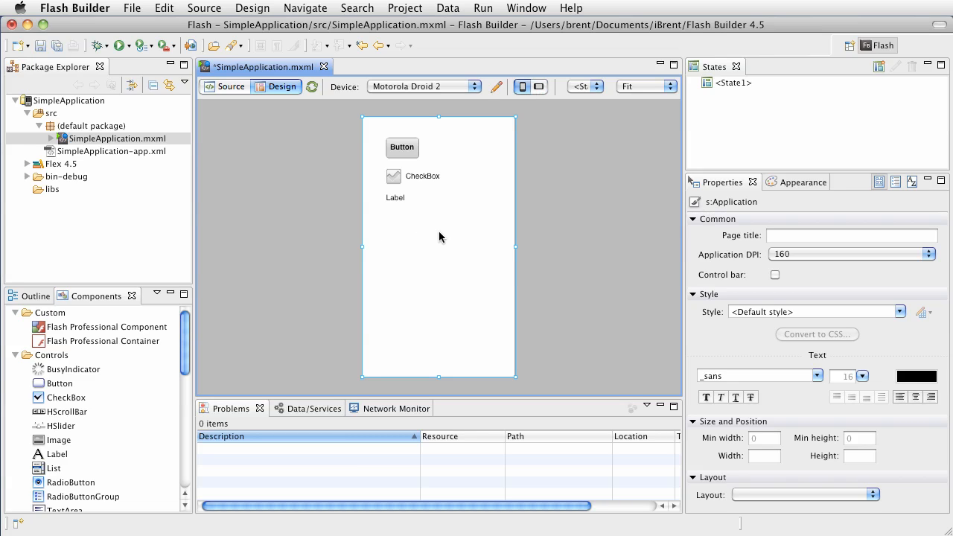
mouse_move(396, 205)
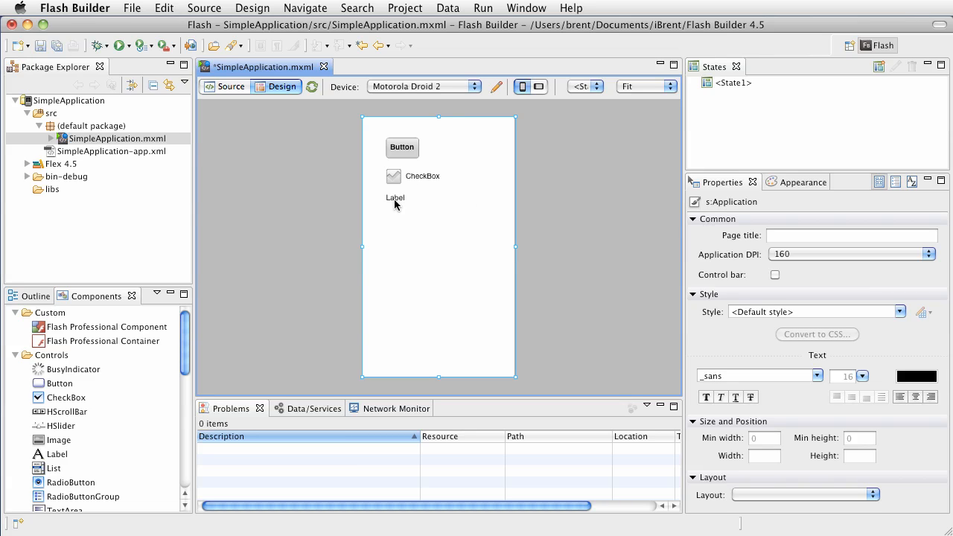
click(395, 198)
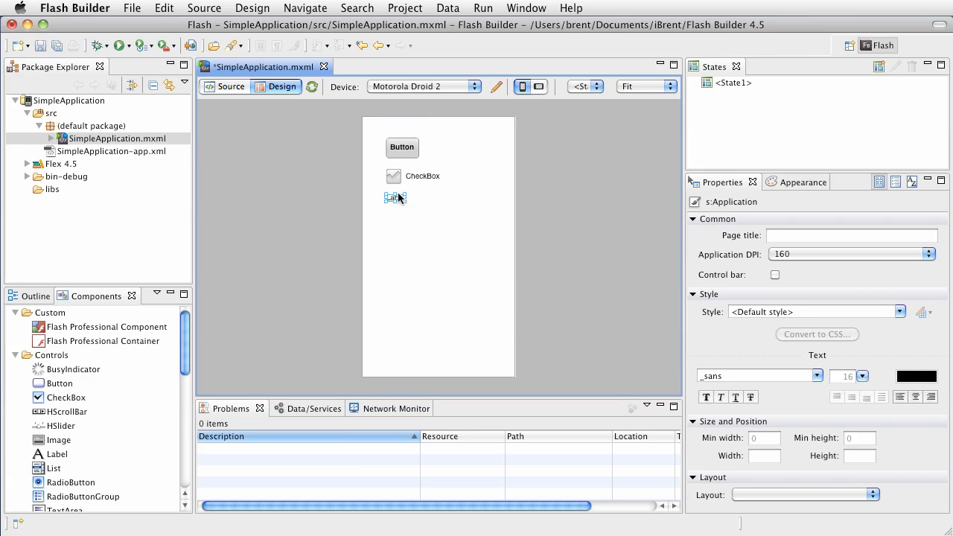
click(395, 196)
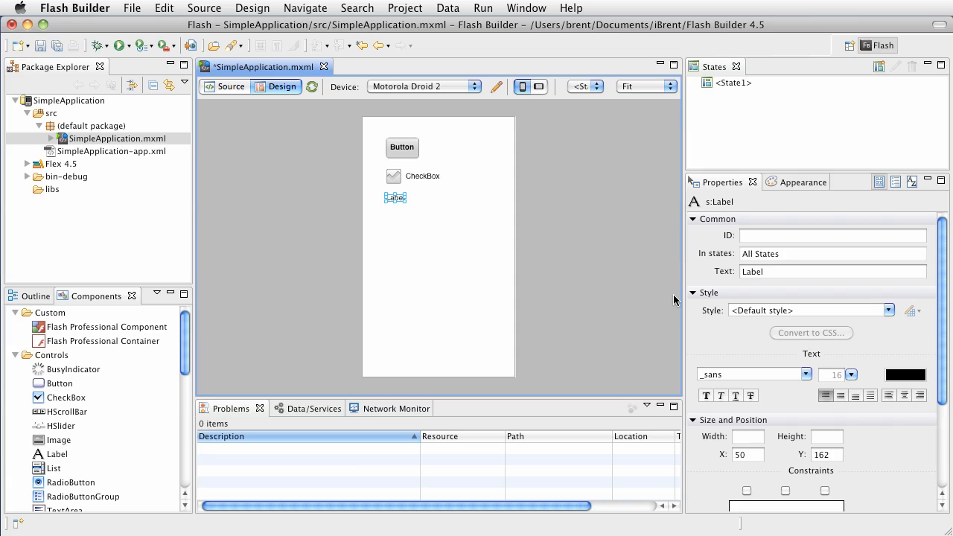
mouse_move(775, 400)
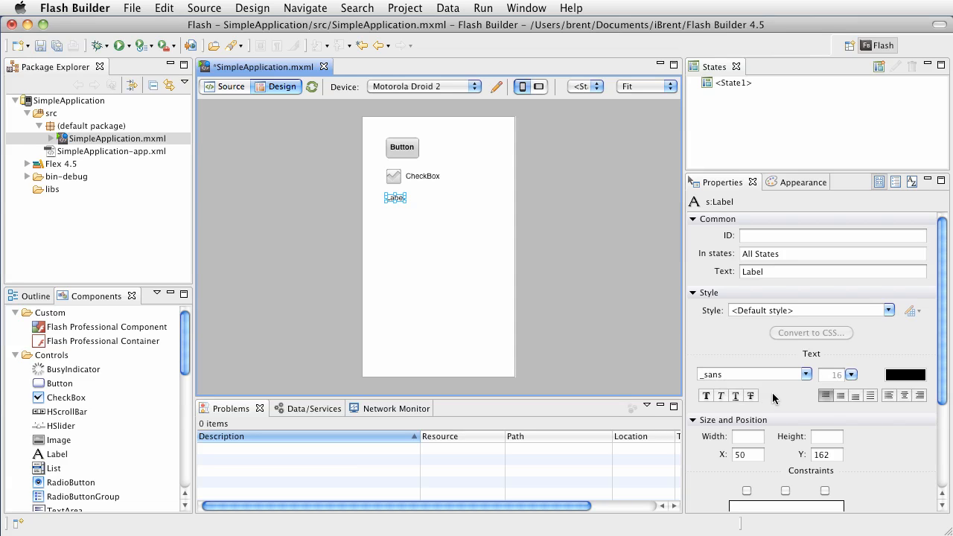
scroll(down, 3)
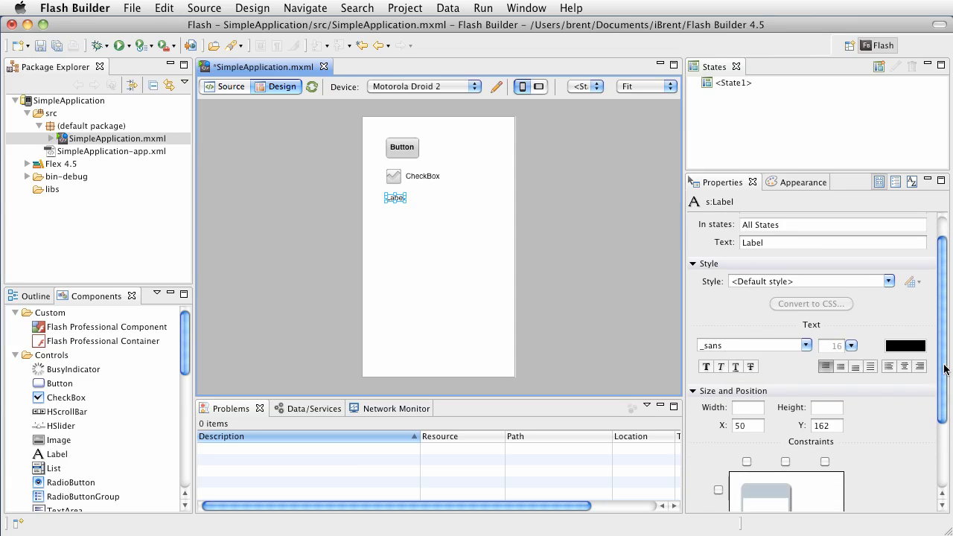
scroll(down, 3)
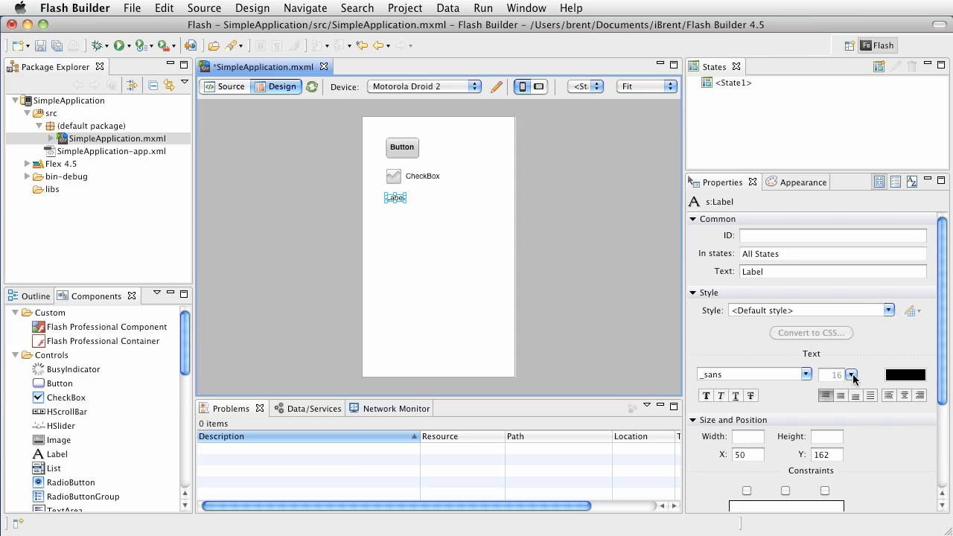
mouse_move(435, 222)
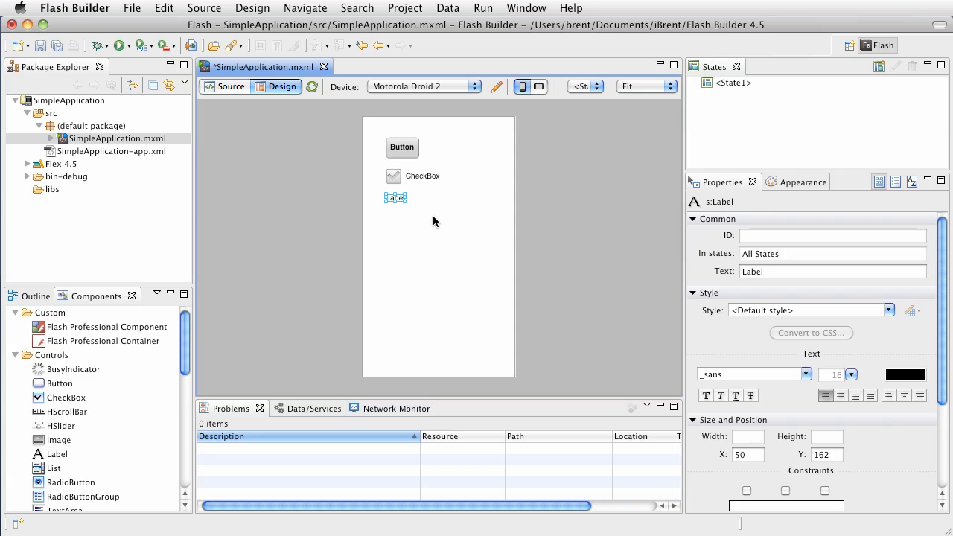
click(423, 176)
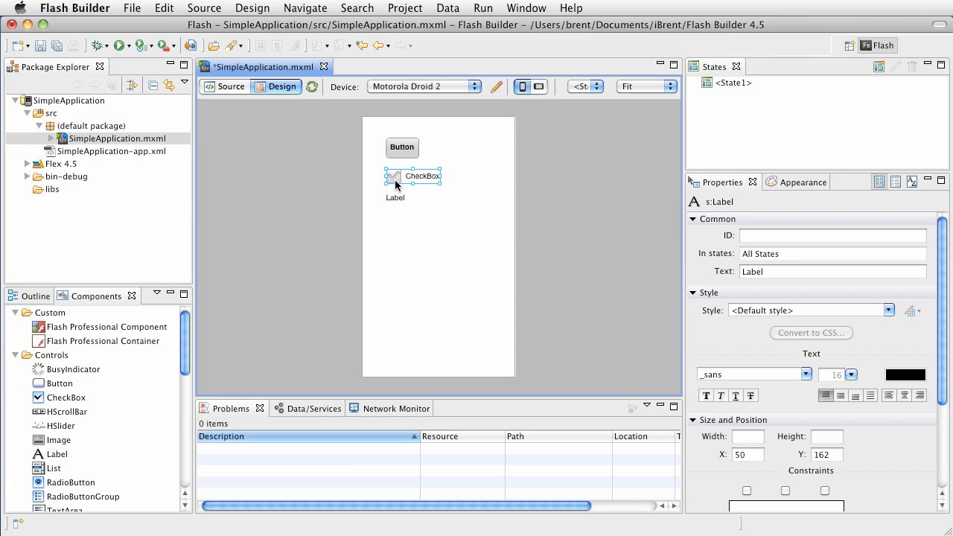
click(414, 176)
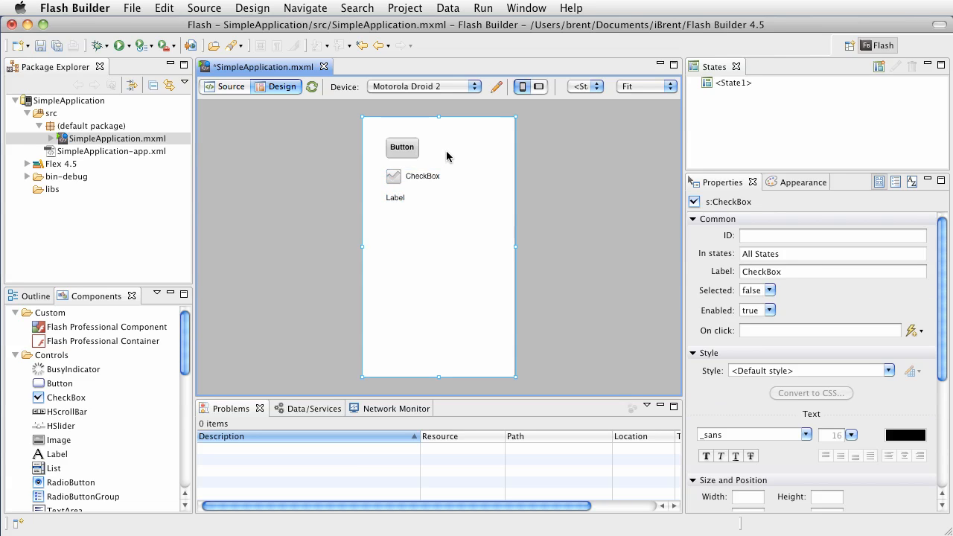
click(447, 260)
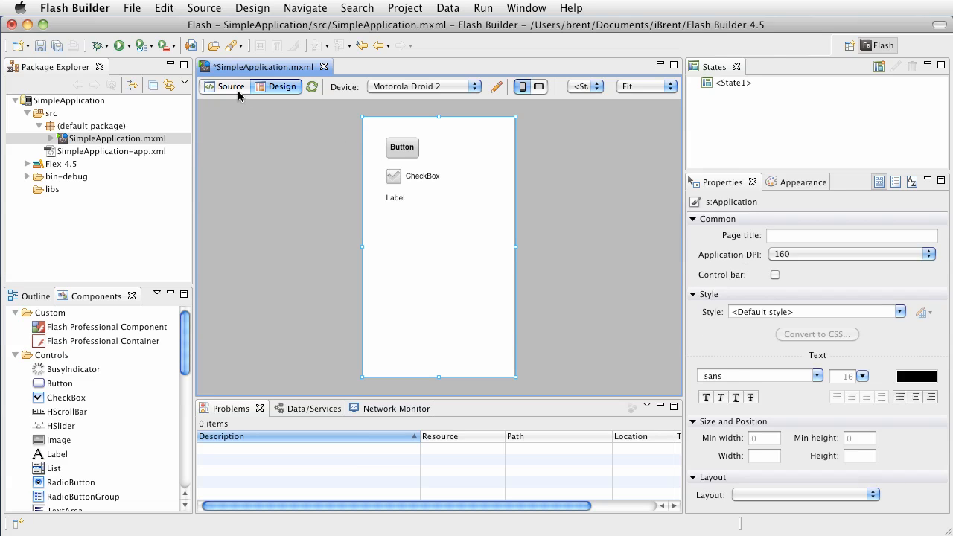
Switch to Source view and add blank lines after the Declarations block
click(231, 86)
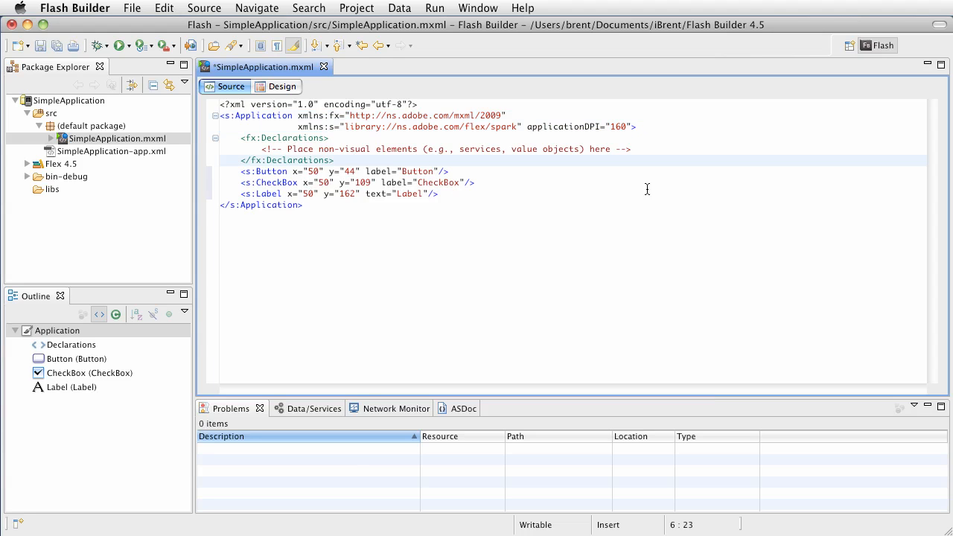
key(Return)
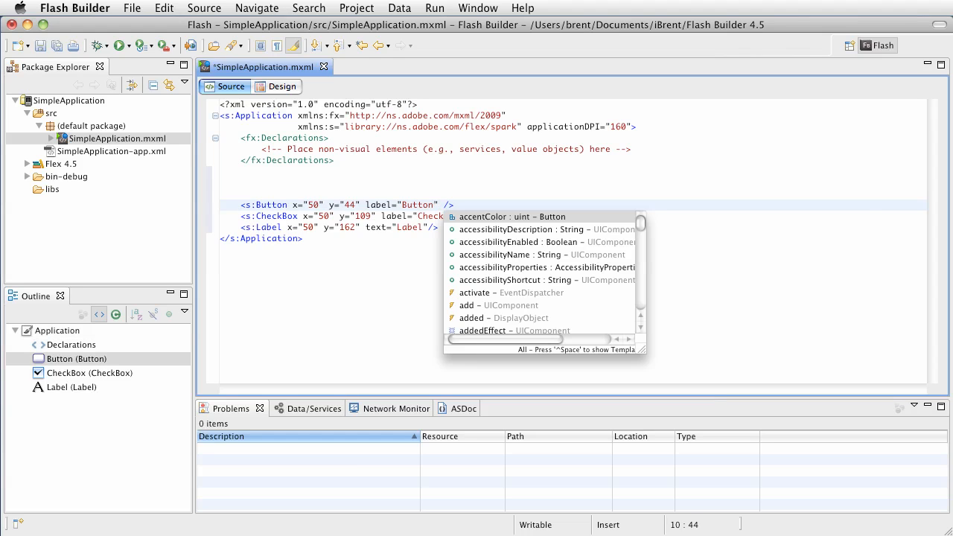
mouse_move(539, 280)
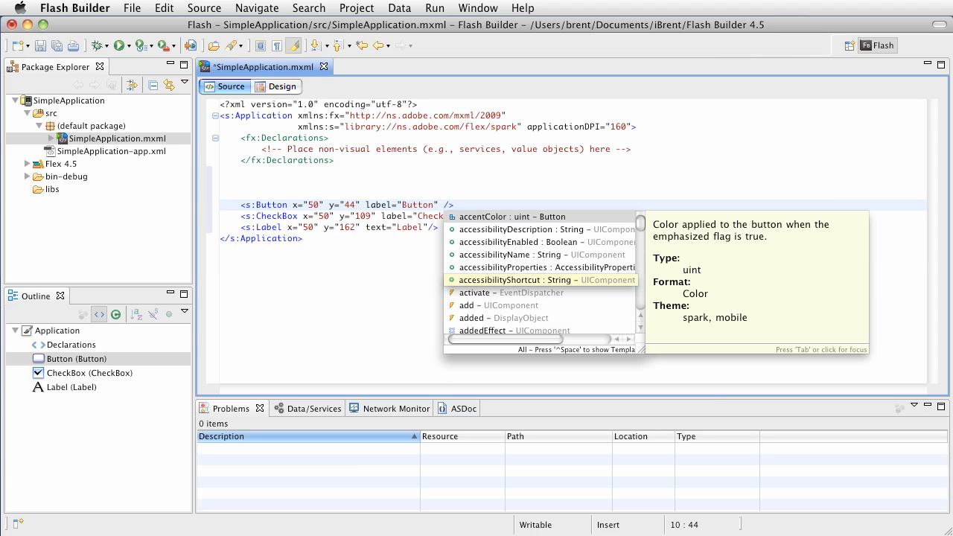
text(click=")
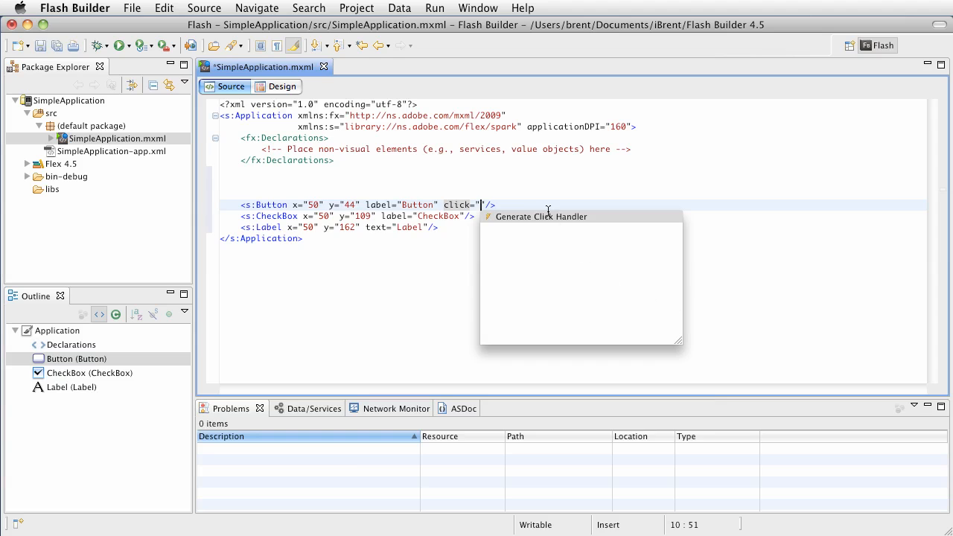
mouse_move(537, 217)
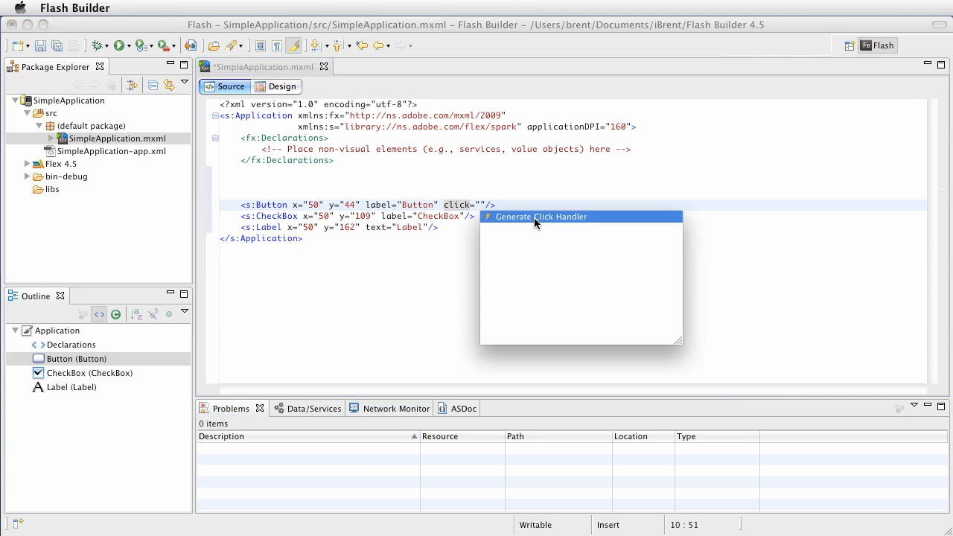
click(542, 218)
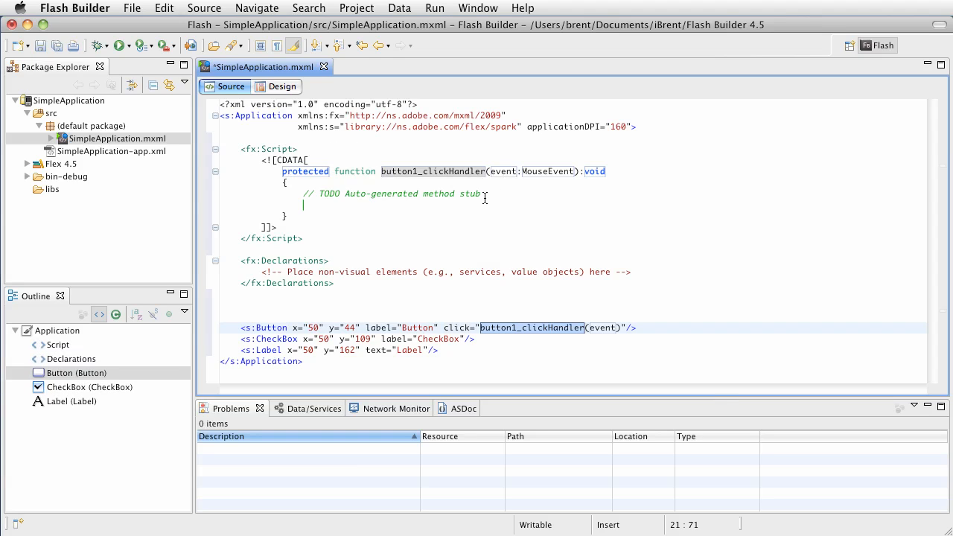
mouse_move(337, 330)
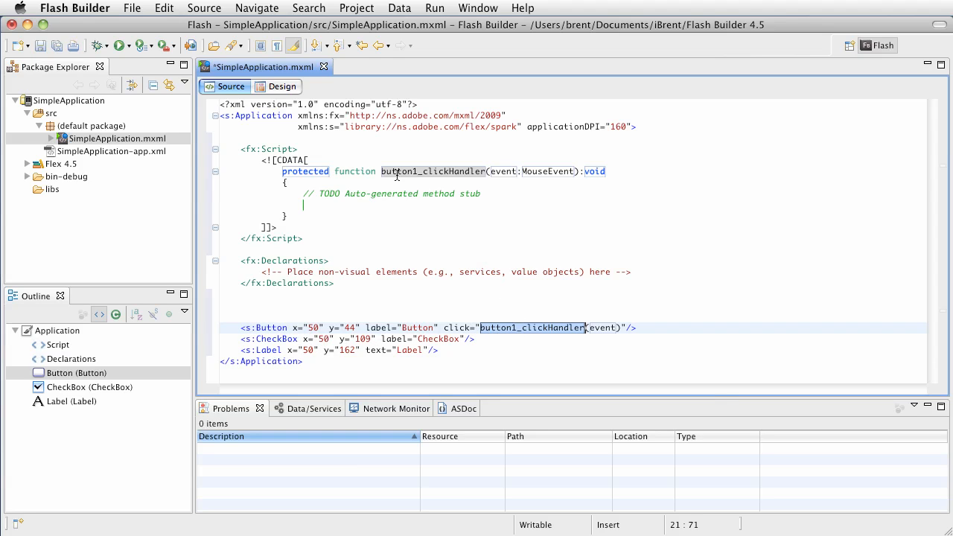
mouse_move(489, 341)
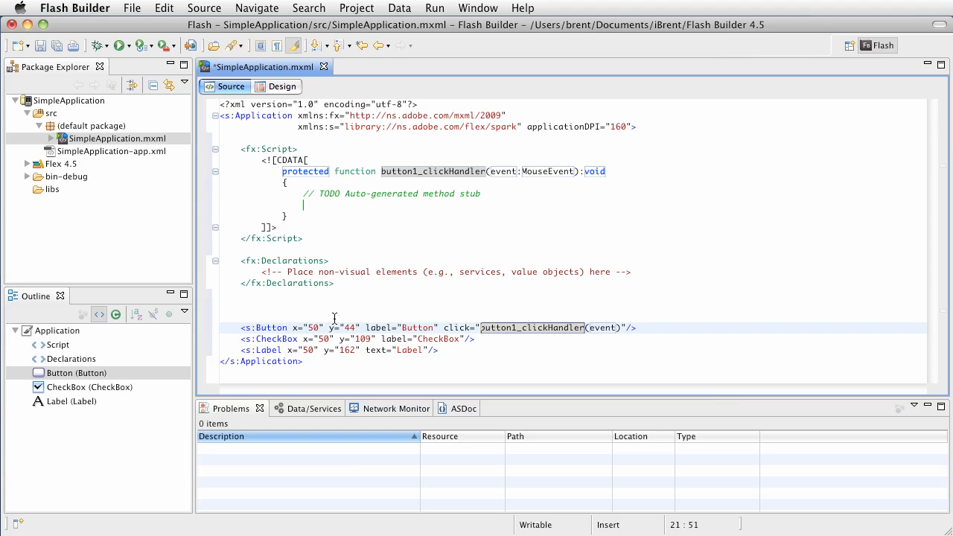
mouse_move(598, 352)
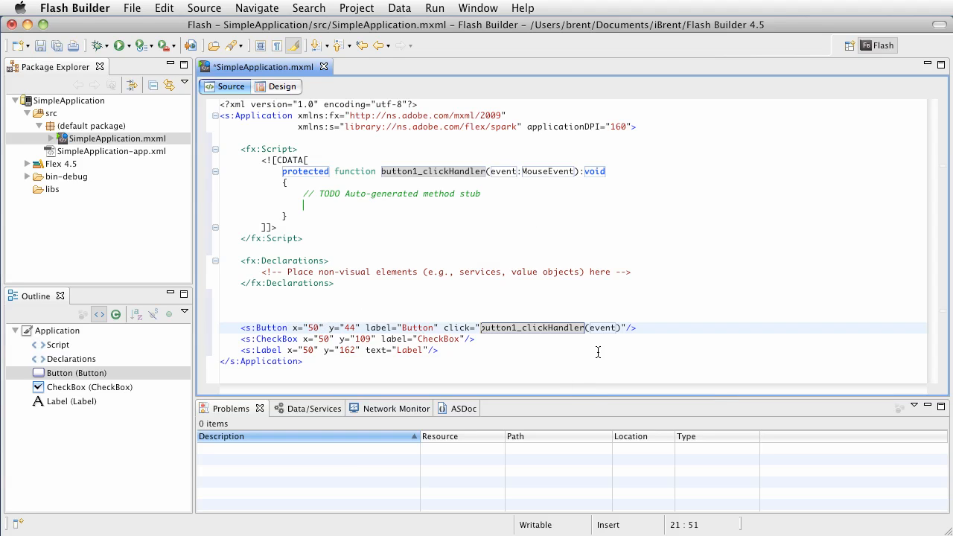
mouse_move(393, 178)
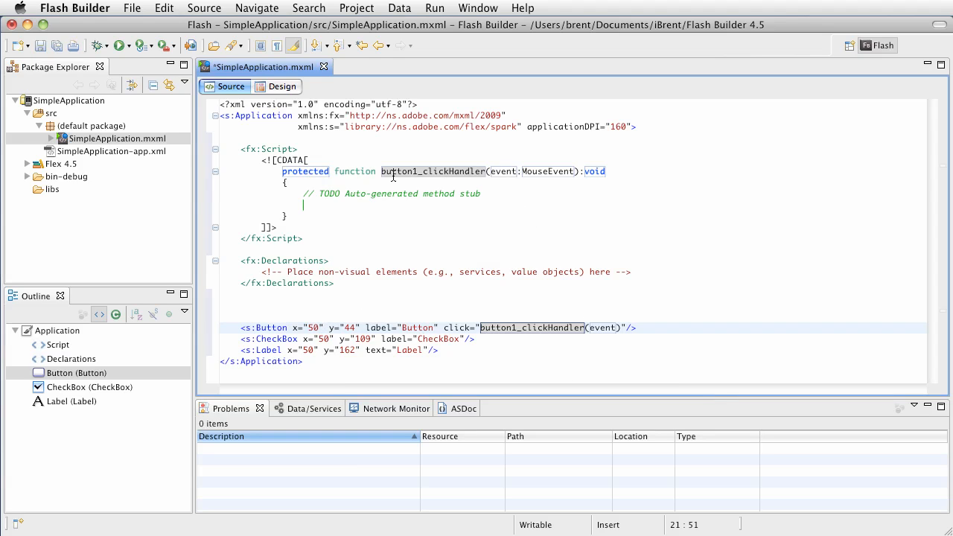
click(499, 203)
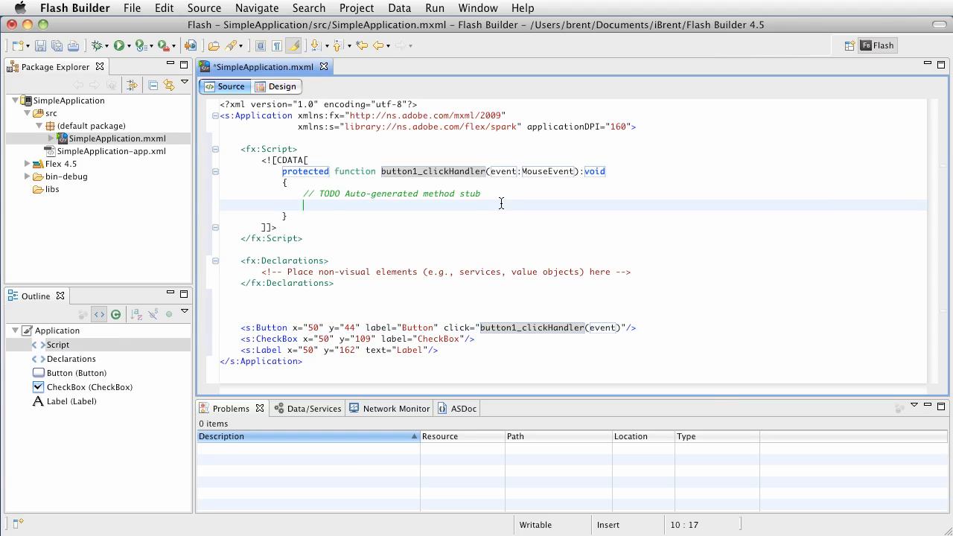
mouse_move(337, 203)
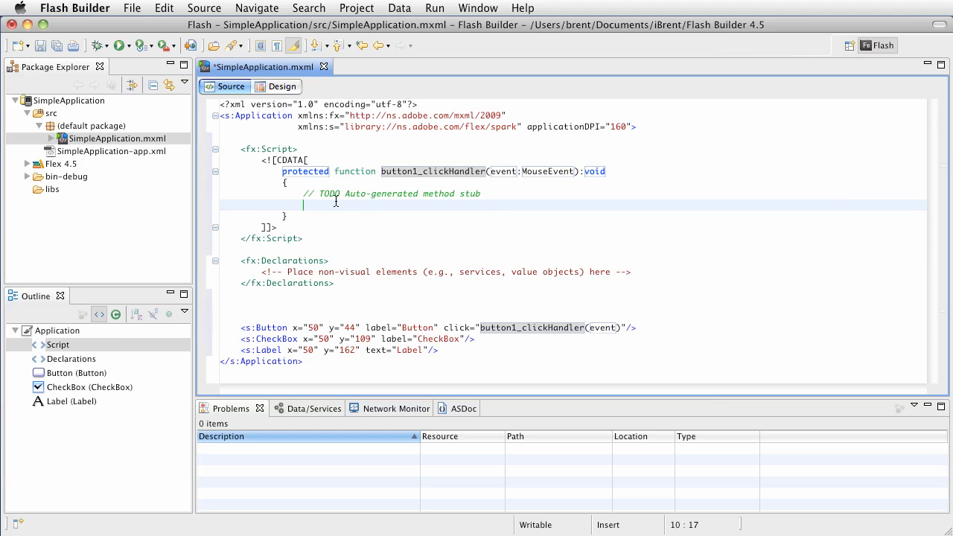
mouse_move(459, 215)
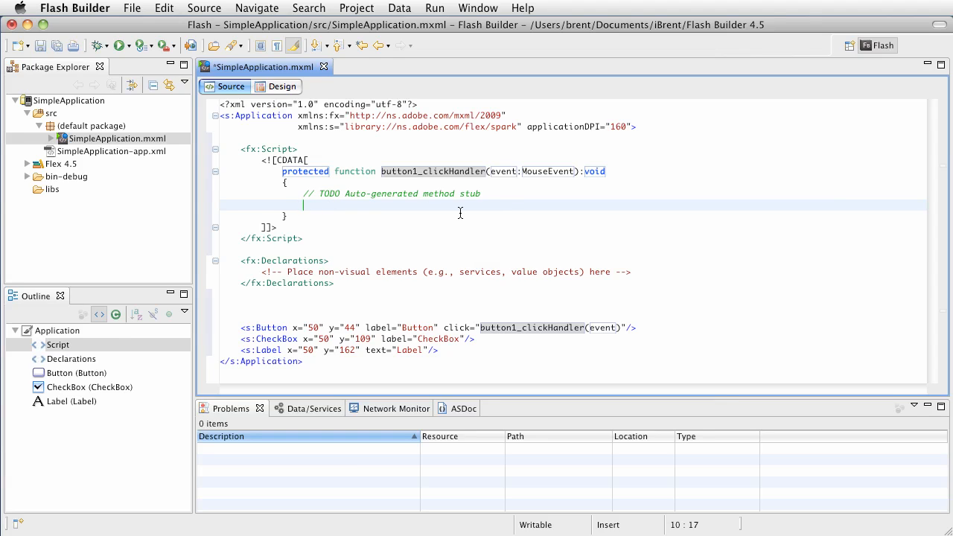
mouse_move(354, 319)
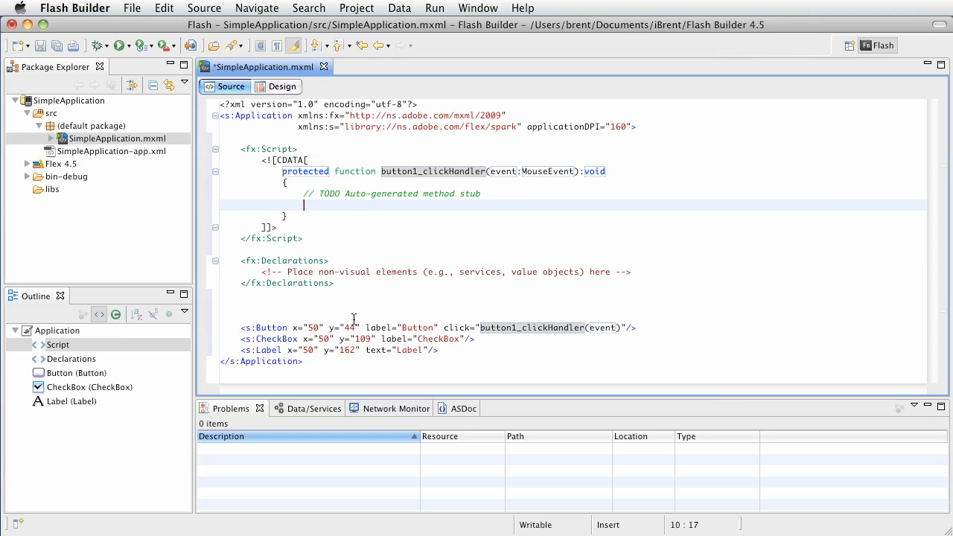
Add id="helloLabel" to the s:Label tag
click(417, 350)
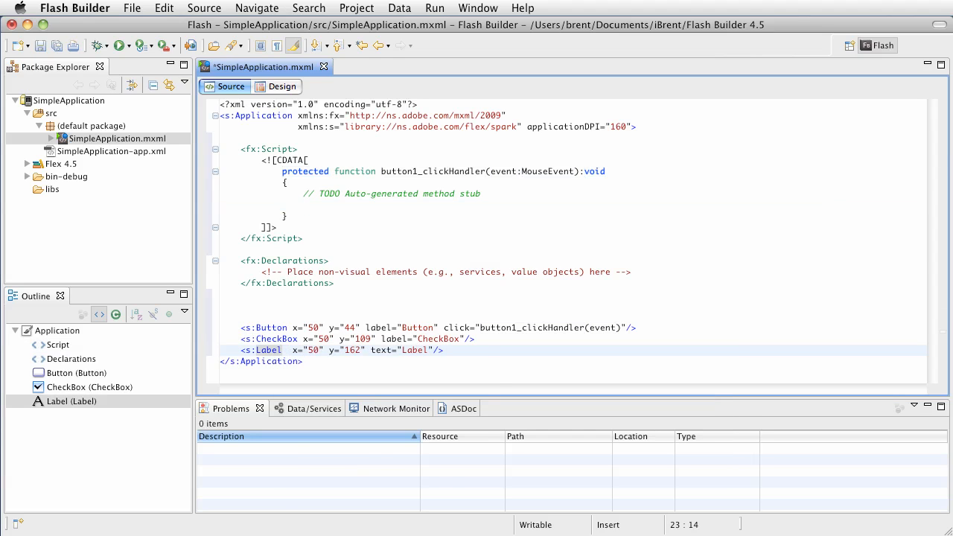
text(id=")
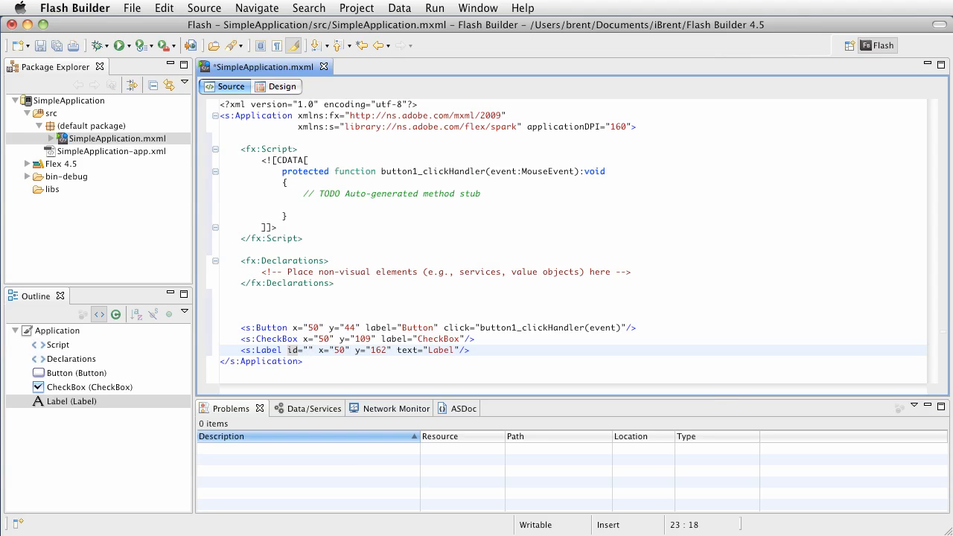
text(Hello)
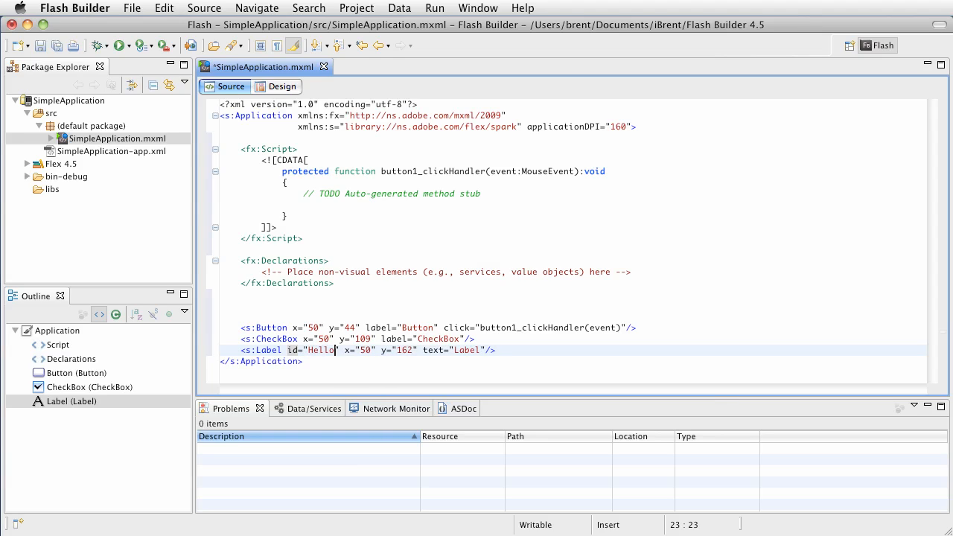
text(Label)
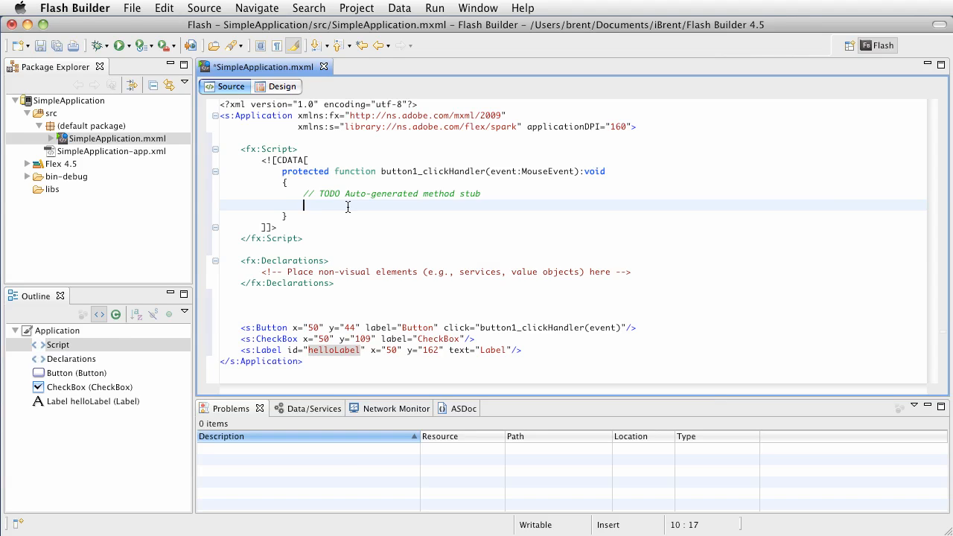
Write helloLabel.text = "Hey Brent, waz uppppp!"; in the click handler body
text(helloL)
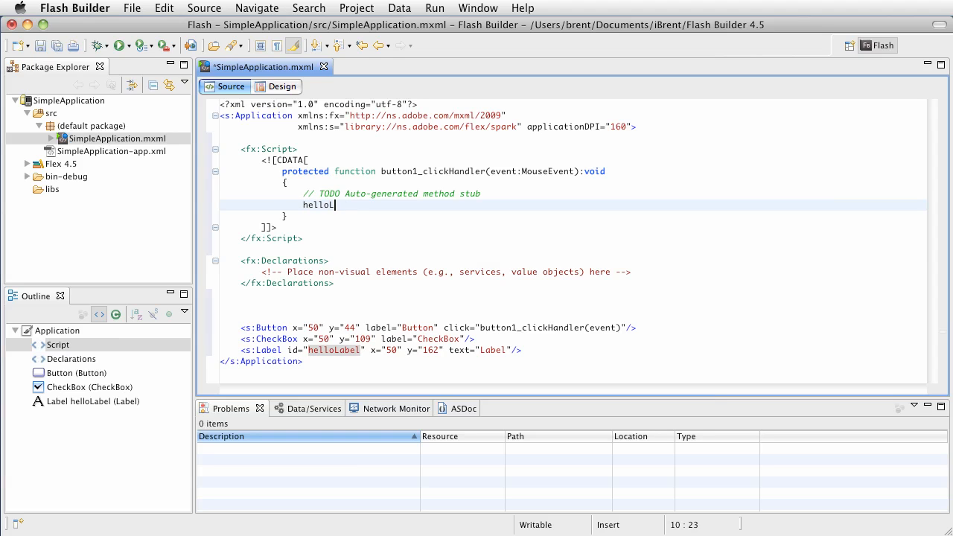
text(abel.)
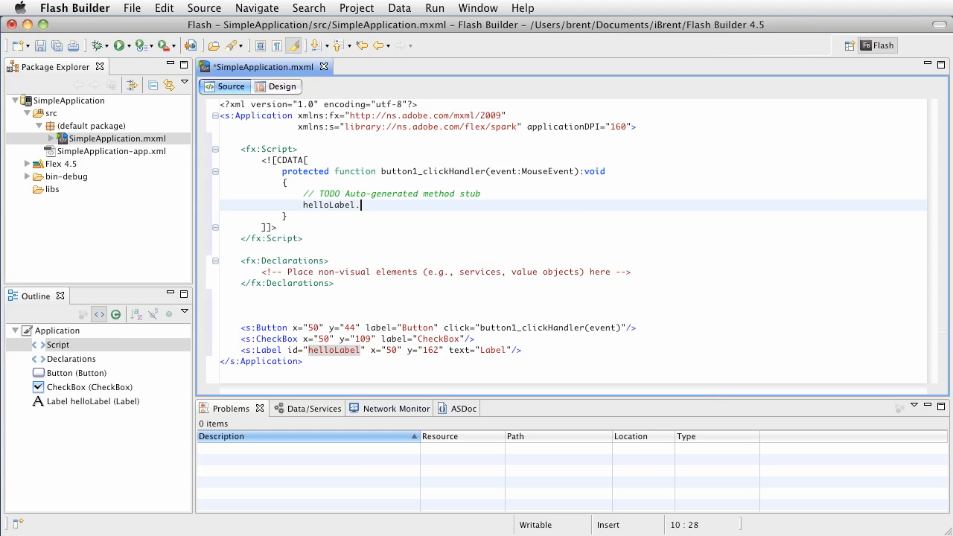
text(text = ")
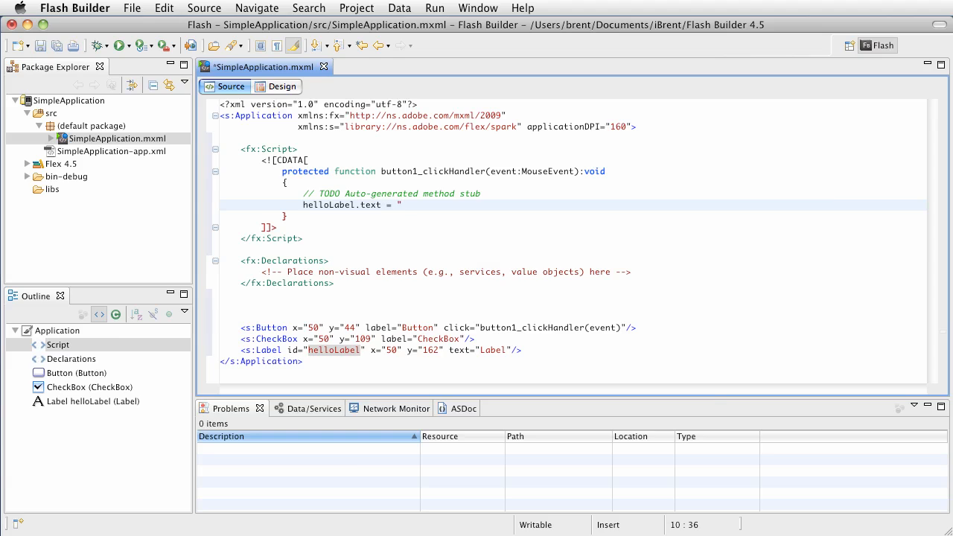
text(H)
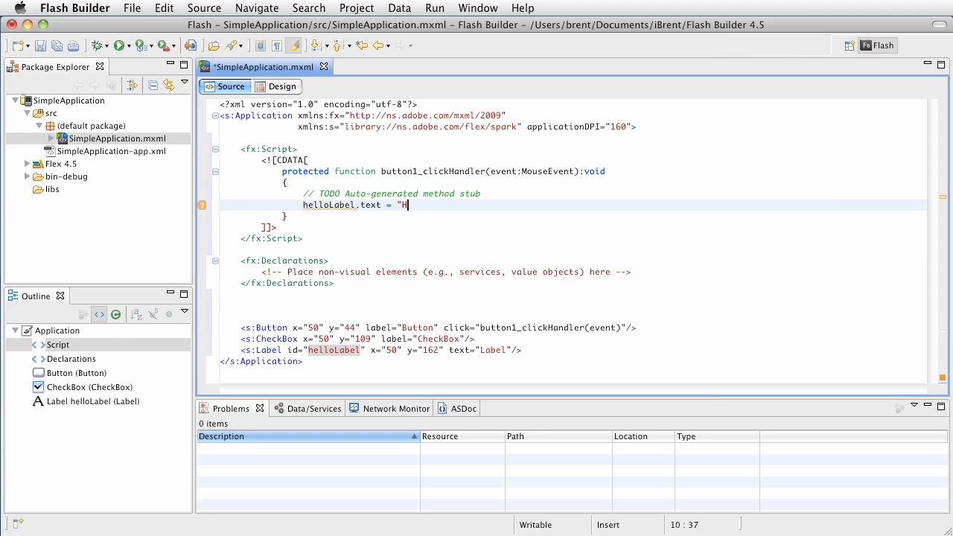
text(ey Brent)
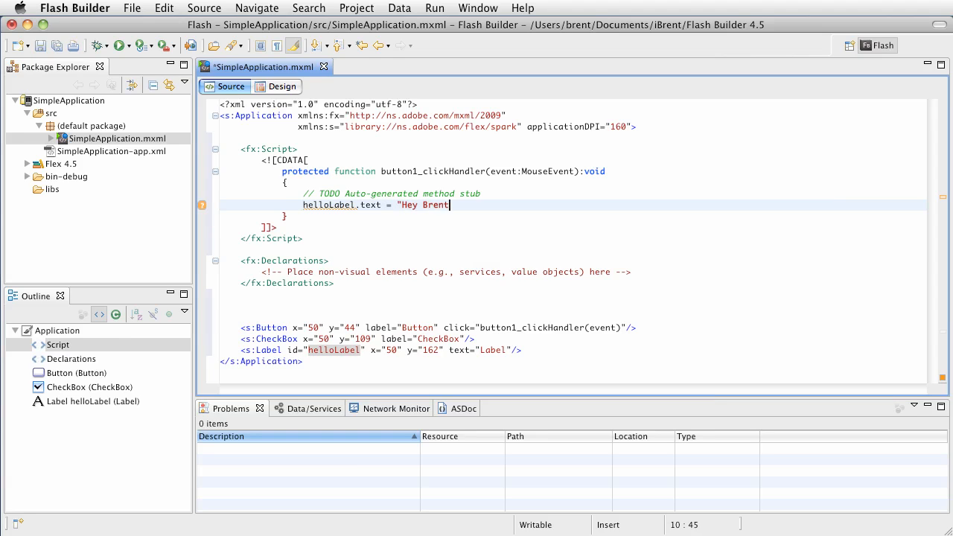
text(, waz upppppp)
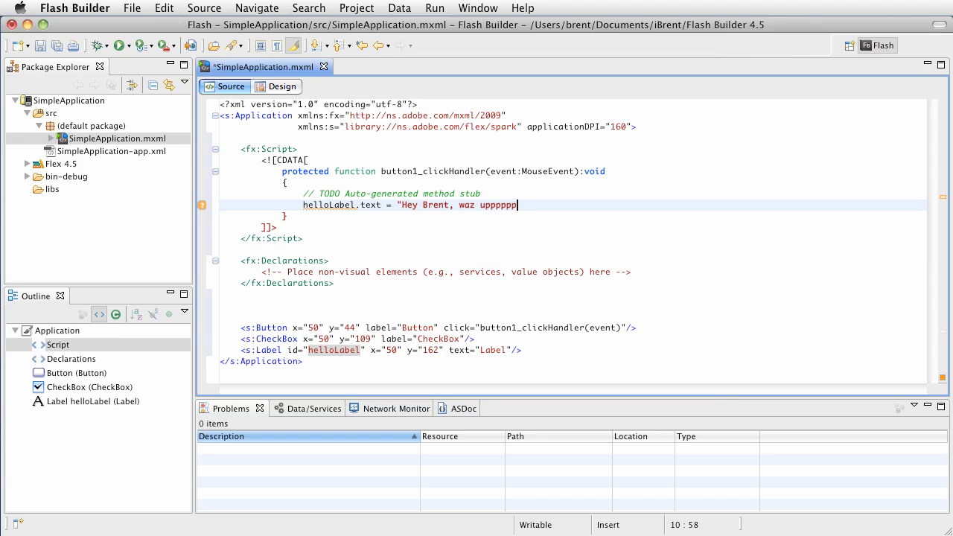
text(!";)
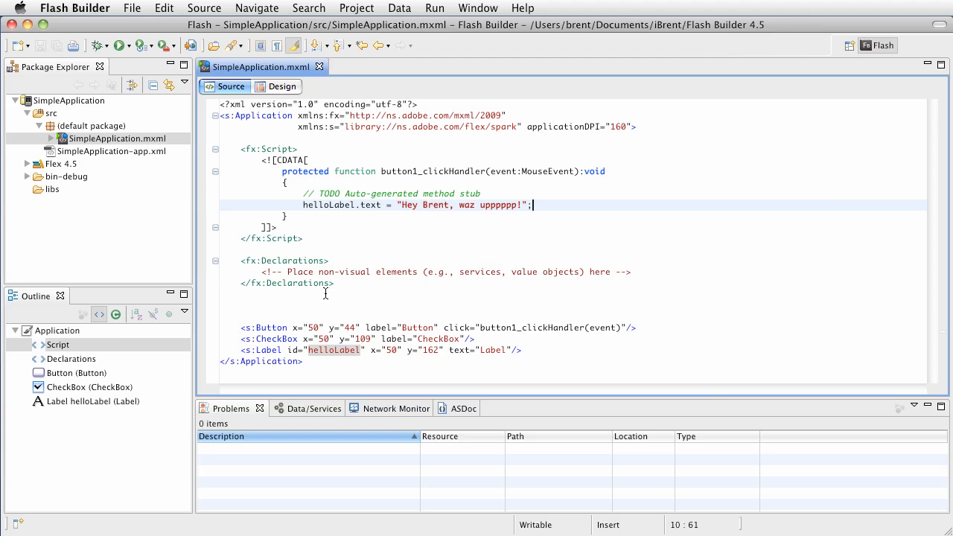
mouse_move(262, 328)
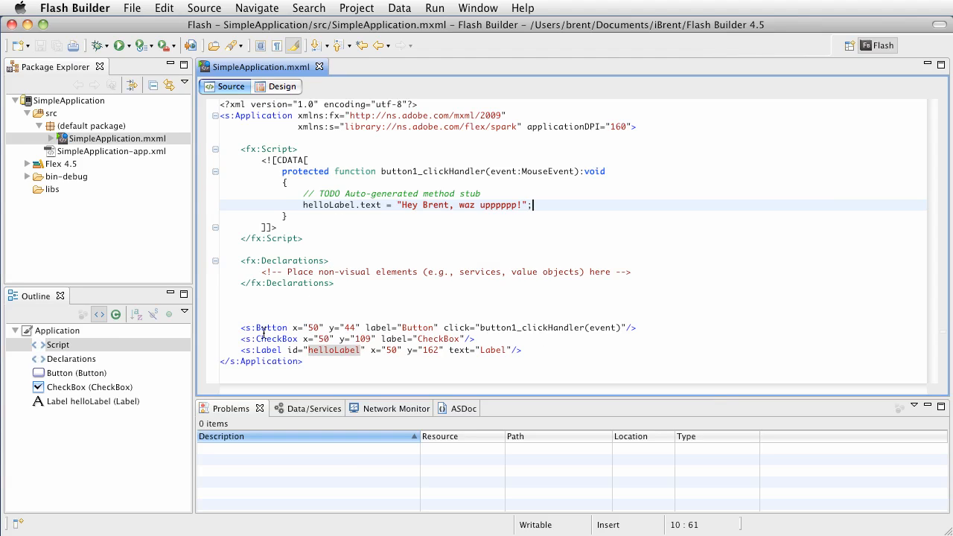
click(469, 327)
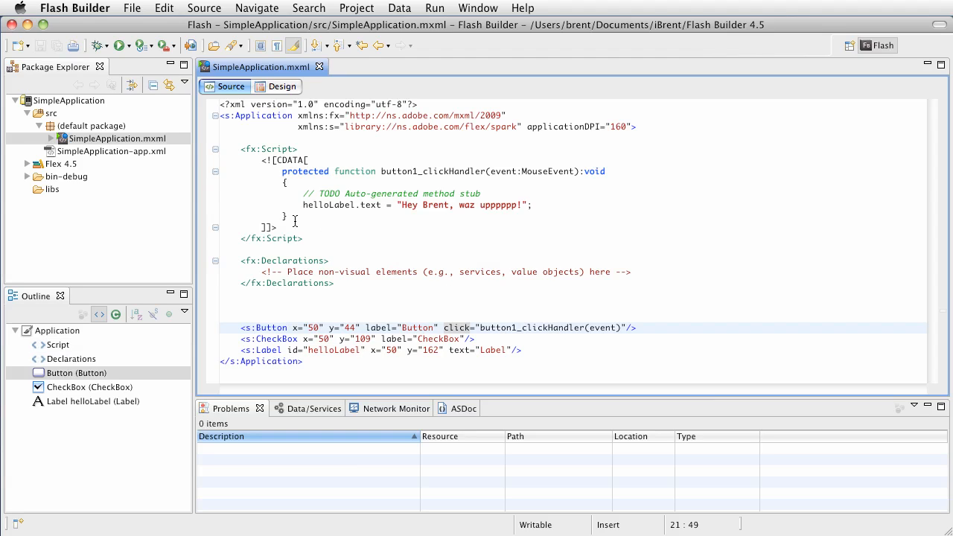
mouse_move(320, 201)
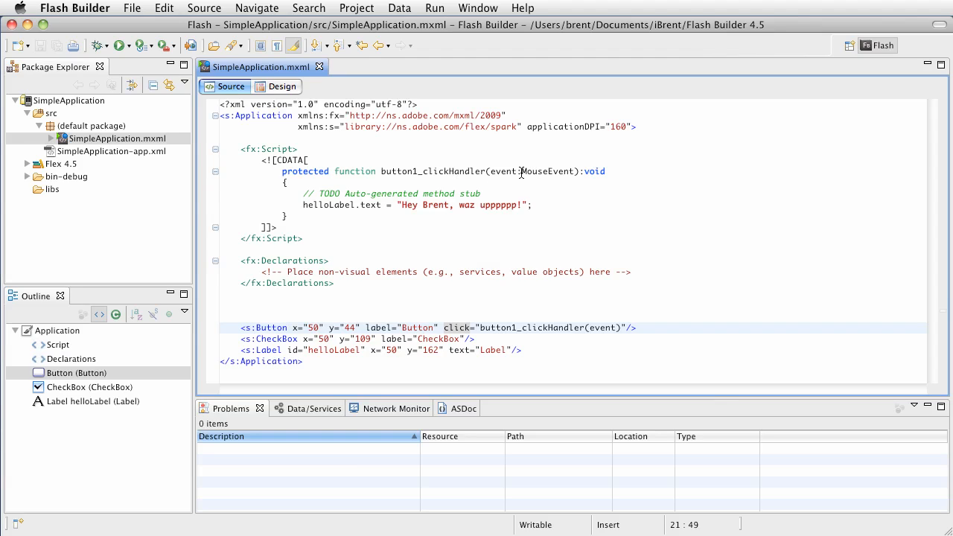
mouse_move(505, 197)
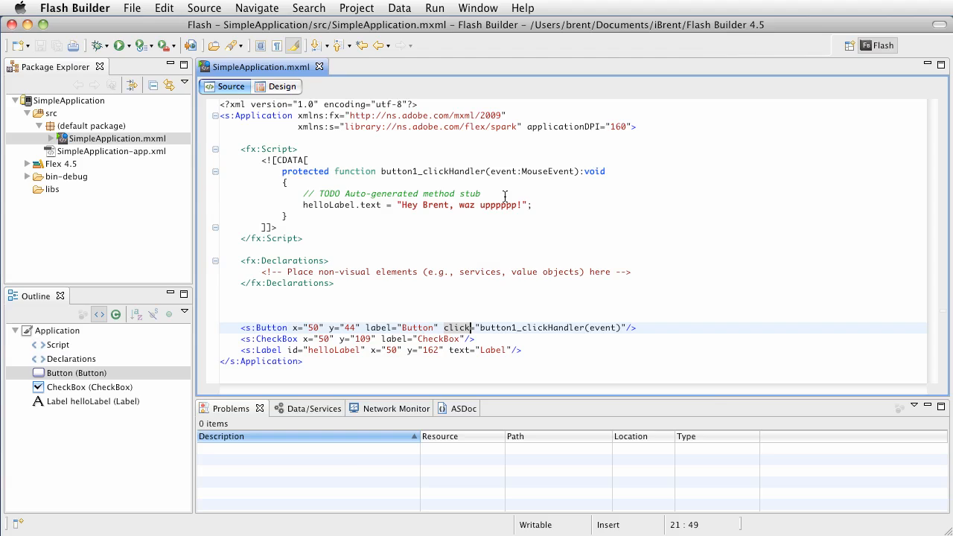
mouse_move(568, 171)
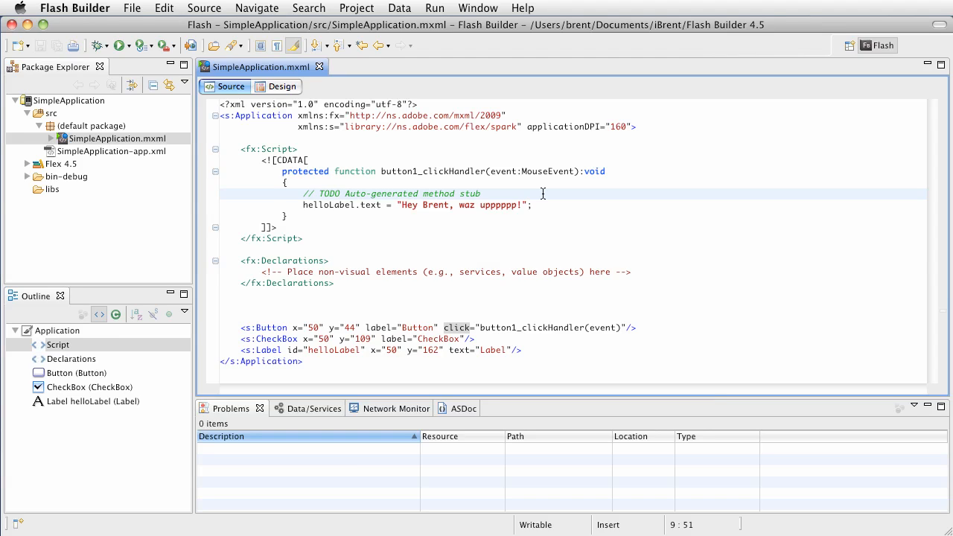
click(482, 194)
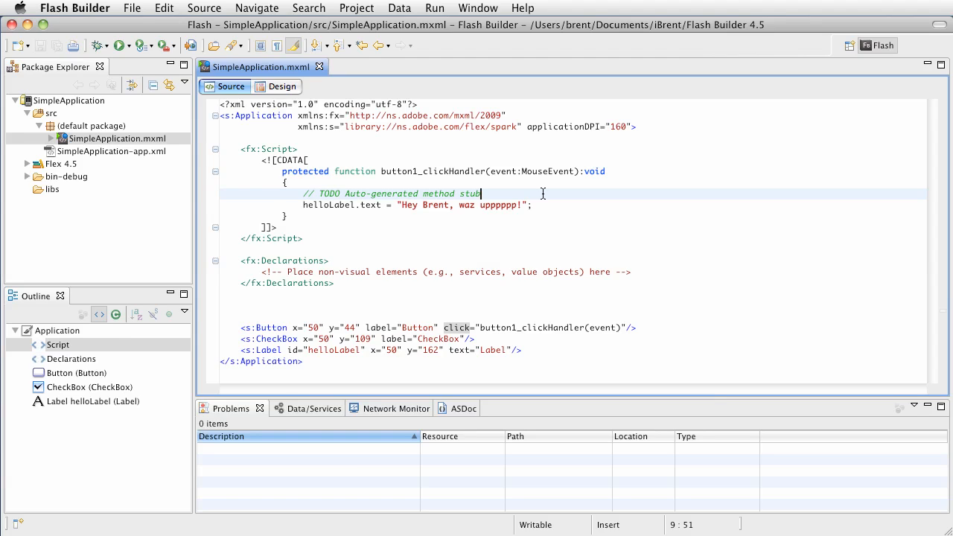
mouse_move(542, 194)
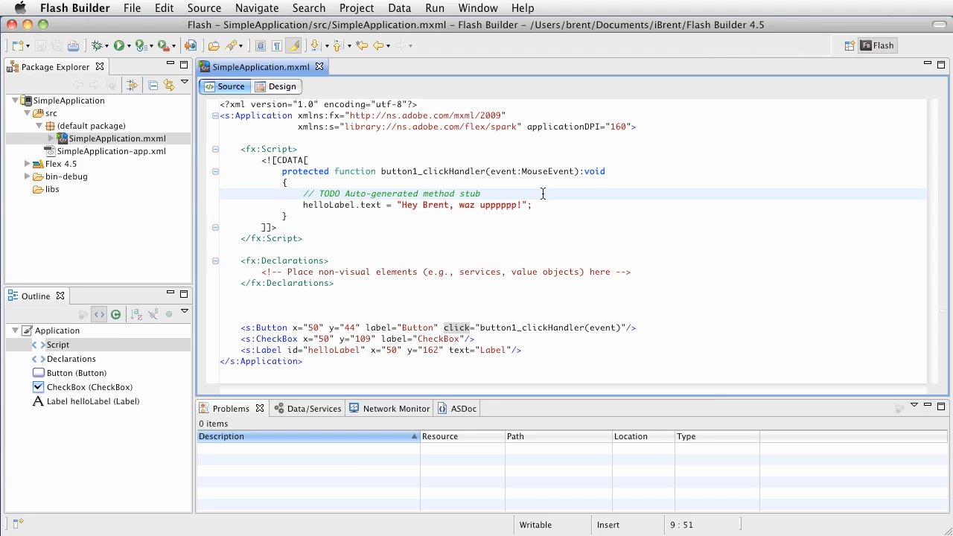
click(482, 193)
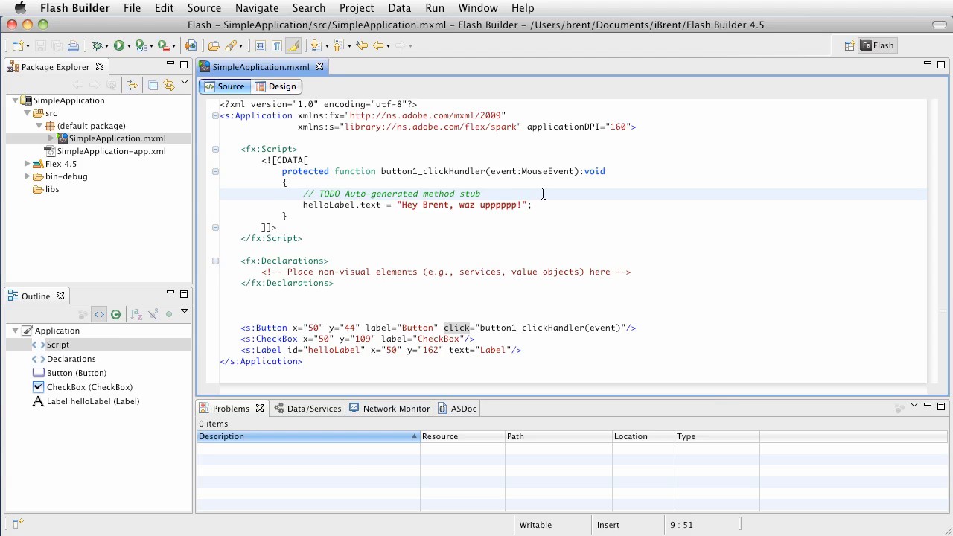
click(480, 194)
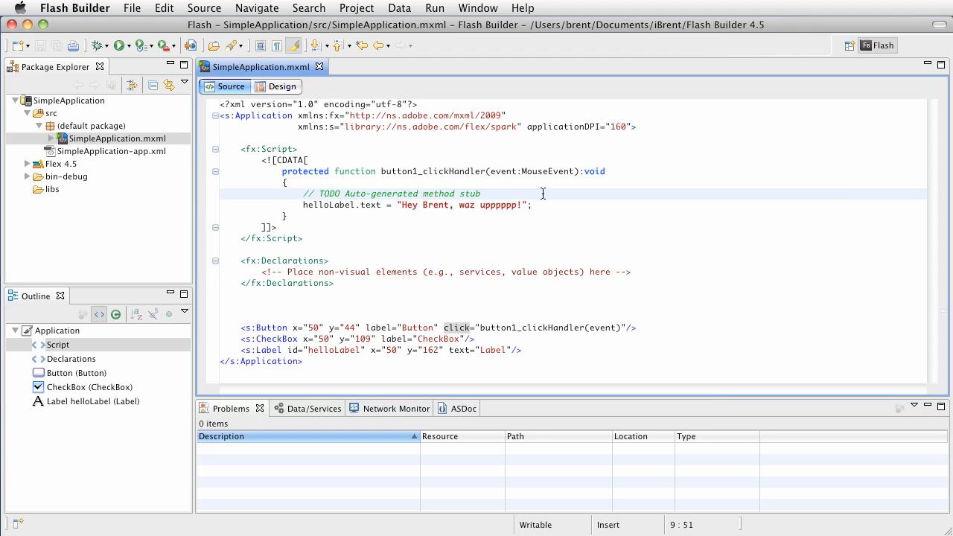
click(483, 194)
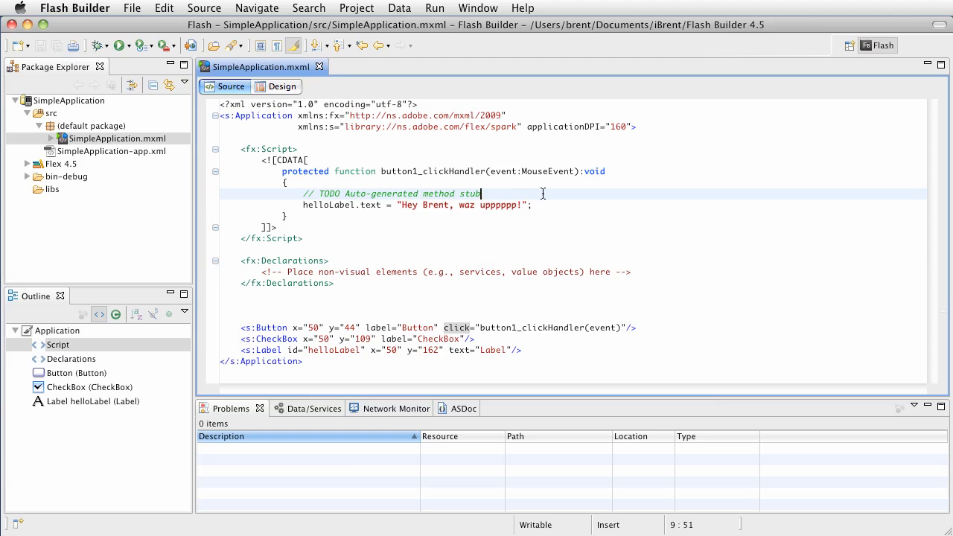
mouse_move(541, 208)
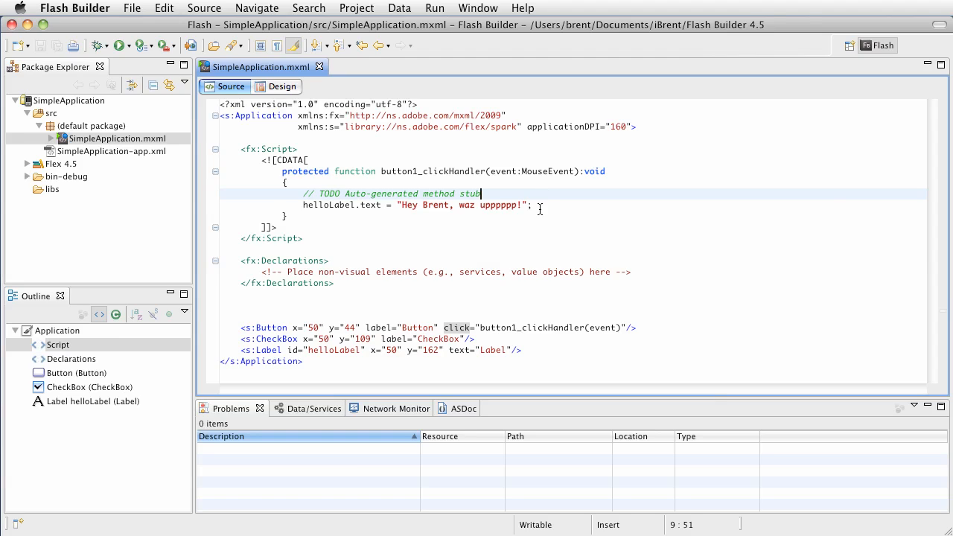